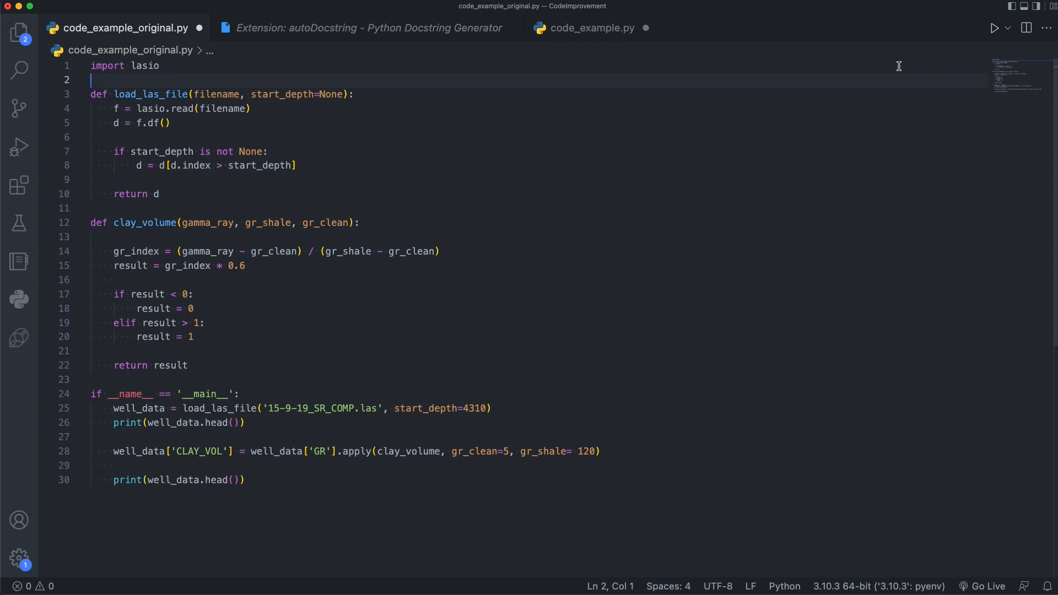
Step: Highlight the start_depth filtering lines in load_las_file, then clear the selection
text(# Some text)
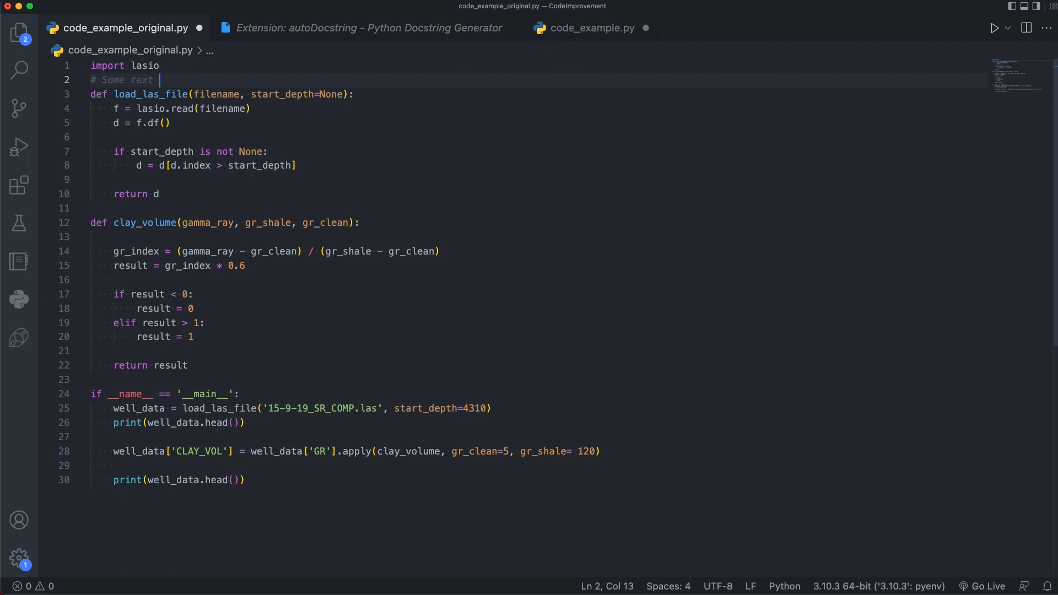
mouse_move(933, 61)
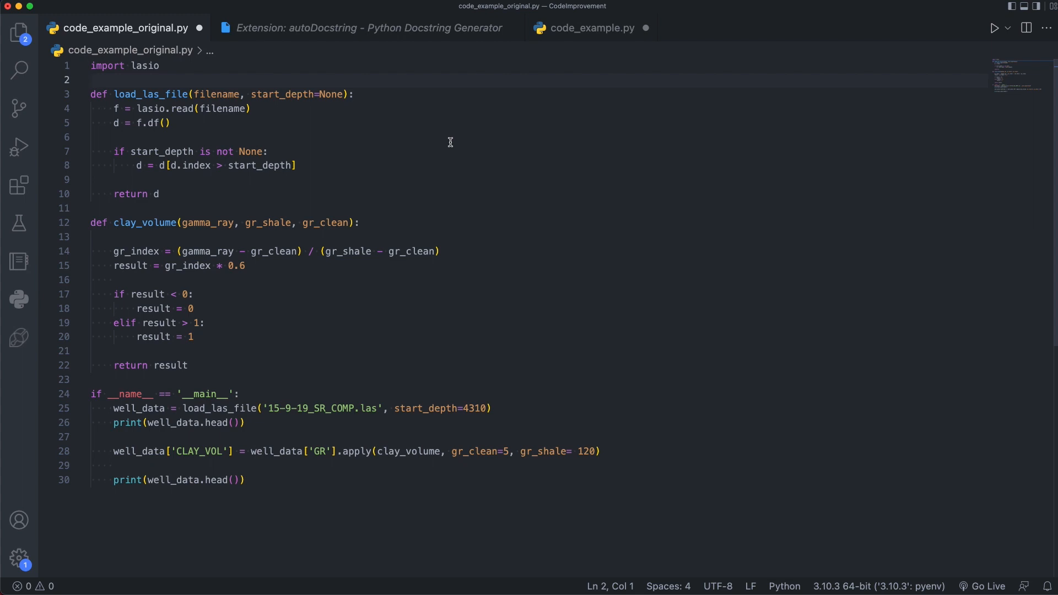
click(368, 138)
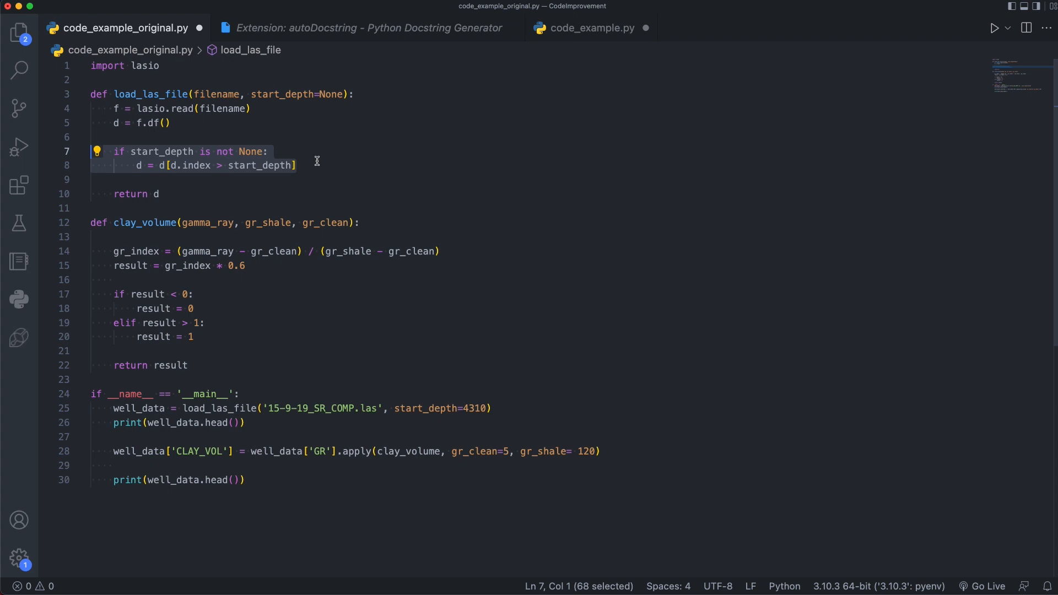
mouse_move(137, 177)
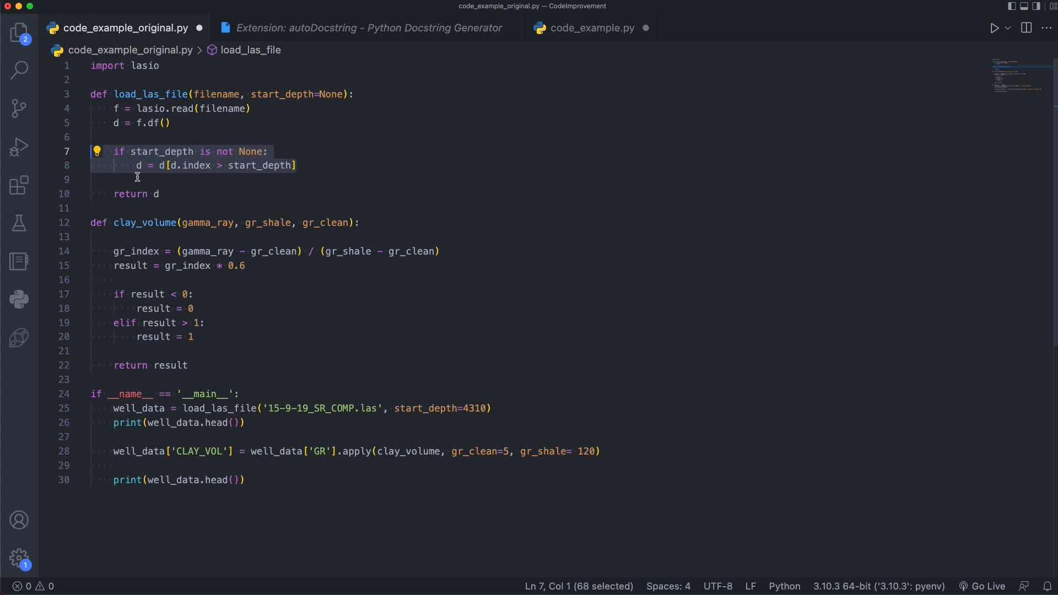
mouse_move(346, 166)
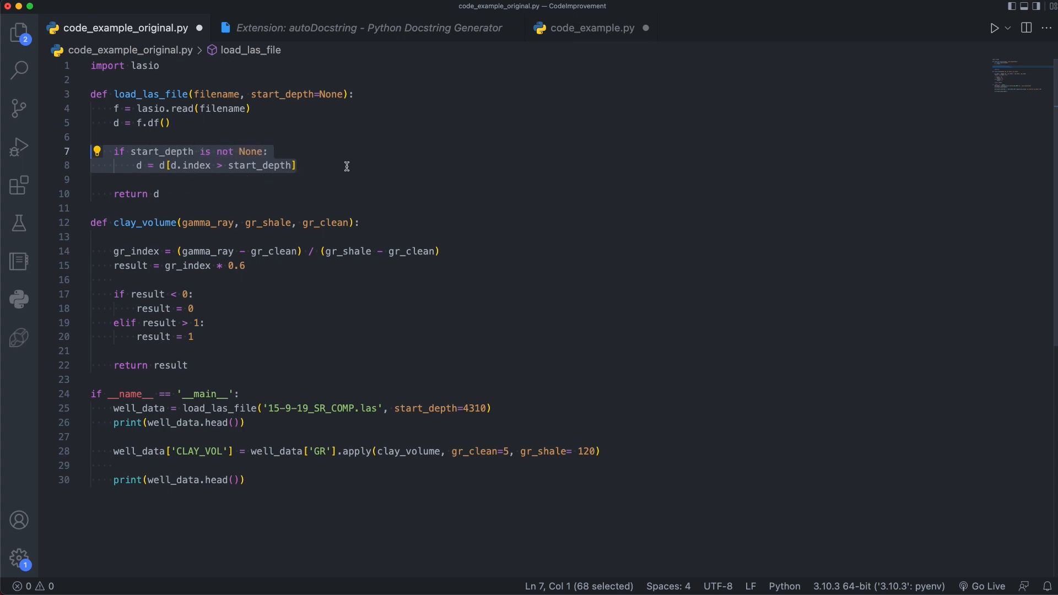
mouse_move(345, 157)
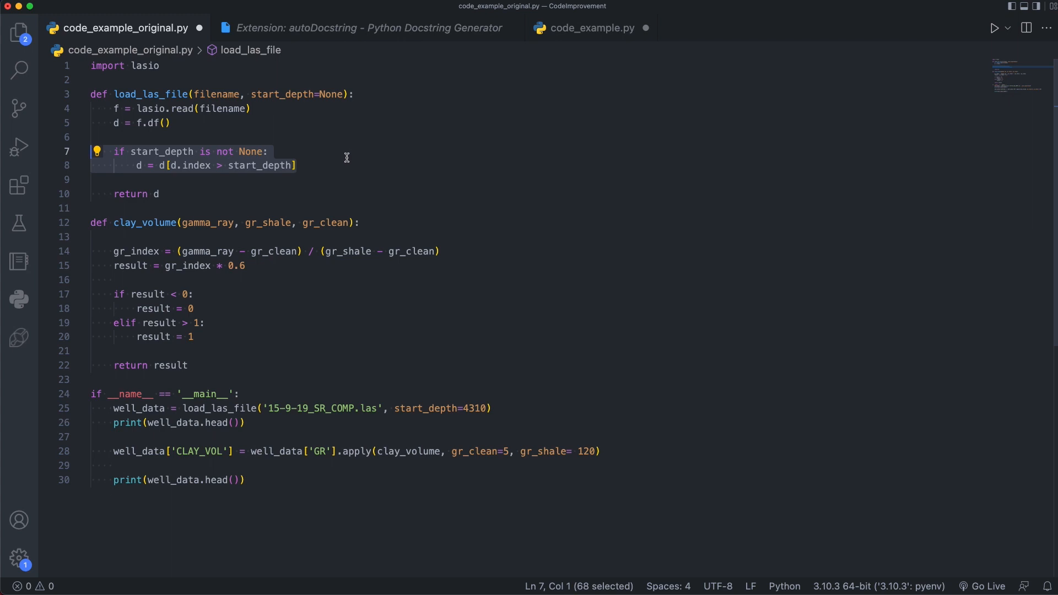
click(338, 165)
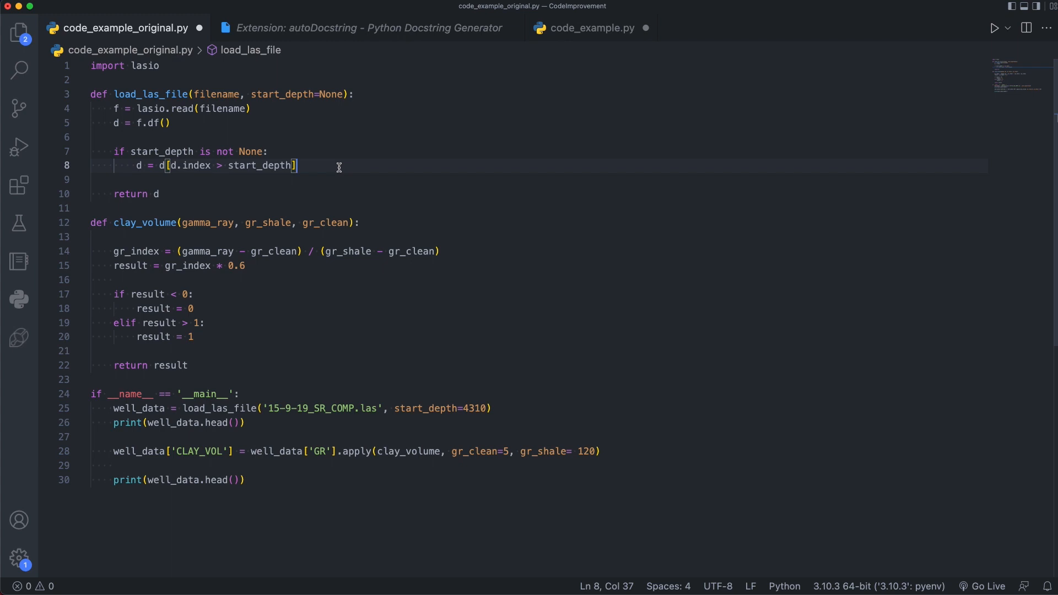
Step: Add the comment '# Start the dataframe at the entered start depth' above the start_depth check
click(281, 137)
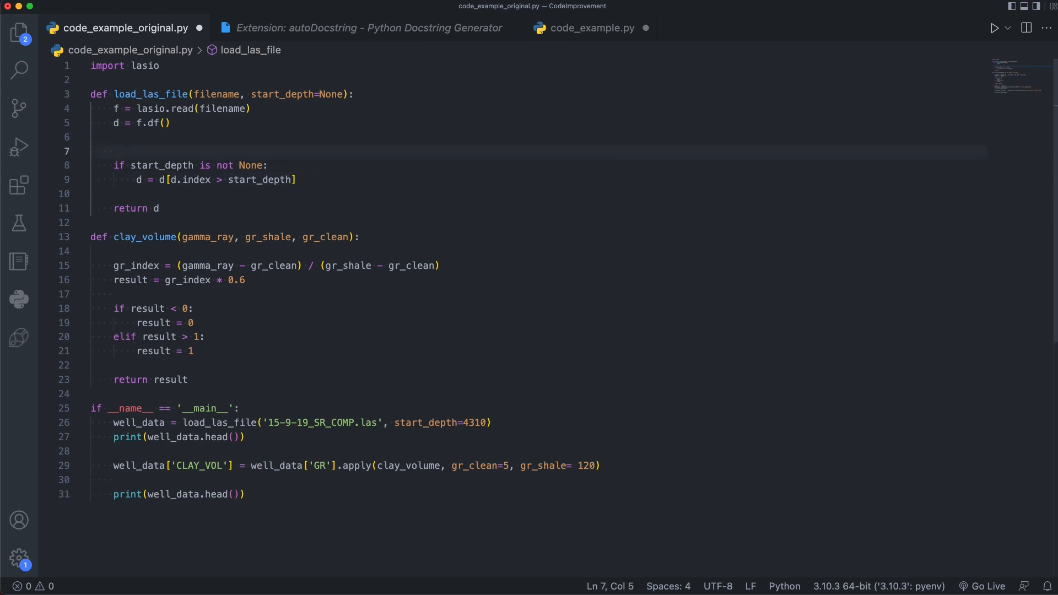
text(#)
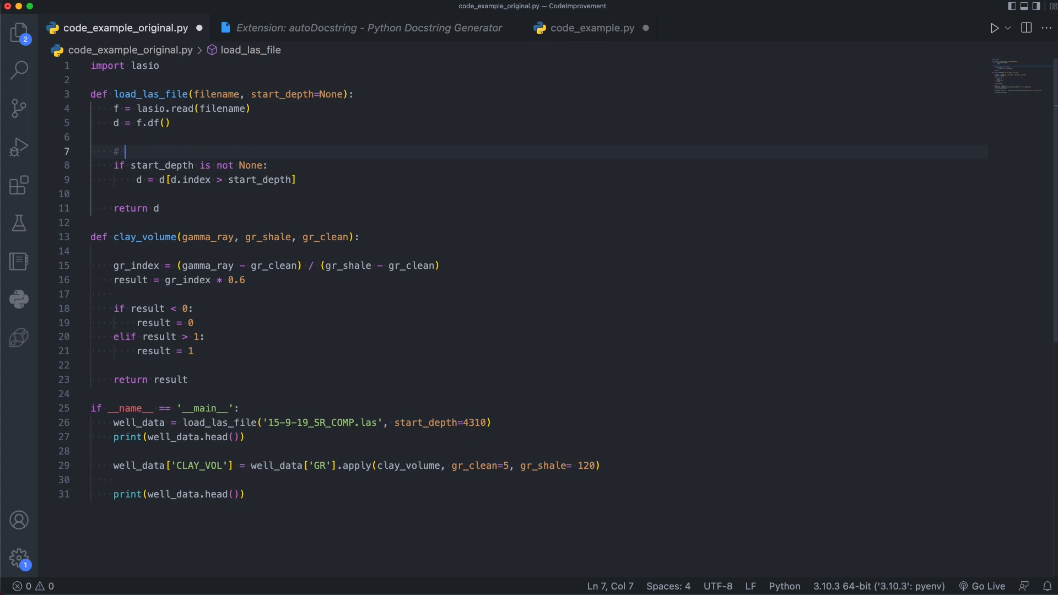
text(Start)
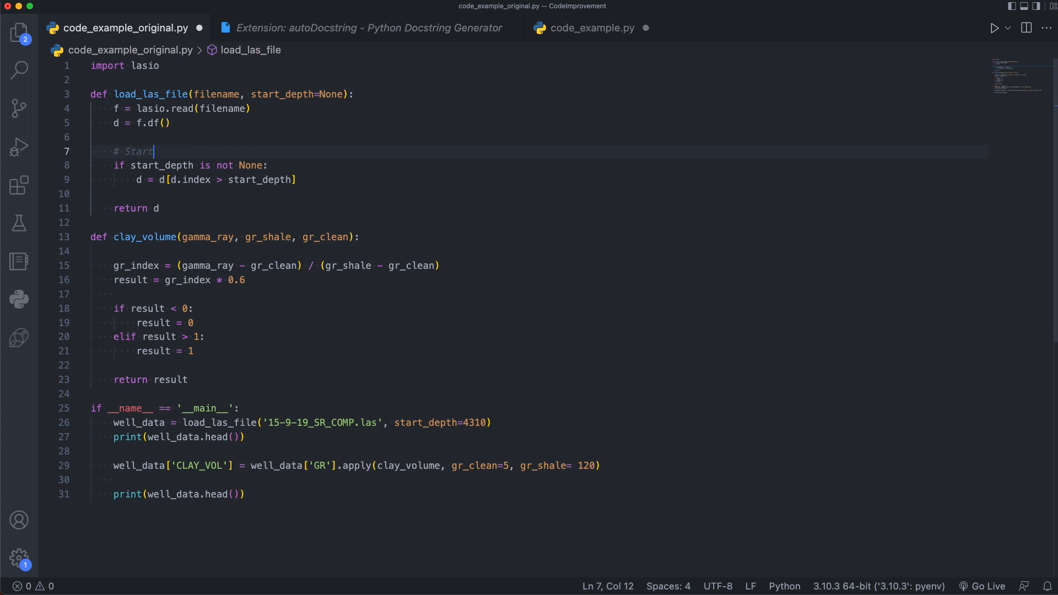
text(the dataframe)
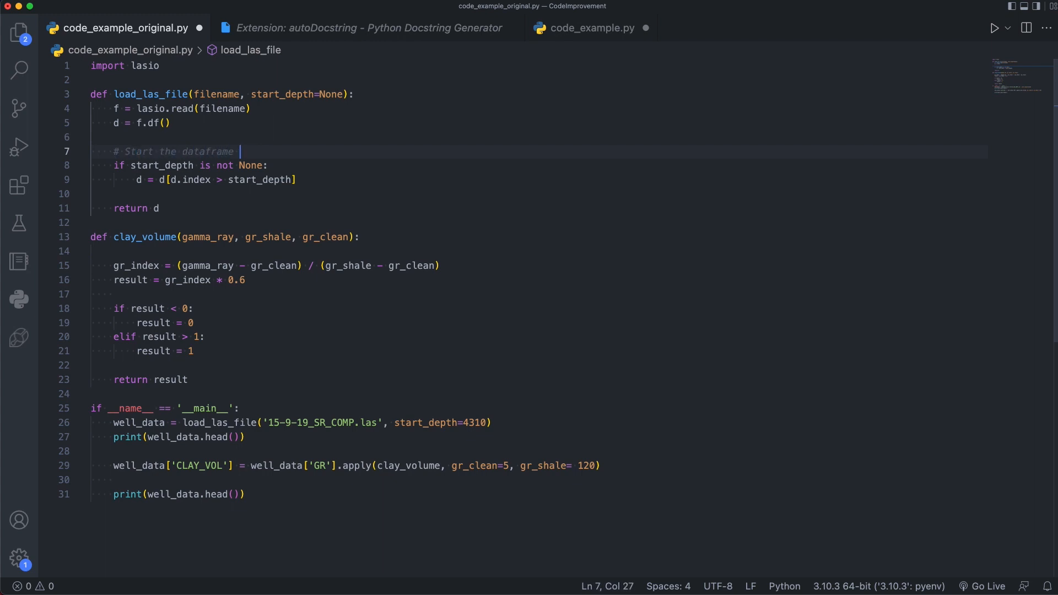
text(at the entered)
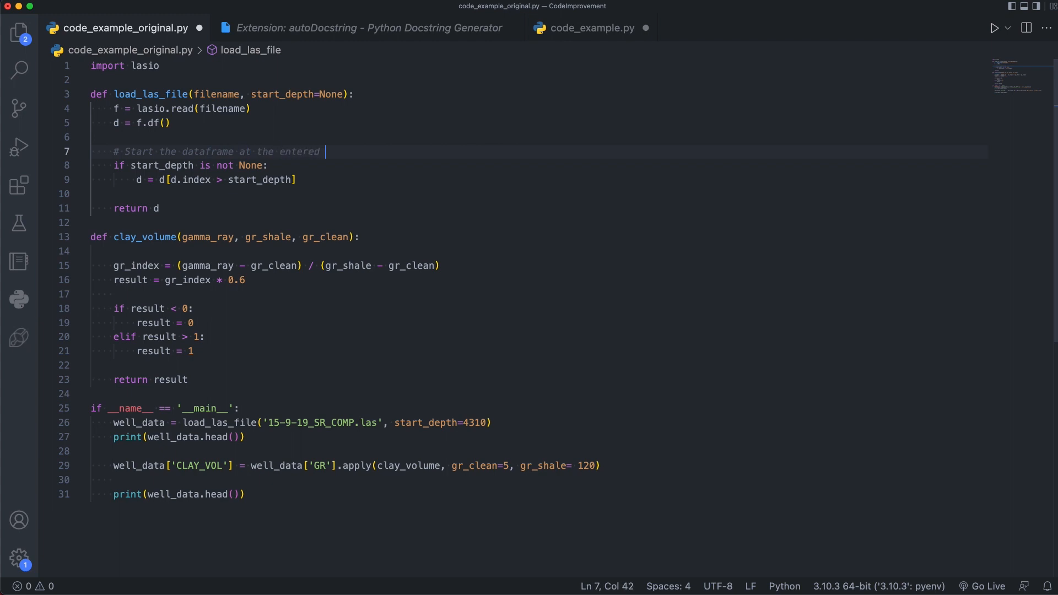
text(start depth)
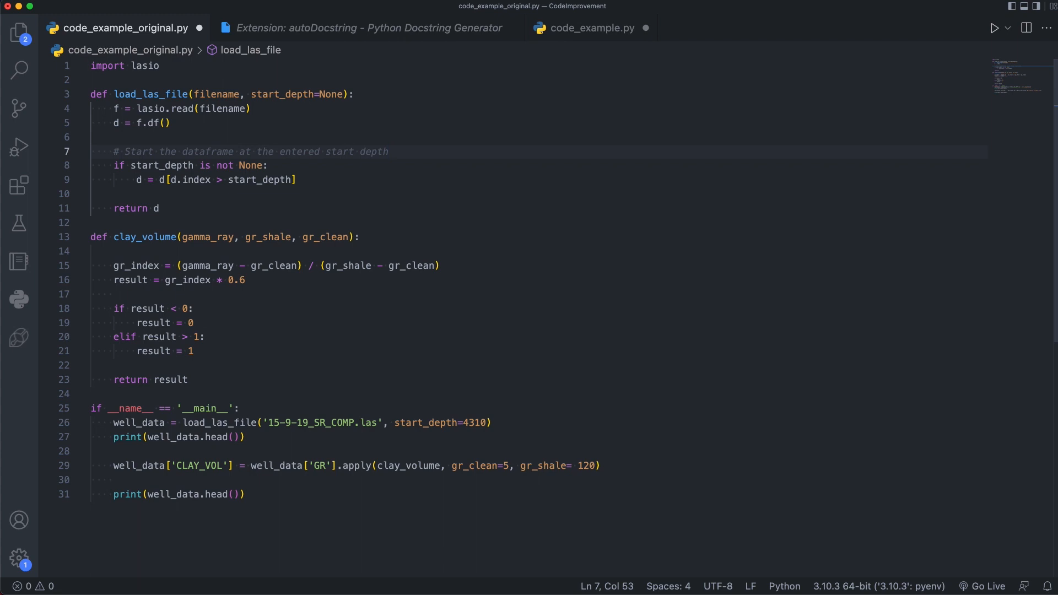
click(389, 151)
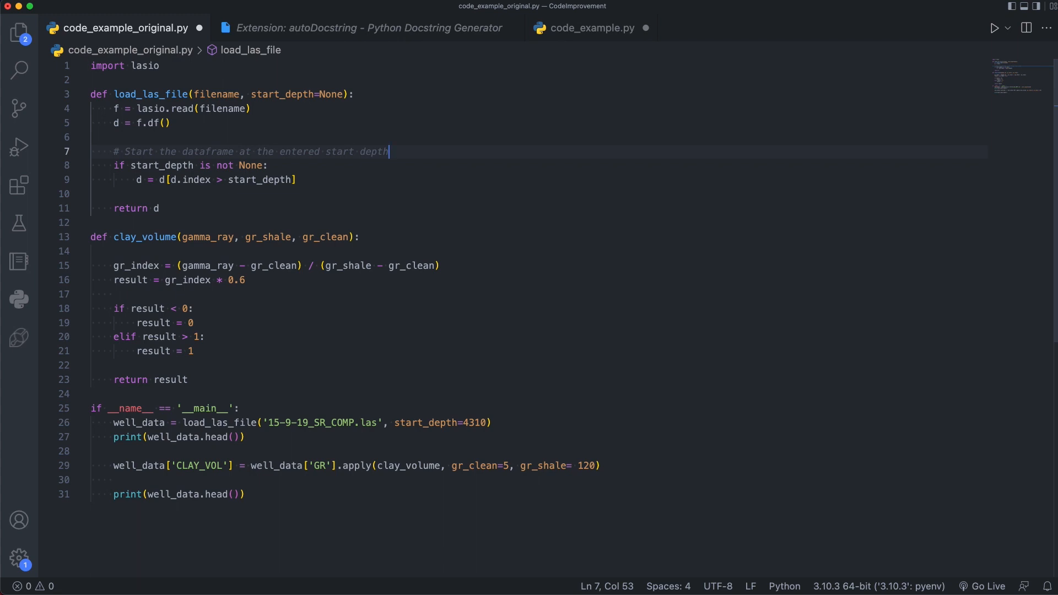
mouse_move(247, 310)
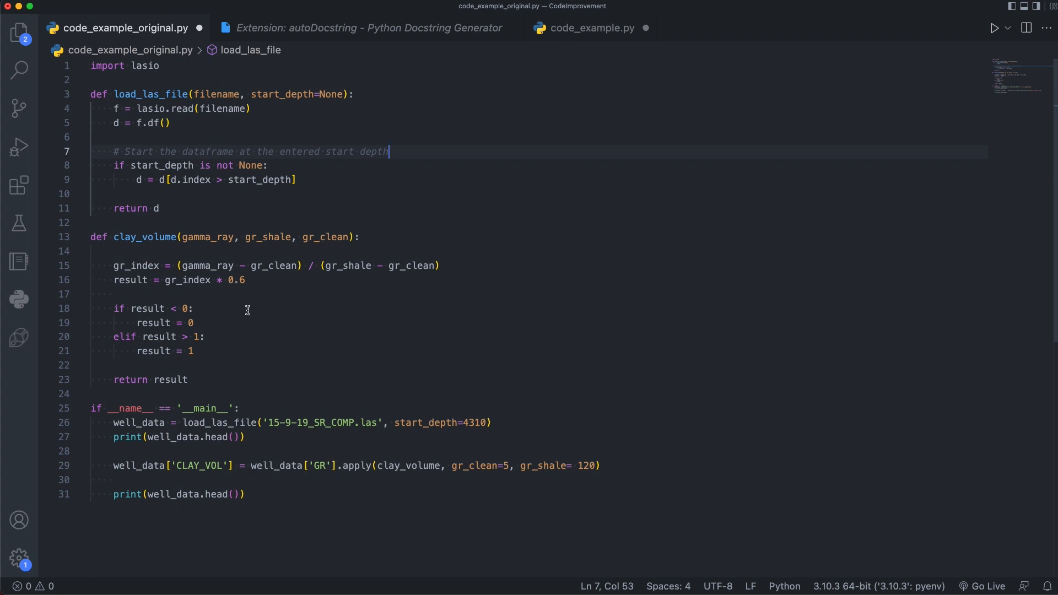
Step: Add the comment '# Limiting clay volume (result) to between 0 and 1' above the result checks in clay_volume
scroll(up, 3)
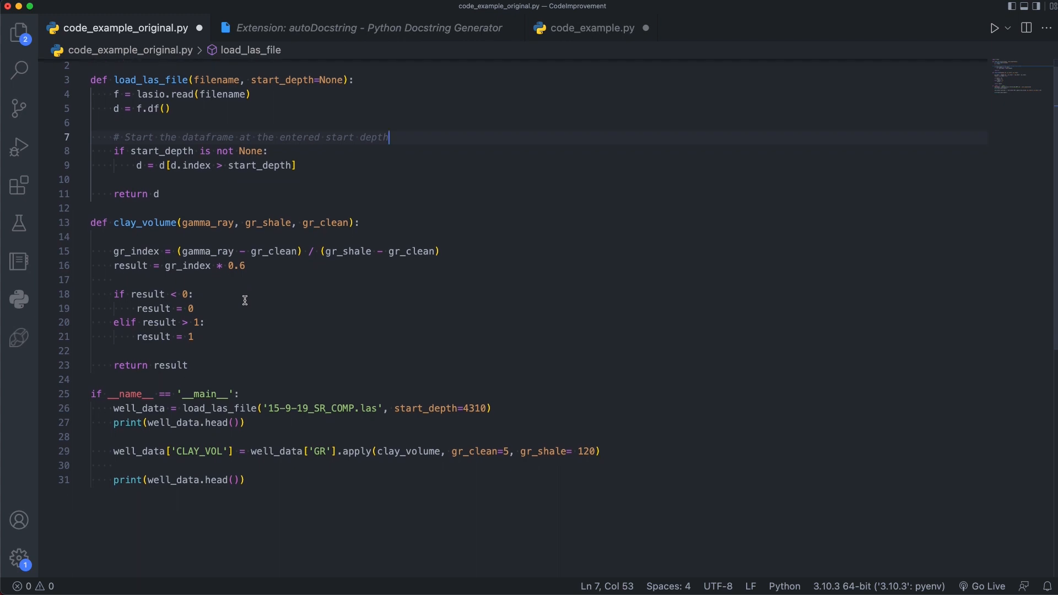
mouse_move(352, 260)
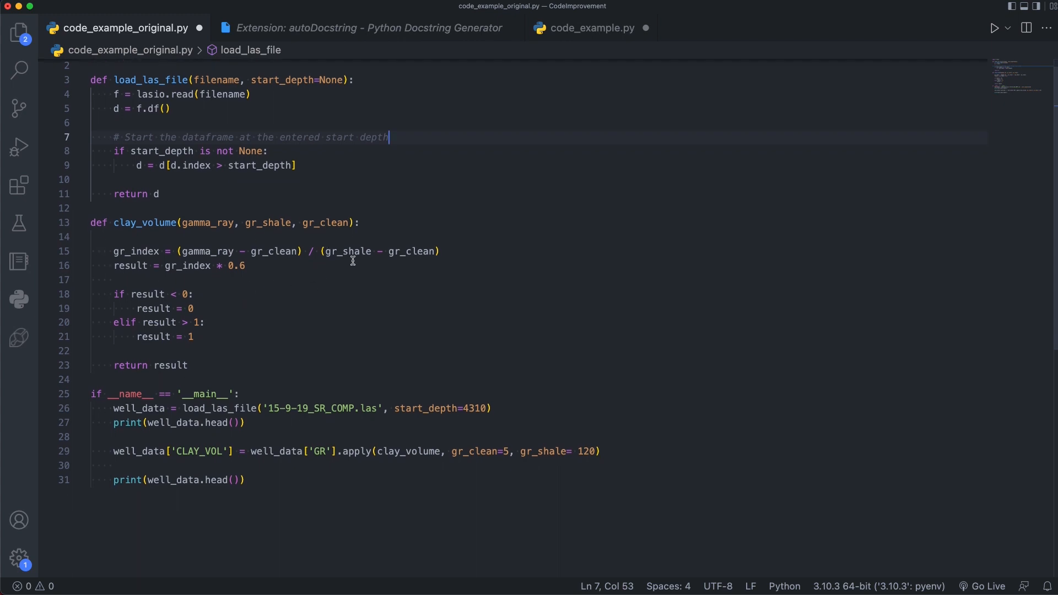
mouse_move(203, 282)
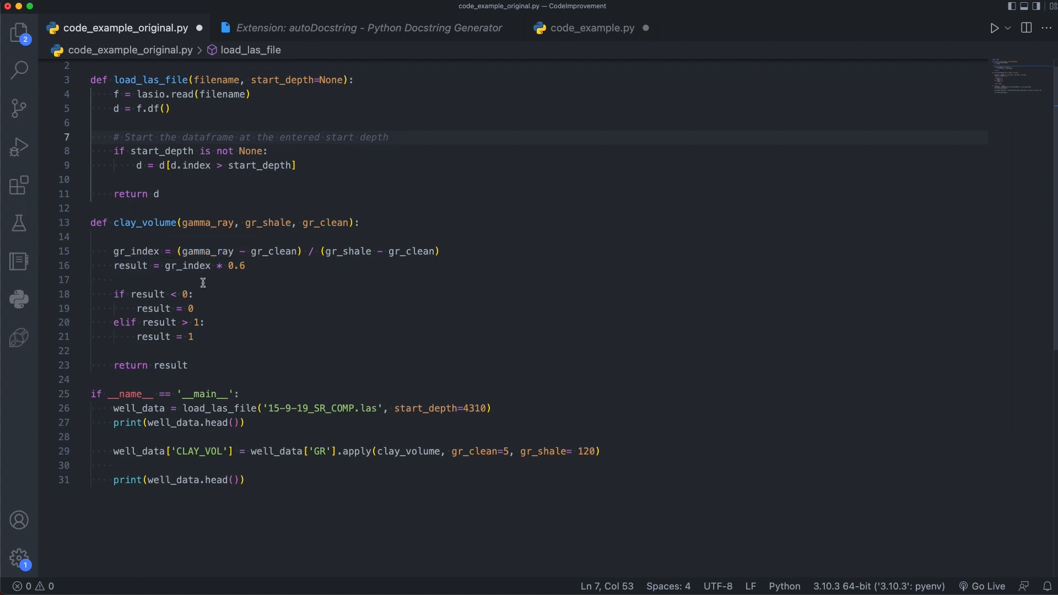
mouse_move(246, 277)
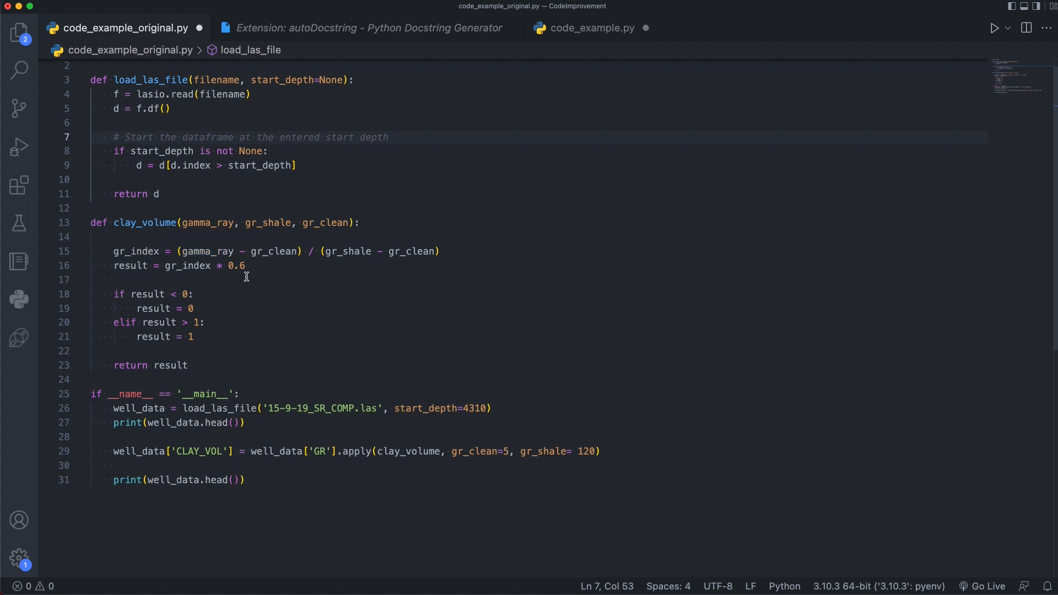
mouse_move(258, 266)
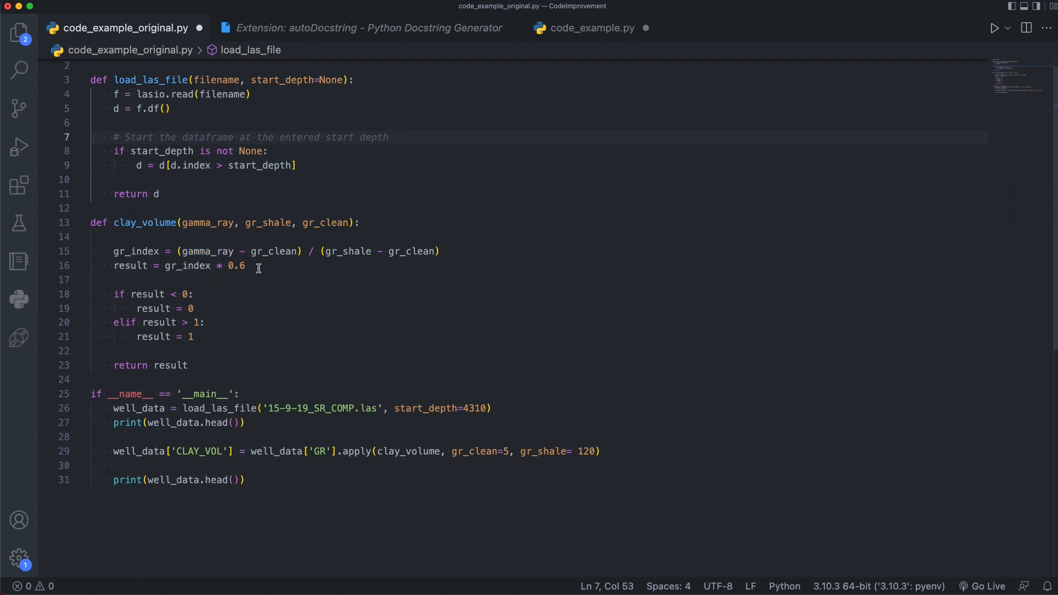
click(115, 265)
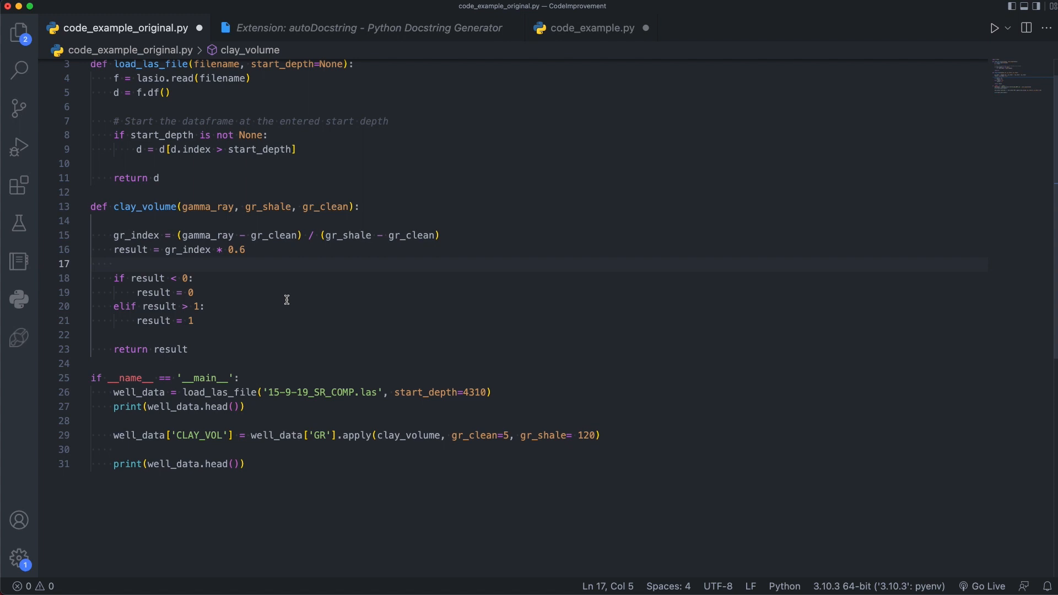
click(113, 263)
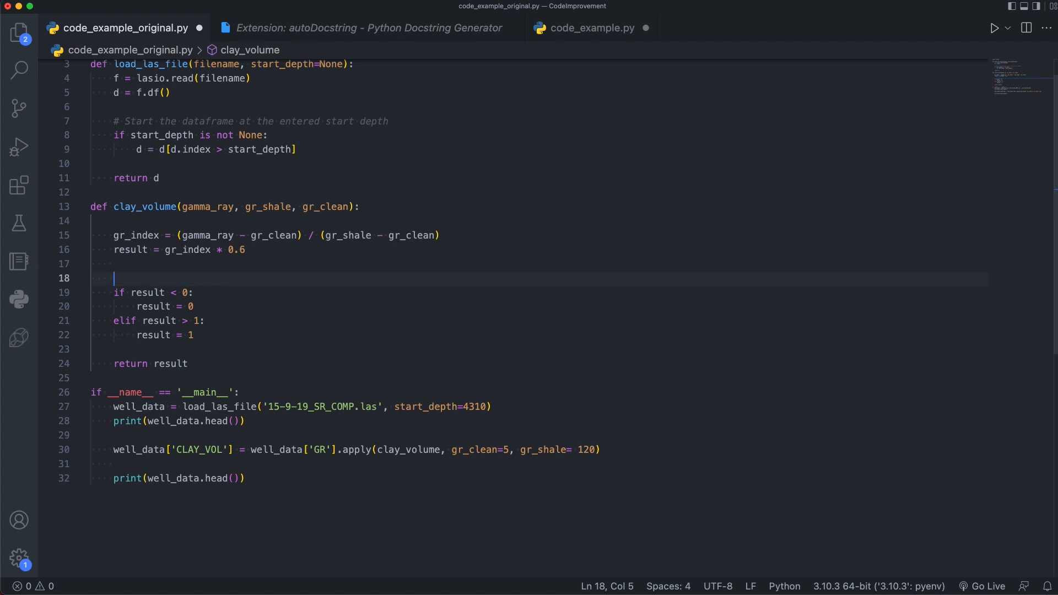
text(#)
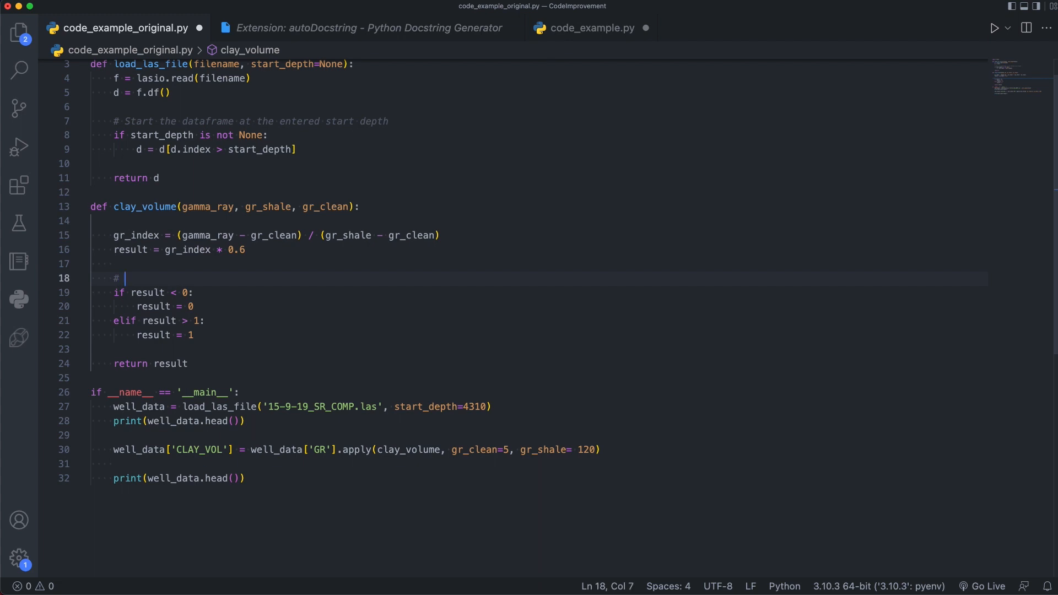
text(Limiting clay volume (result)
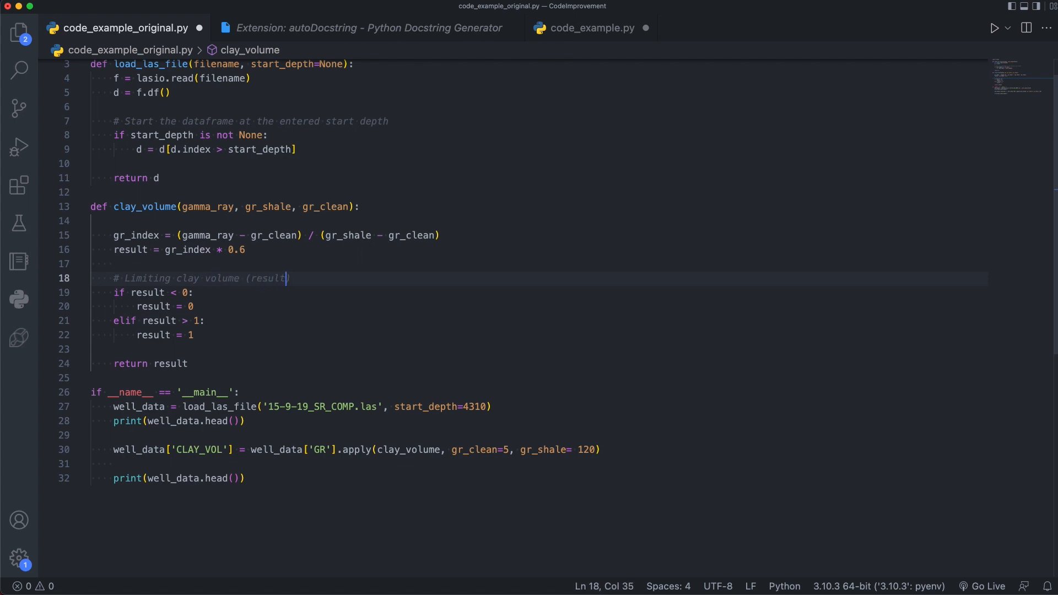
text(to betw)
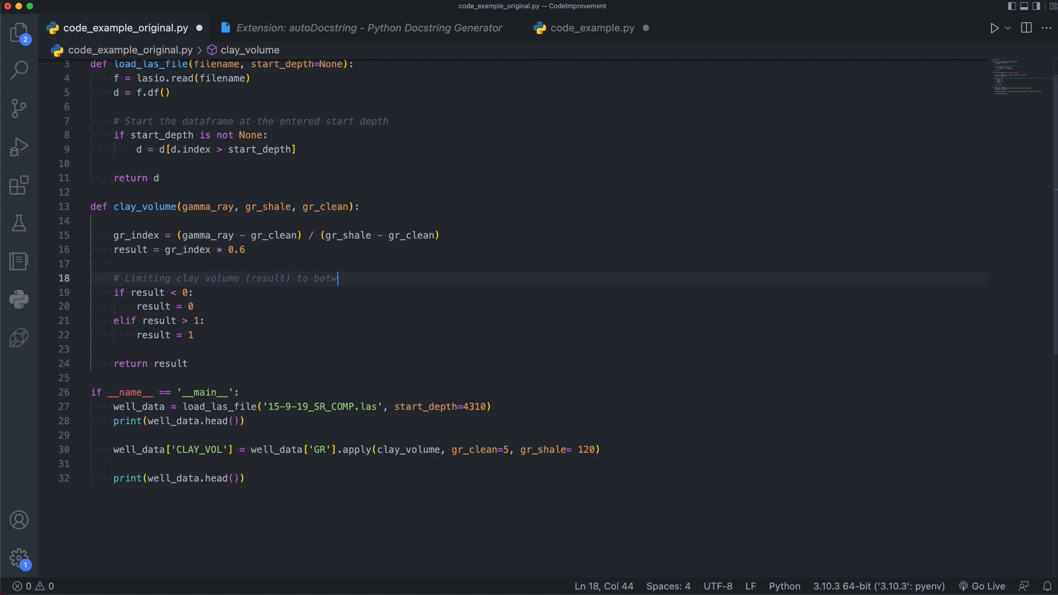
text(een 0 and 1)
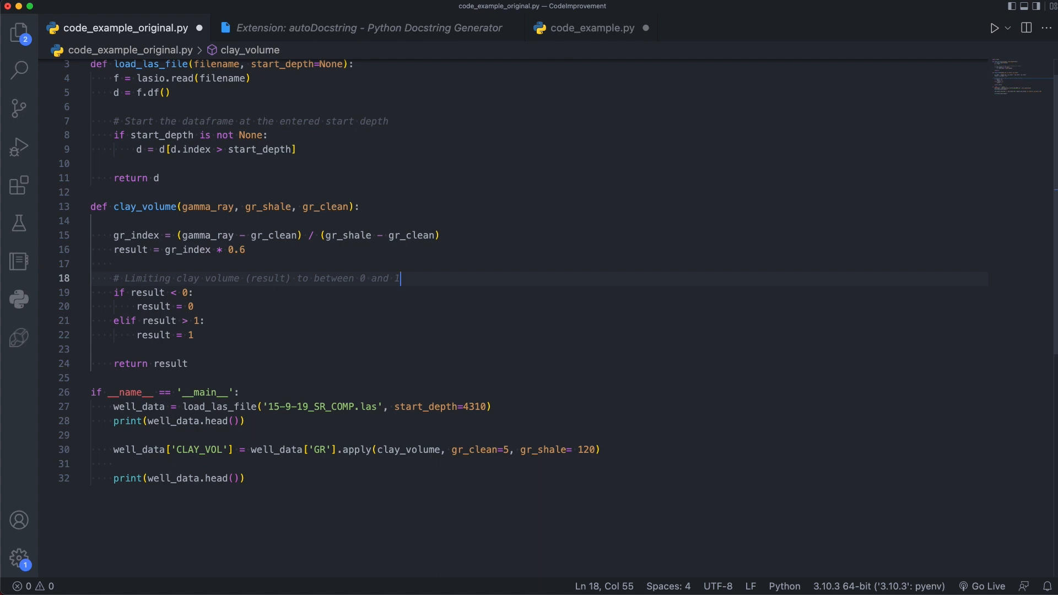
mouse_move(292, 401)
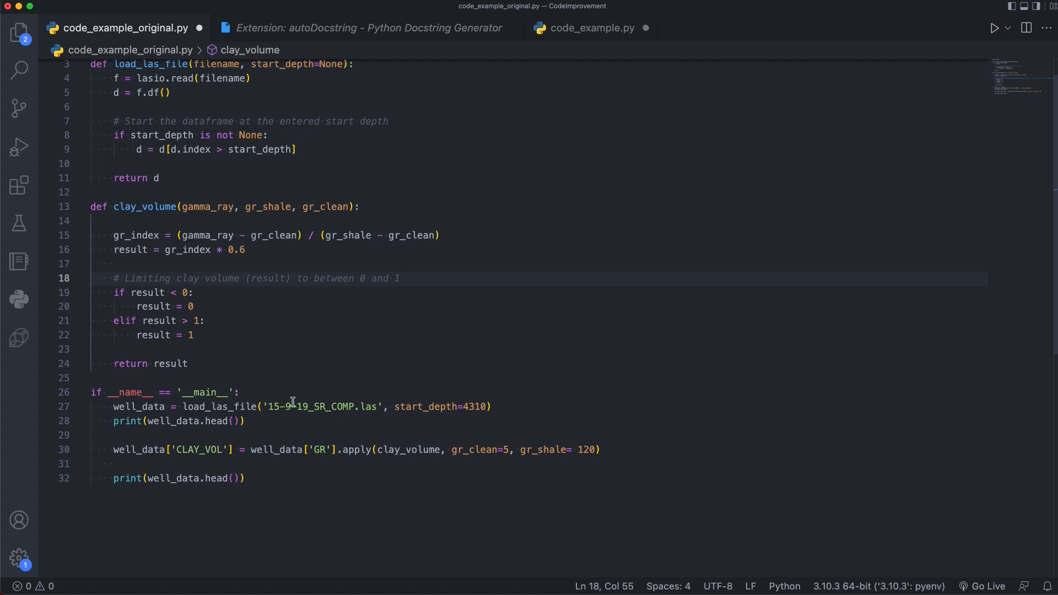
mouse_move(315, 462)
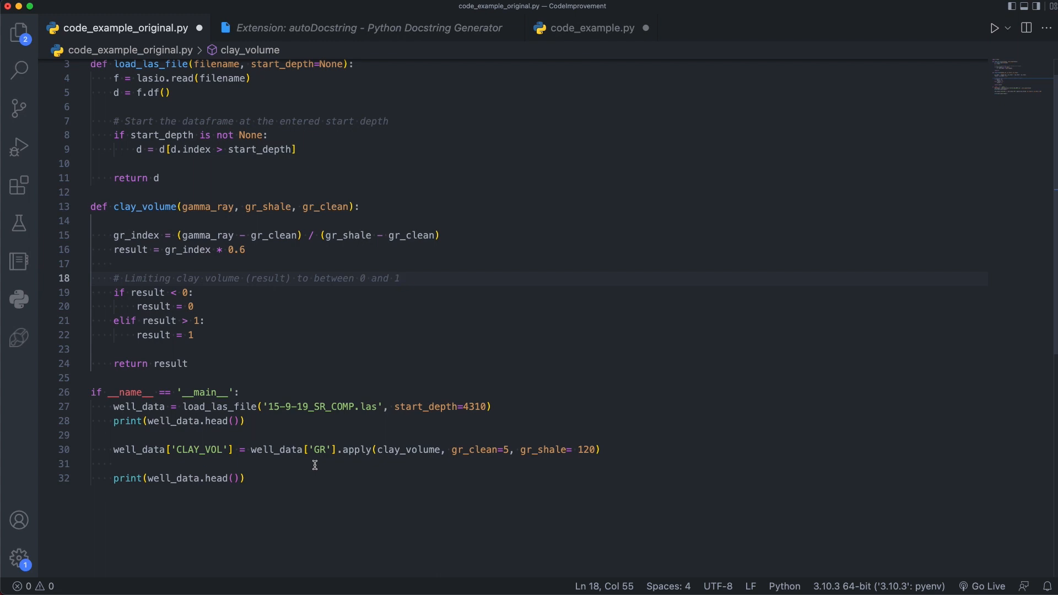
mouse_move(108, 398)
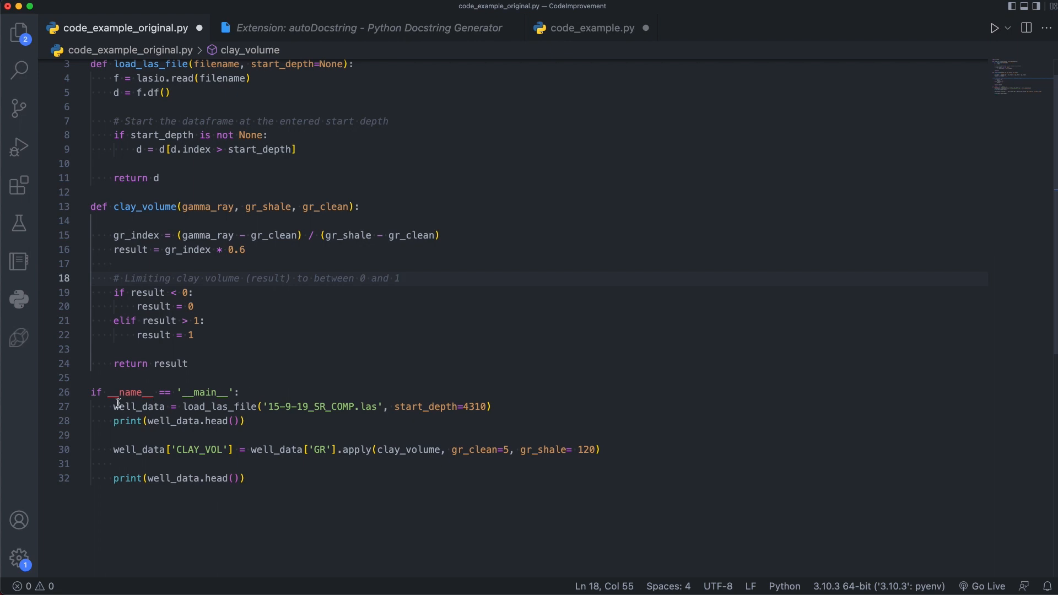
mouse_move(296, 424)
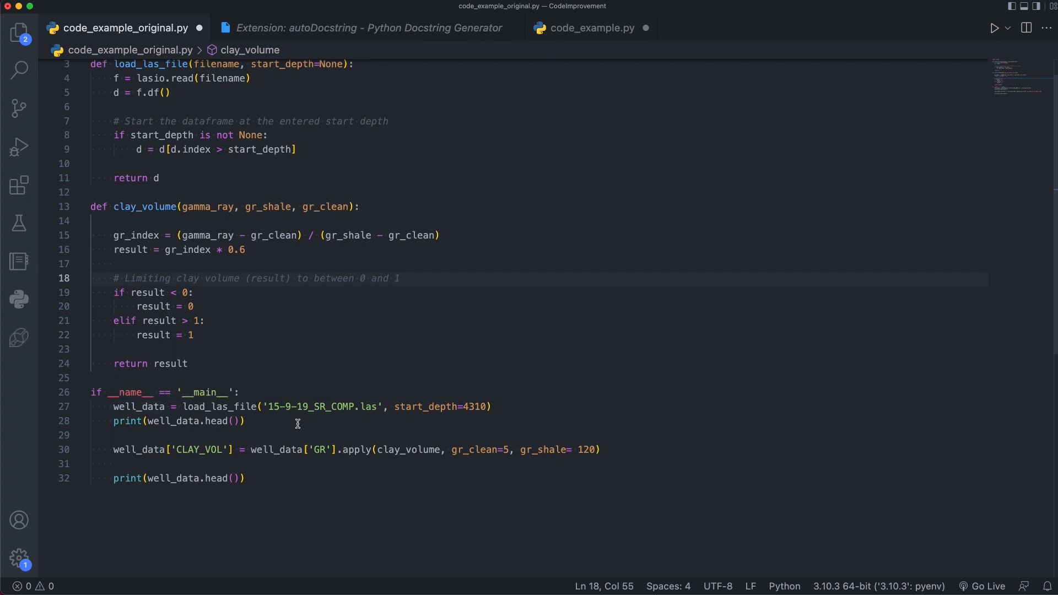
mouse_move(313, 476)
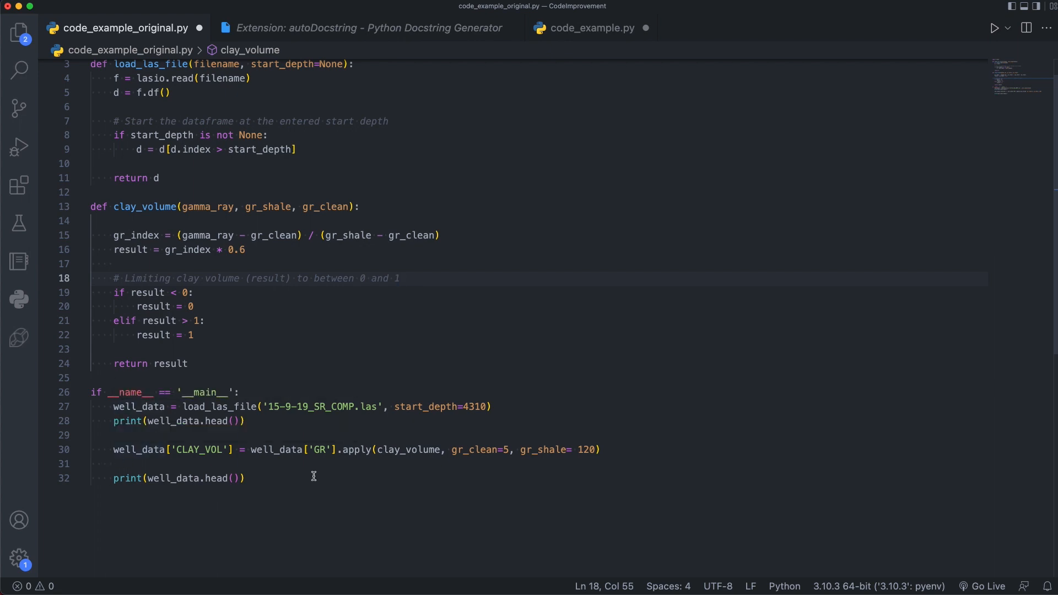
mouse_move(227, 505)
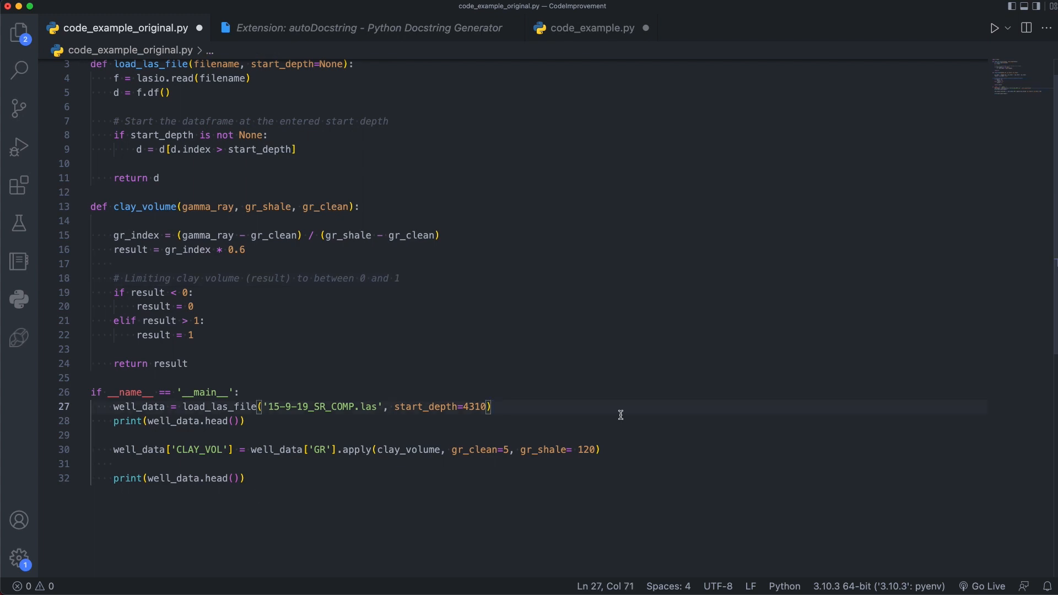
Step: Add the comment '# Checking if data has been loaded sucessfully' below the well-data loading call
key(Enter)
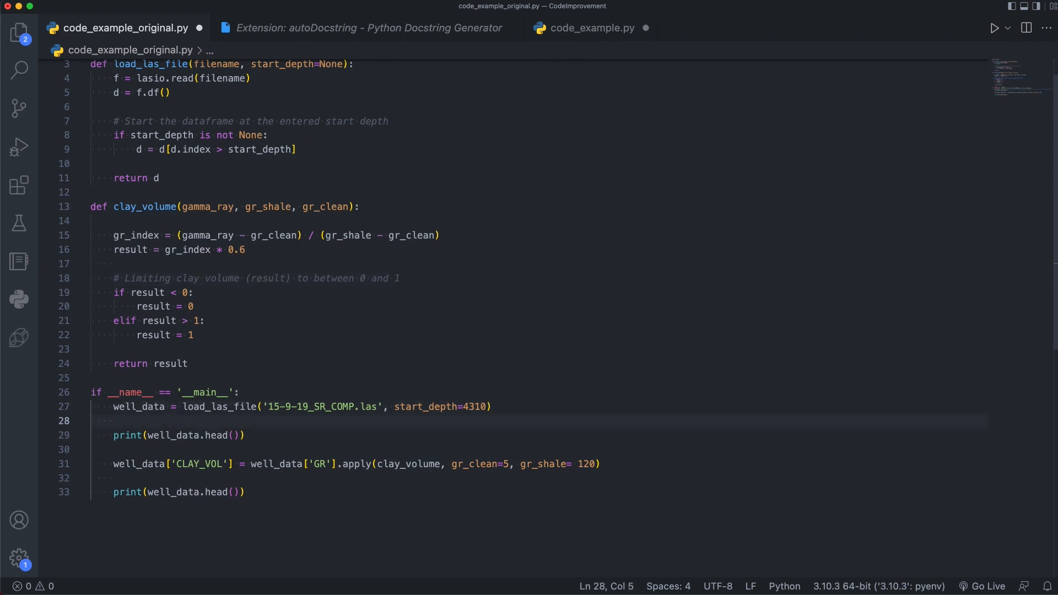
text(# Checking if d)
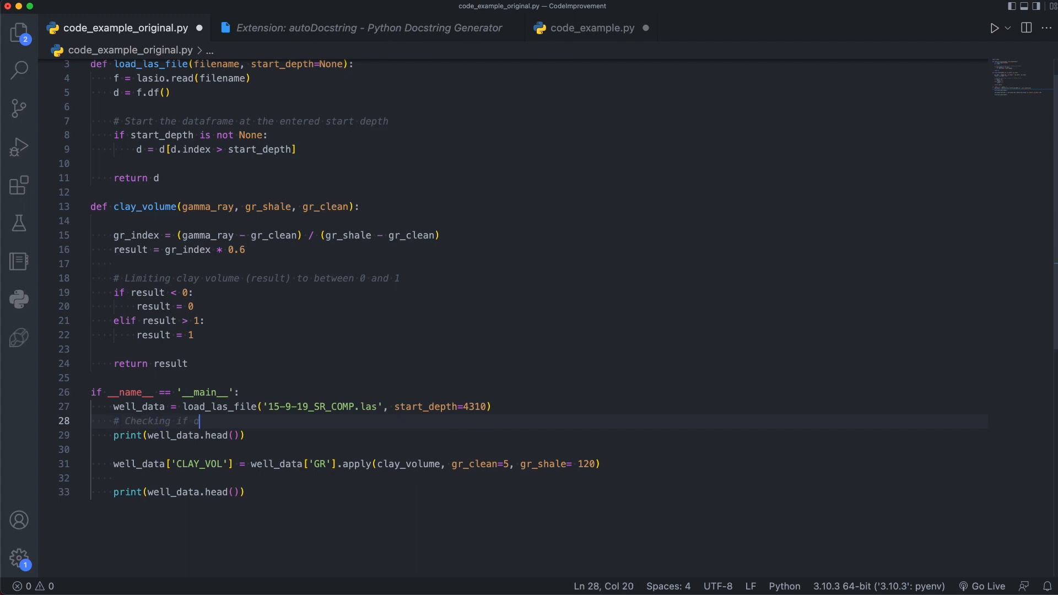
text(ata has been loaded sucessfu)
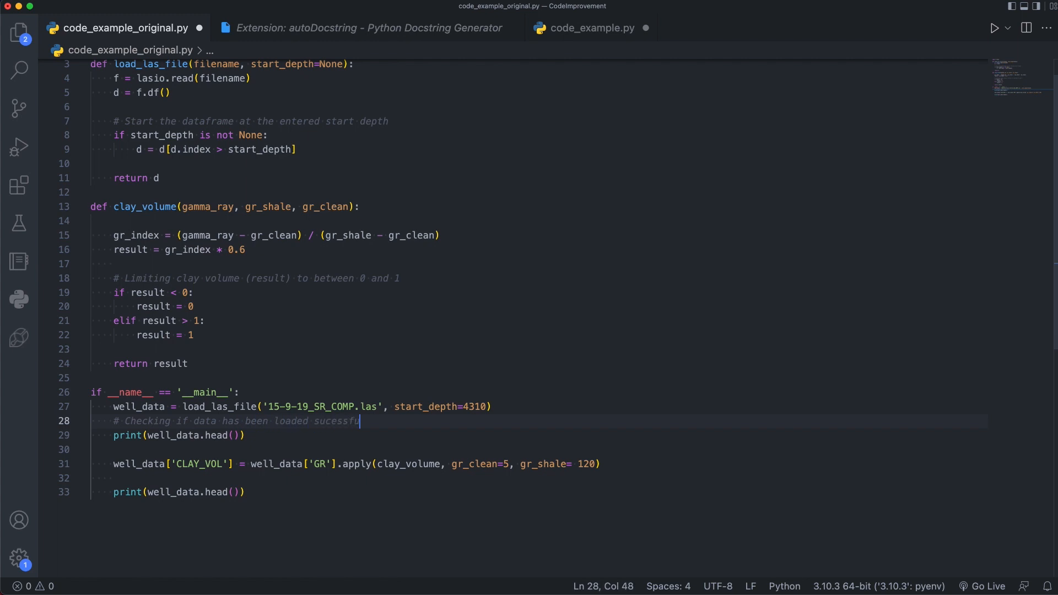
text(lly)
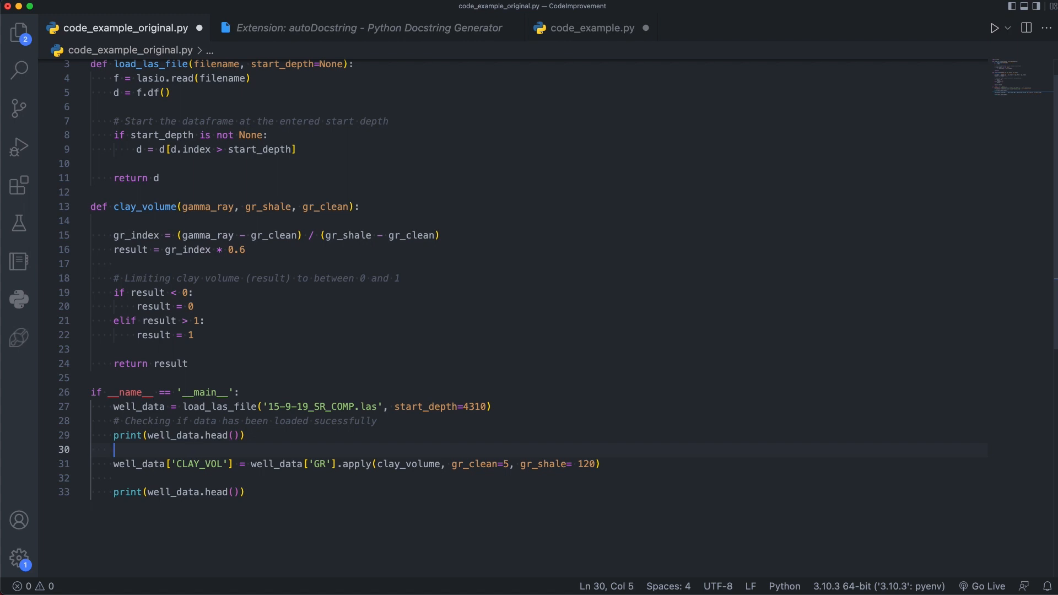
Step: Add the comment '# Step 1: Calculate Clay Volume' above the CLAY_VOL calculation
text(# s)
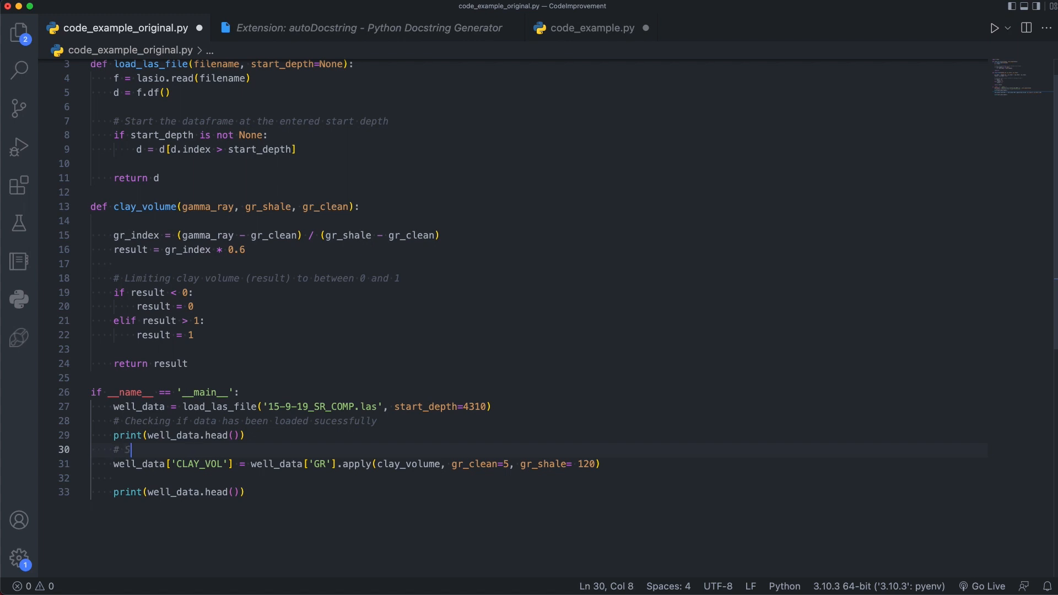
text(Step 1: Calc)
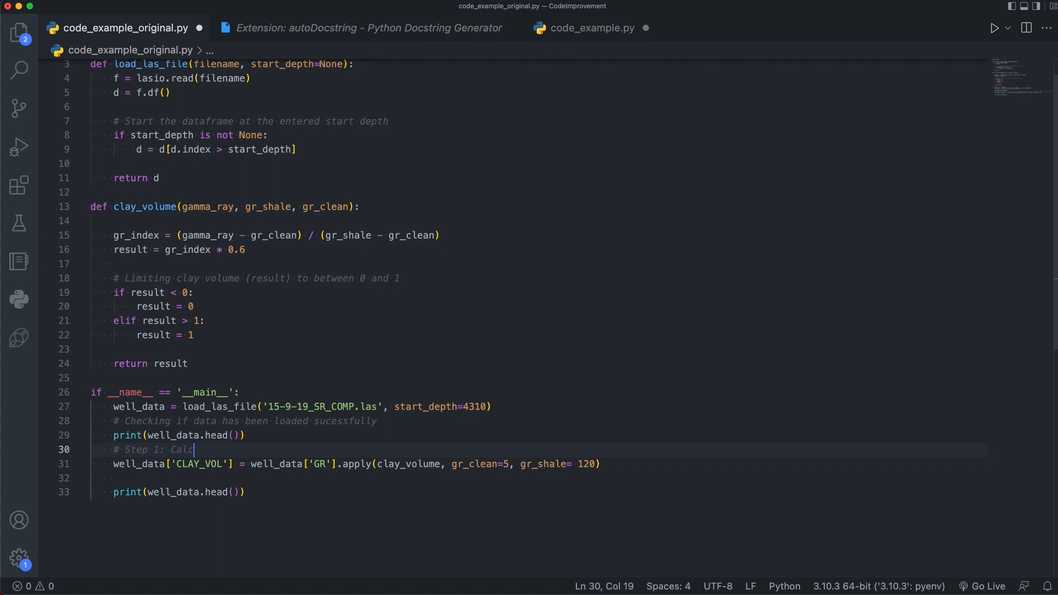
text(ulate Clay Vol)
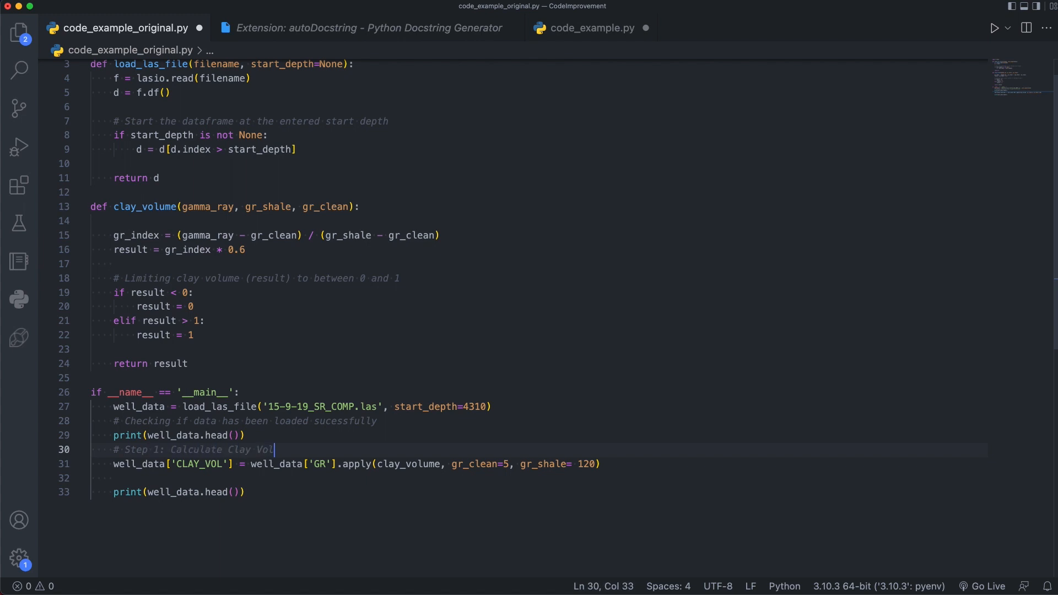
text(ume)
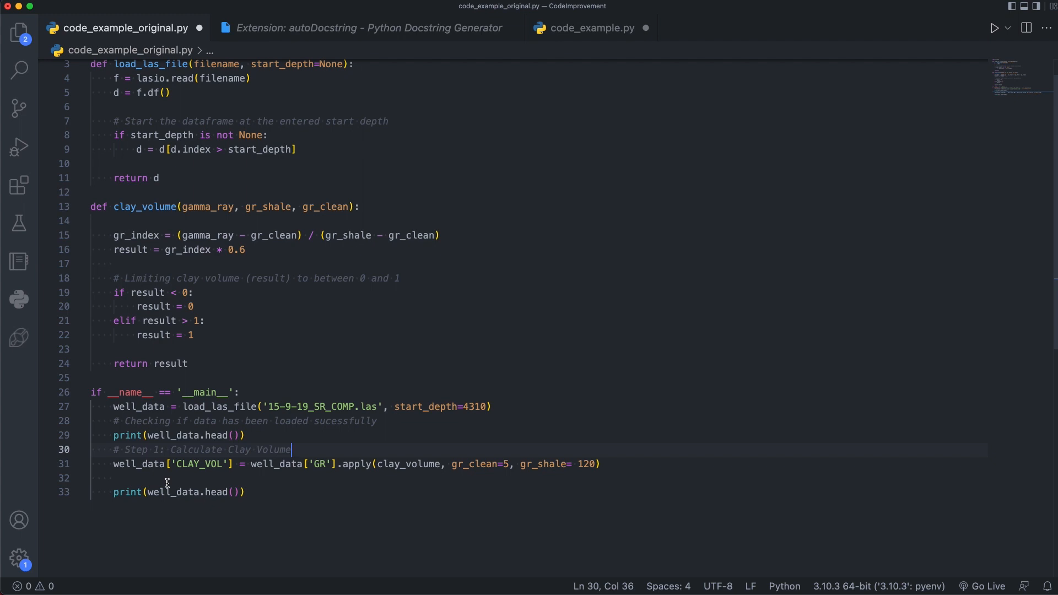
scroll(up, 3)
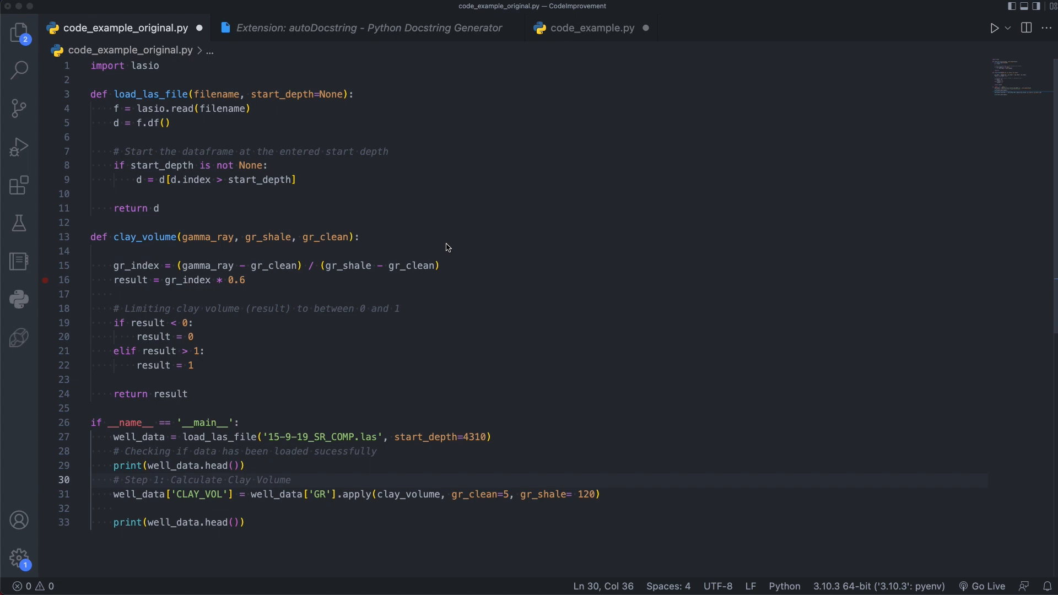
mouse_move(425, 197)
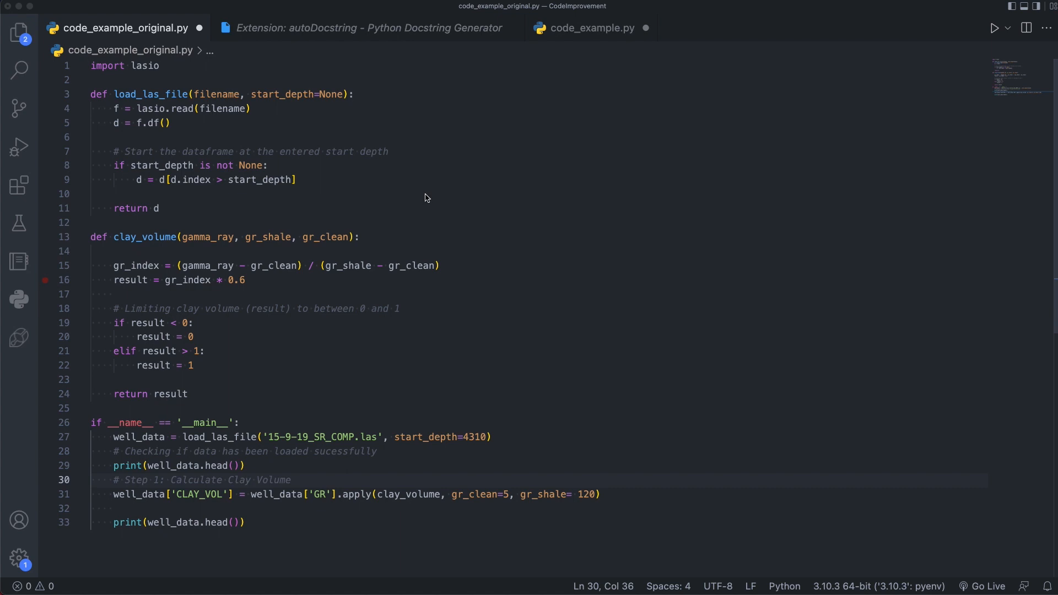
mouse_move(229, 95)
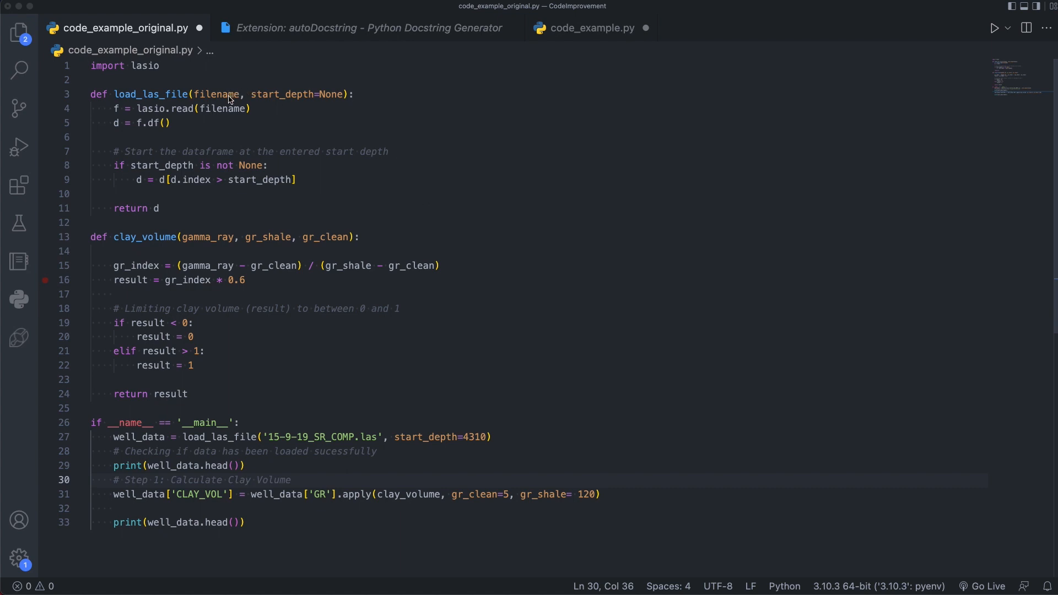
mouse_move(295, 102)
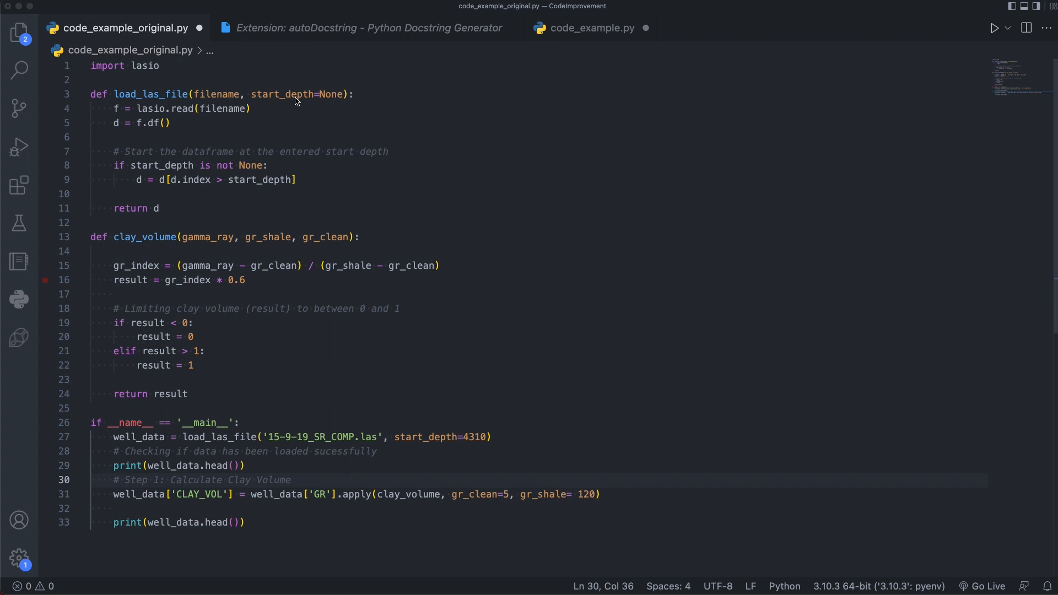
mouse_move(290, 104)
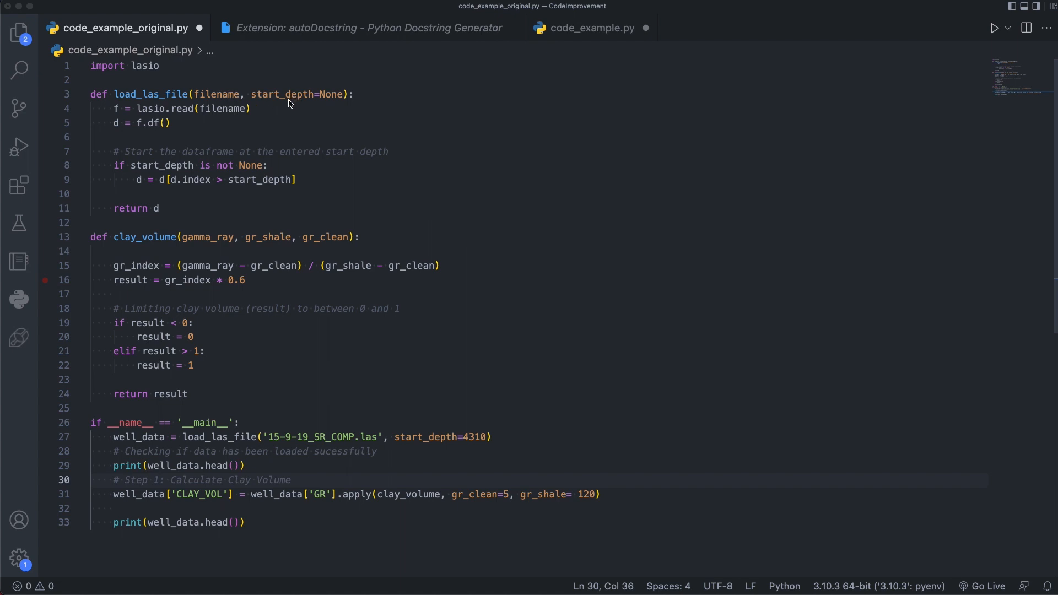
mouse_move(337, 99)
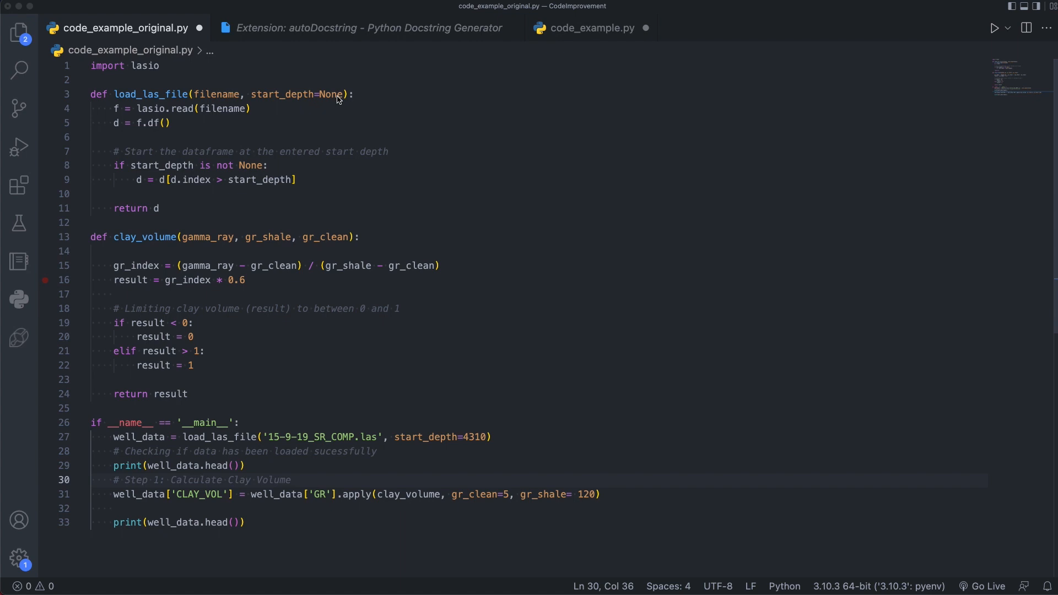
mouse_move(290, 114)
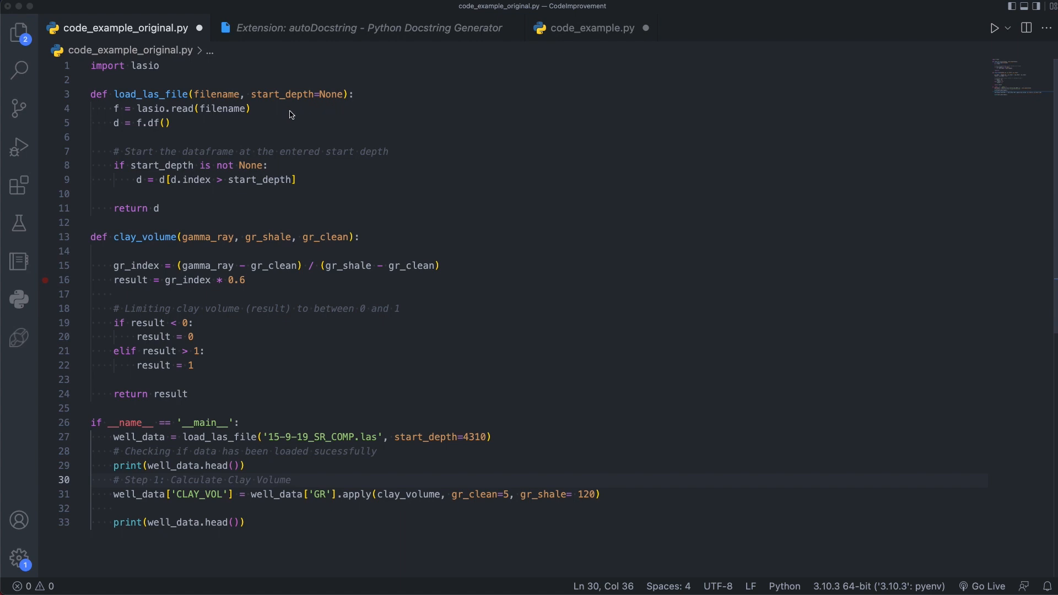
mouse_move(280, 122)
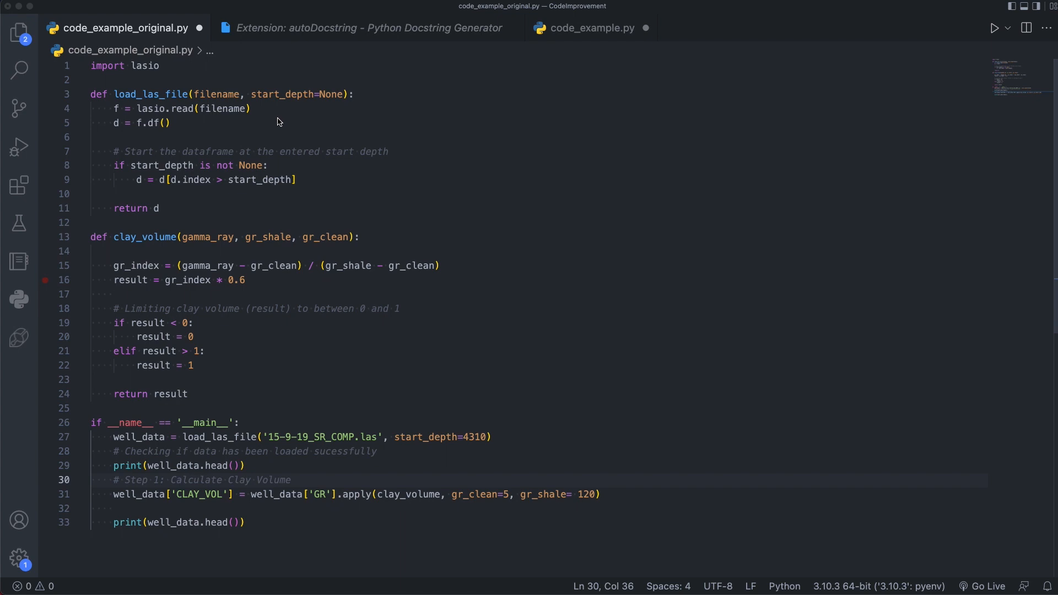
mouse_move(249, 98)
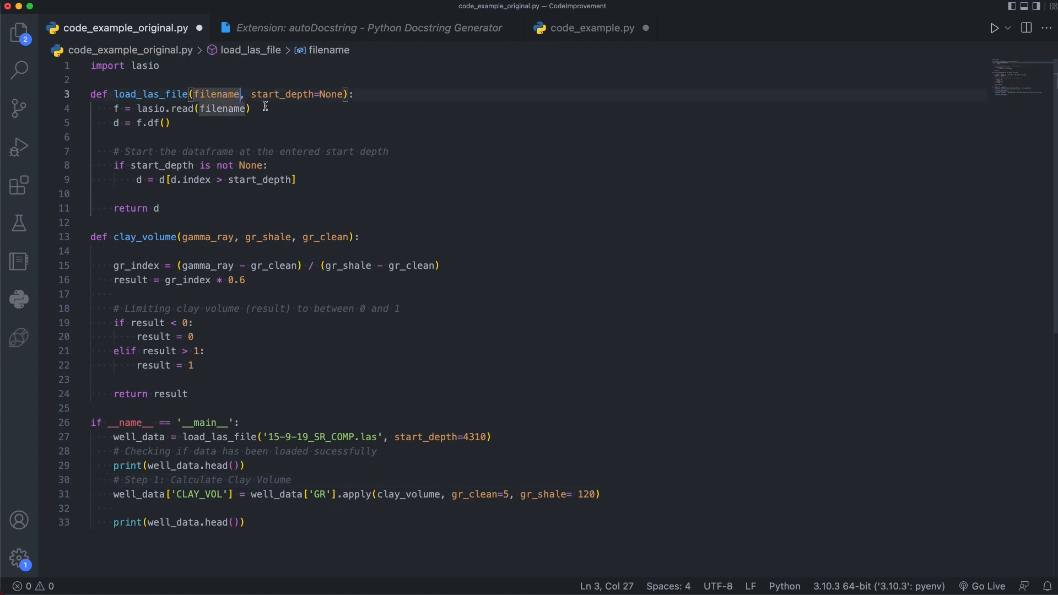
Step: Annotate load_las_file with filename: str, start_depth: float and a '->' return arrow
text(: st)
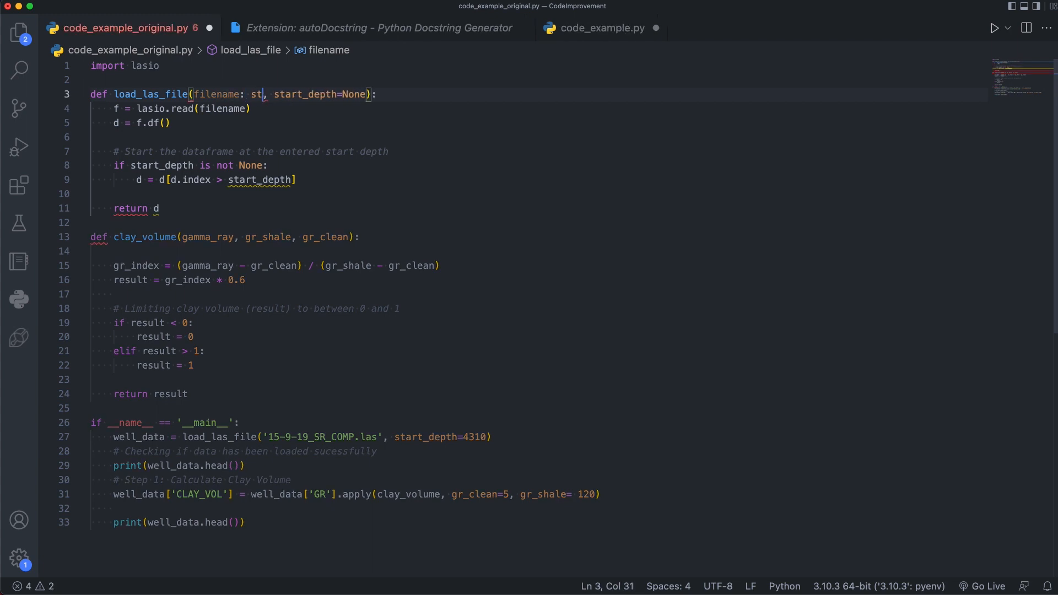
text(r)
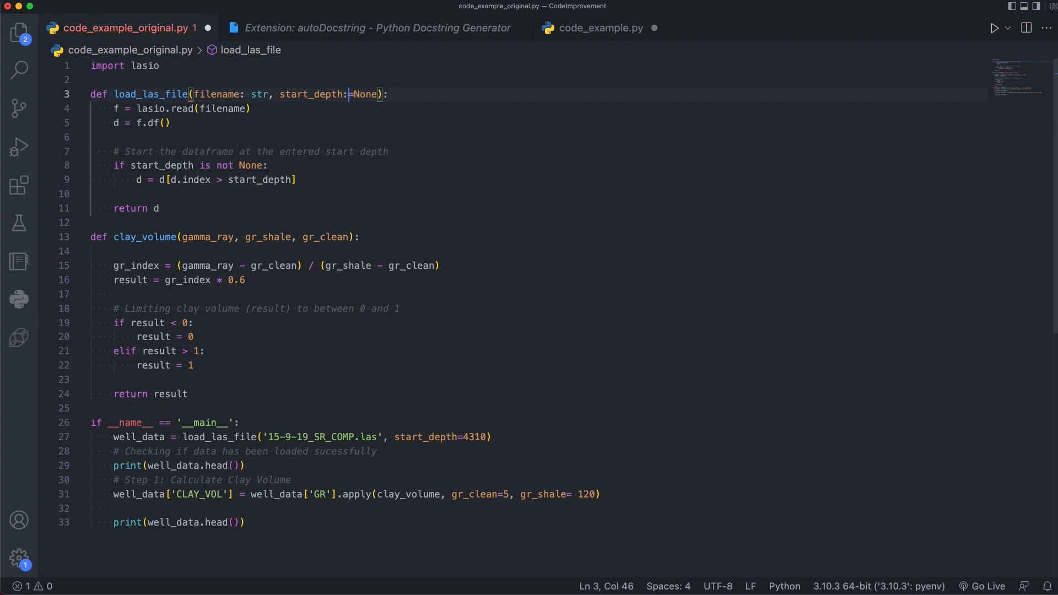
text(float)
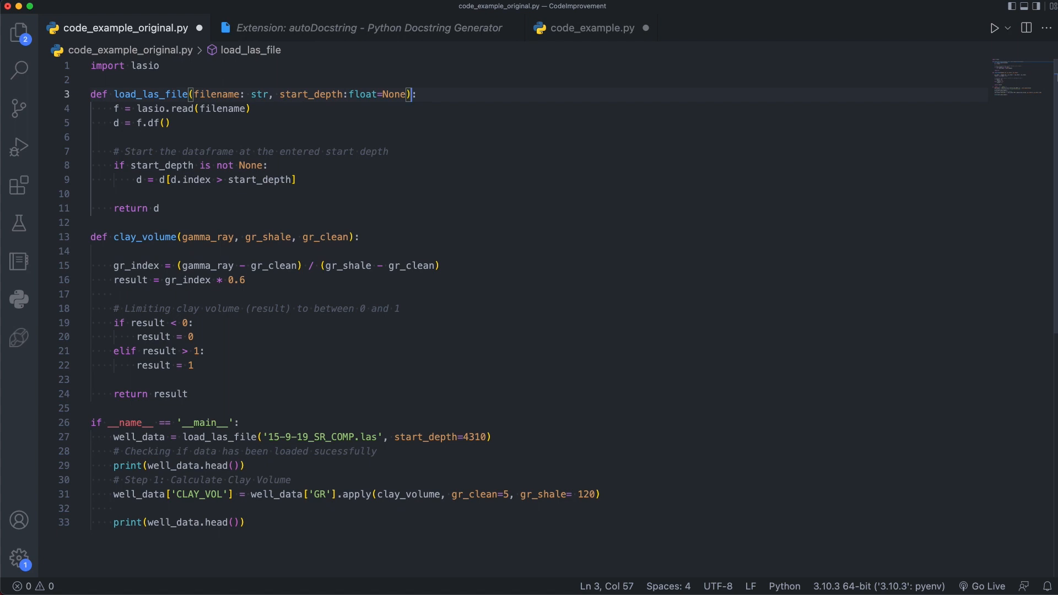
text(->)
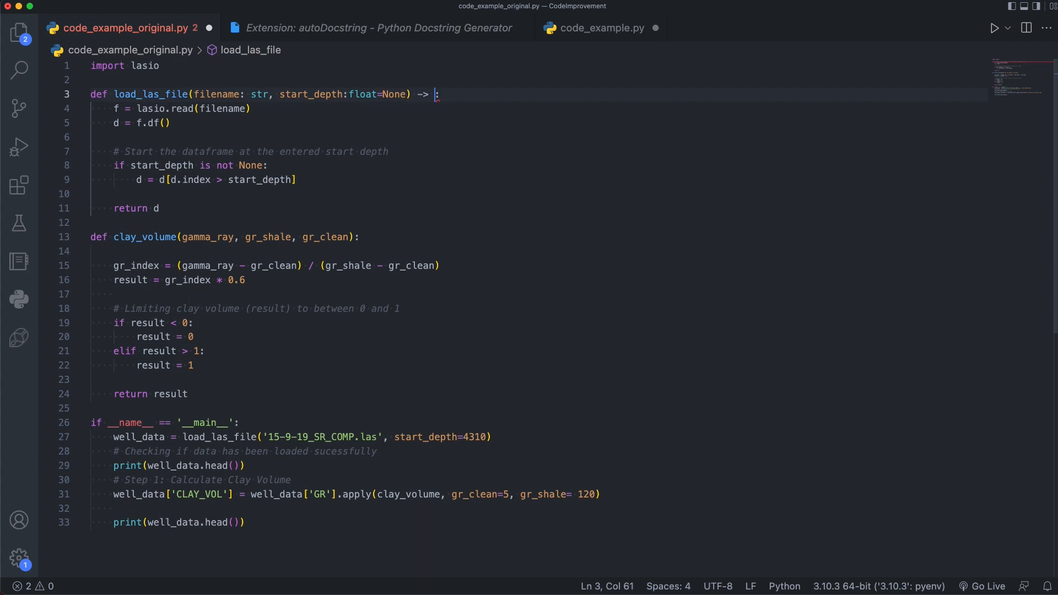
Step: Complete the return annotation as '-> pd.DataFrame:' on load_las_file
text(pd.DataF)
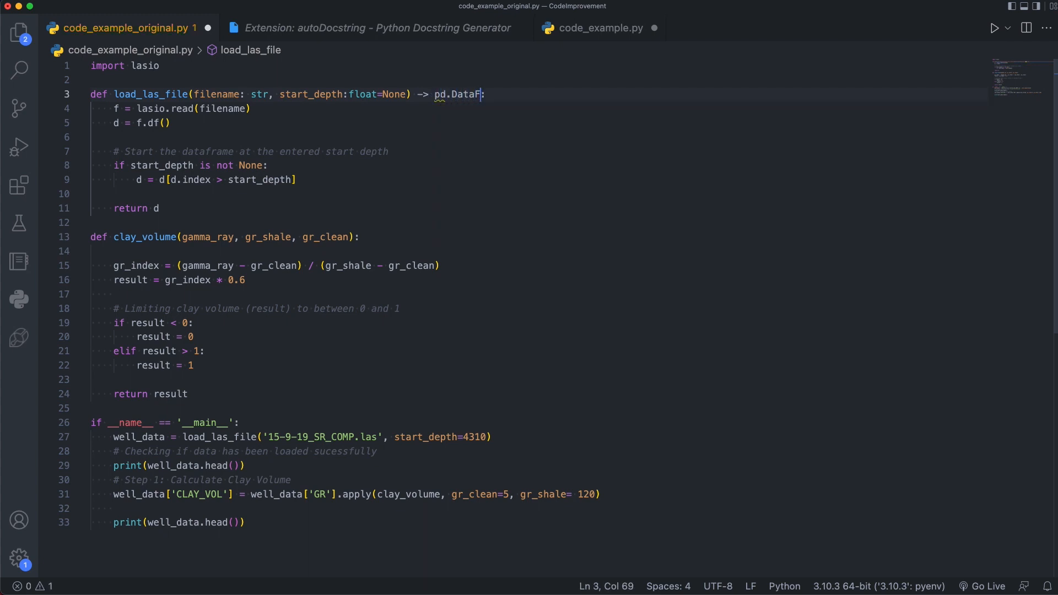
text(rame:)
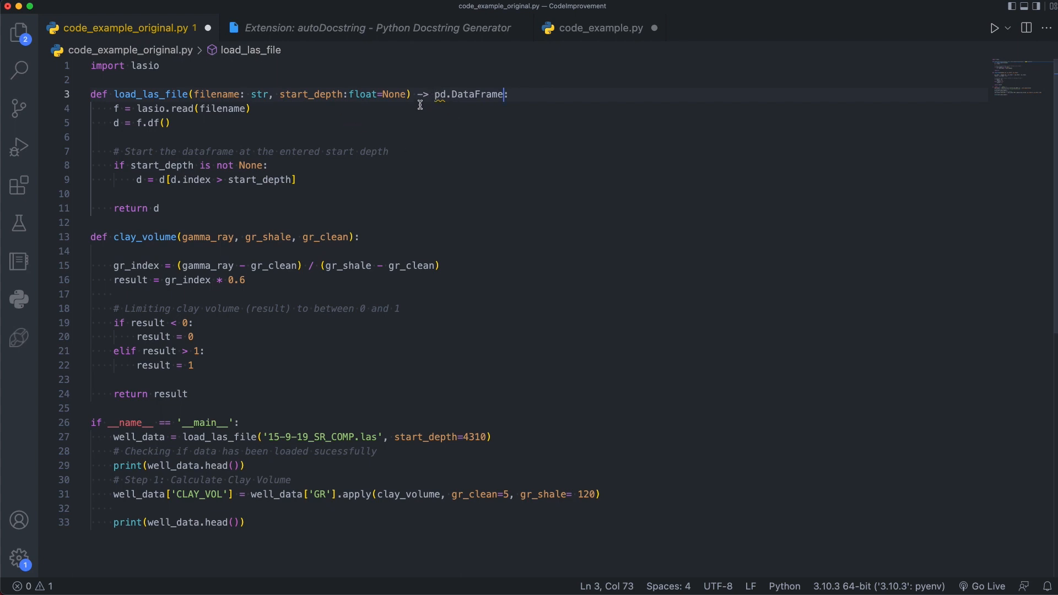
mouse_move(437, 94)
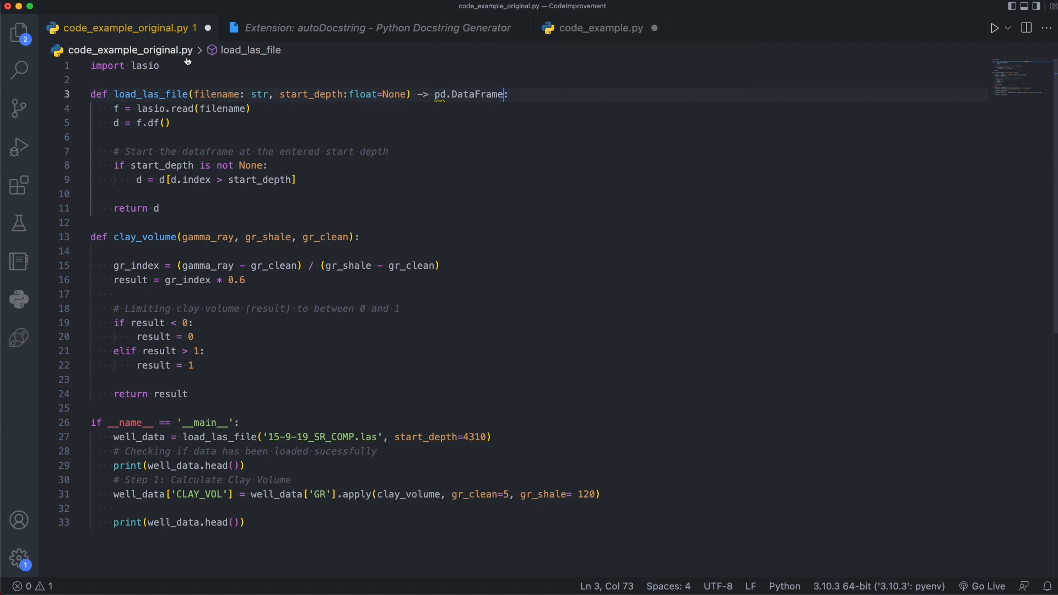
Step: Add 'import pandas as pd' on a new line below the lasio import
key(enter)
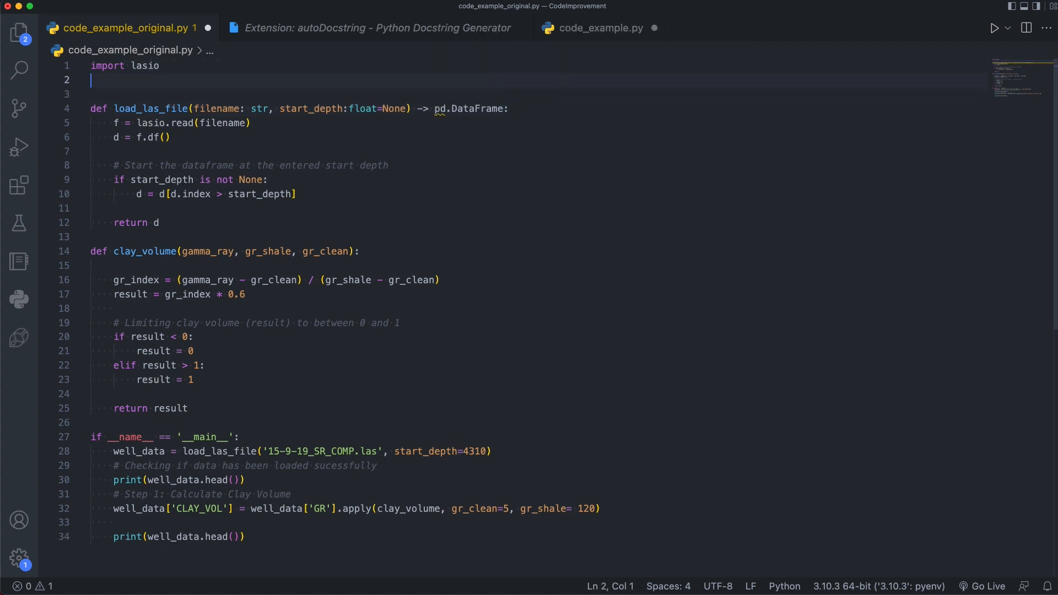
text(import pandas a)
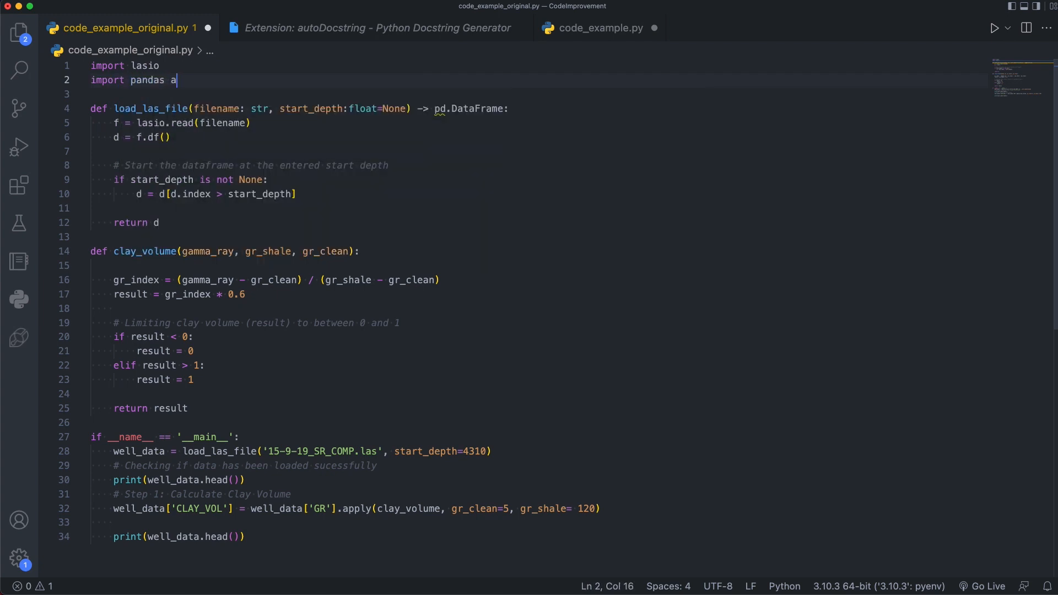
text(s pd)
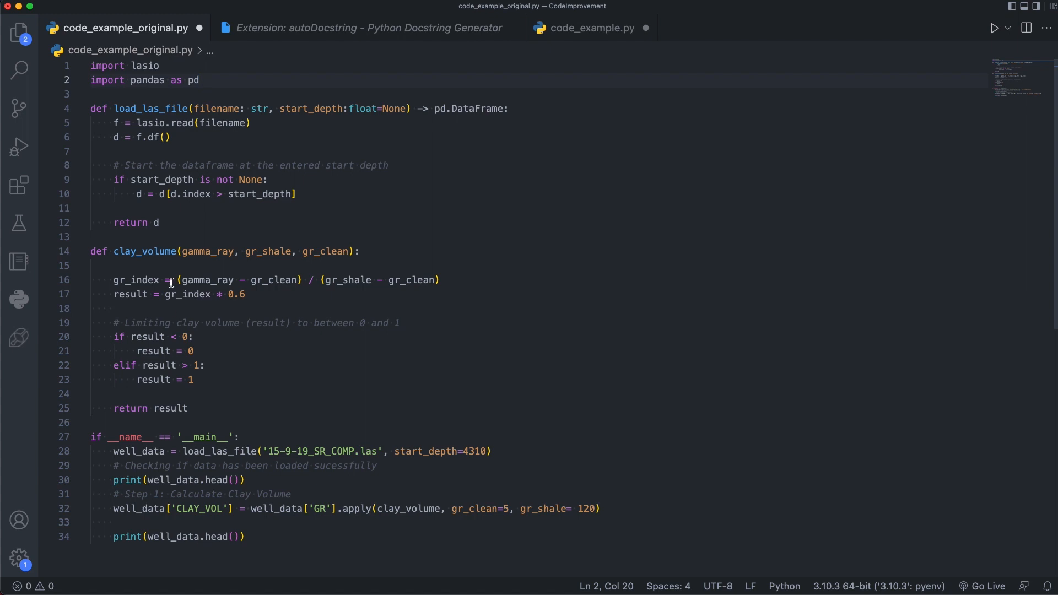
mouse_move(189, 294)
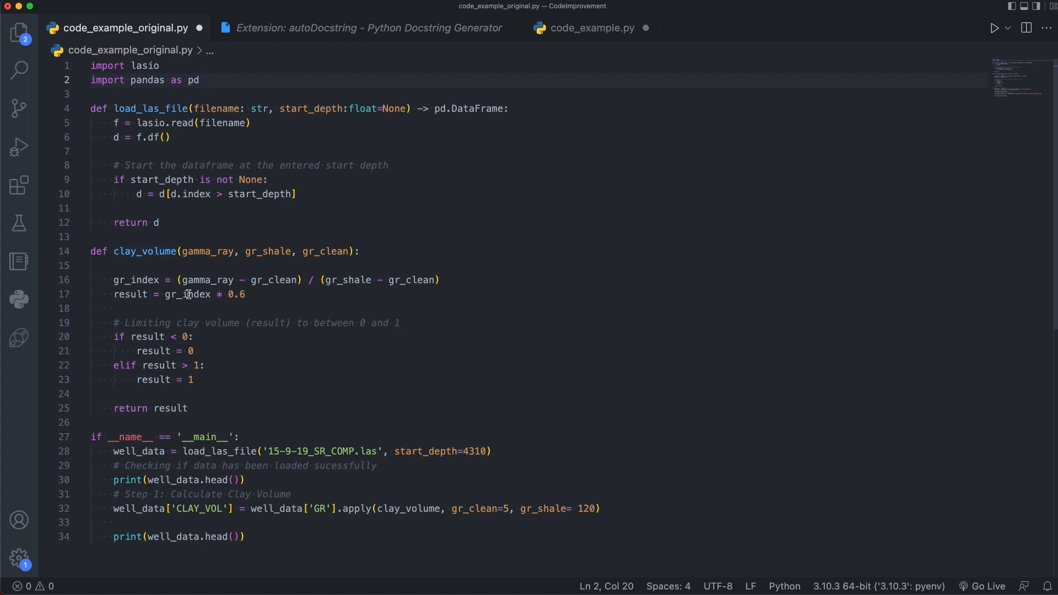
mouse_move(184, 246)
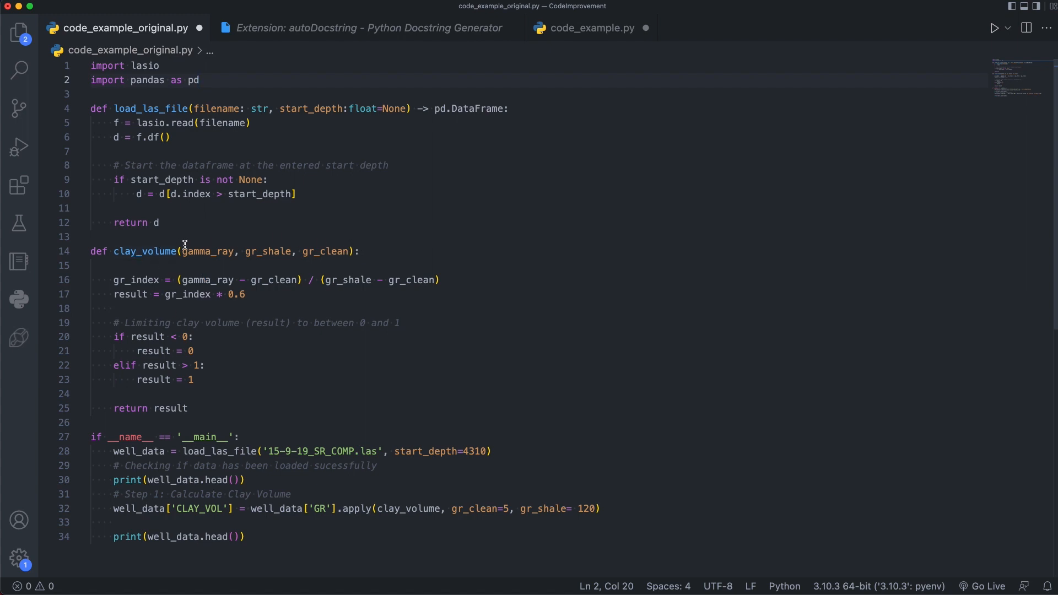
mouse_move(260, 253)
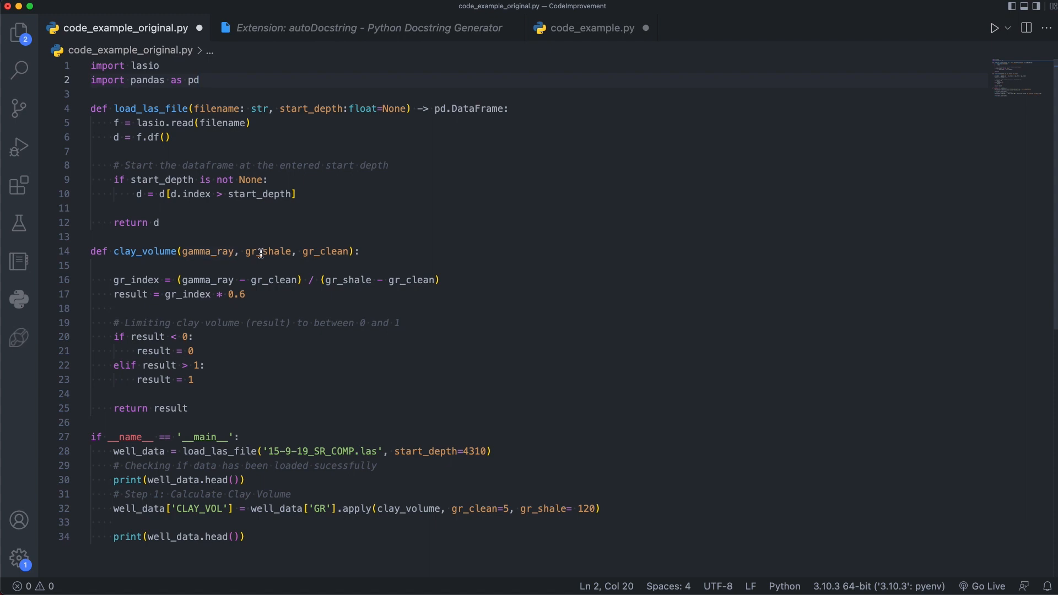
mouse_move(335, 255)
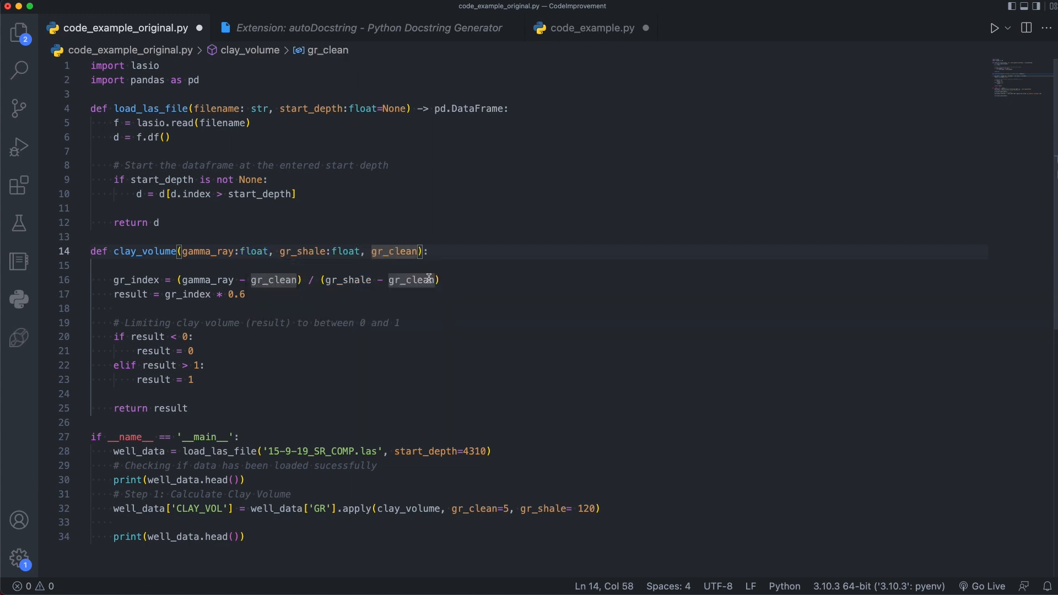
mouse_move(638, 278)
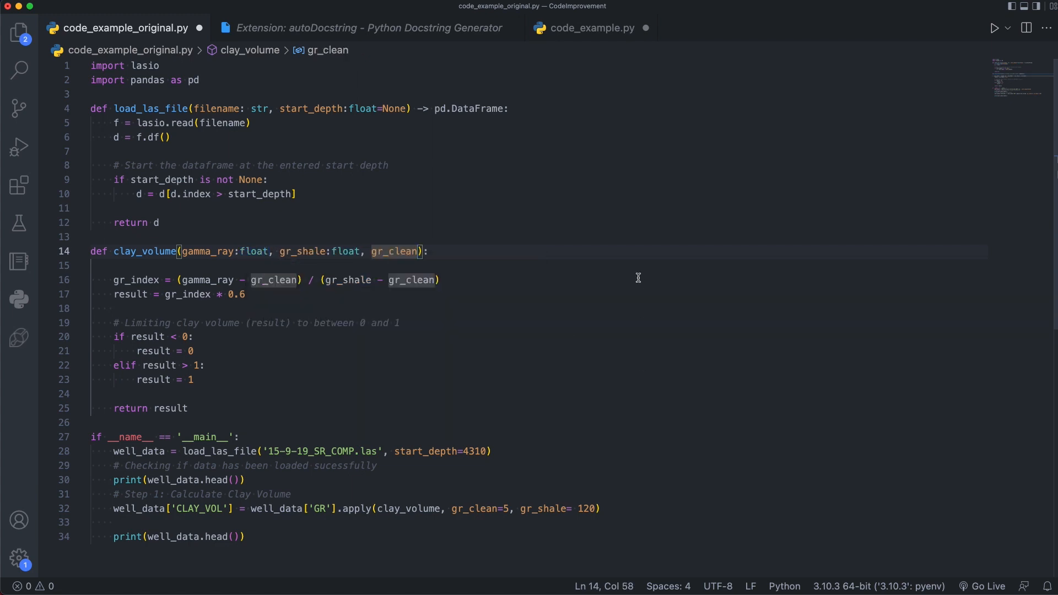
Step: Annotate clay_volume with ':float' on gamma_ray, gr_shale, gr_clean and a '->float' return
text(:float)
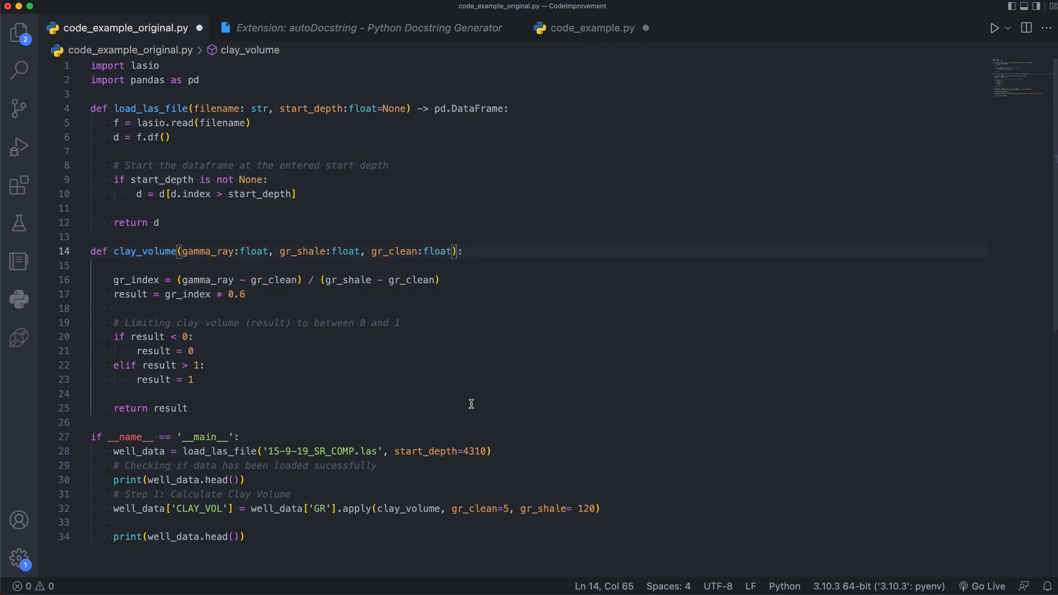
text(->float)
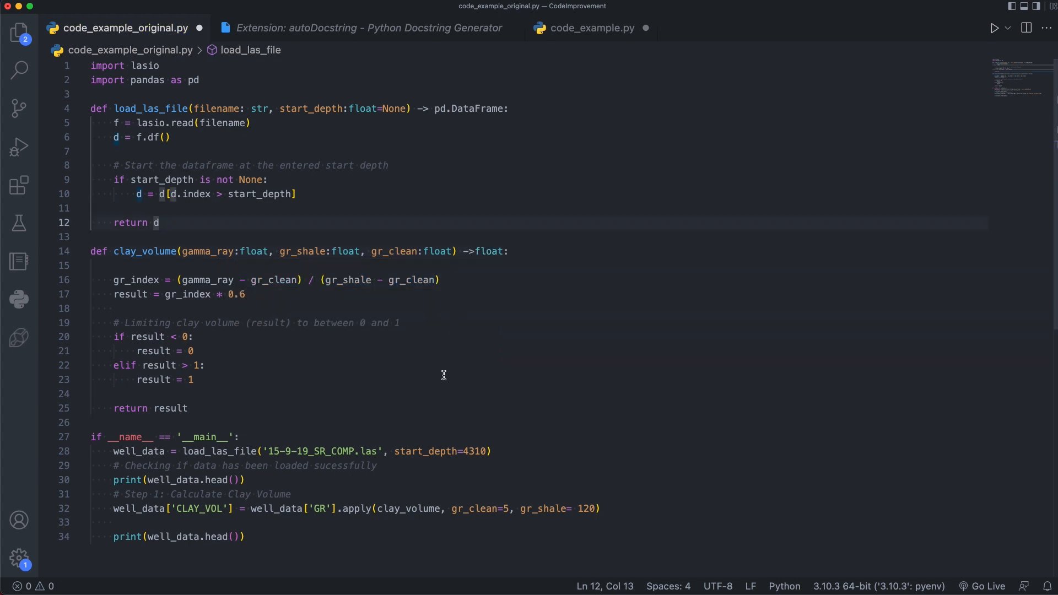
mouse_move(380, 320)
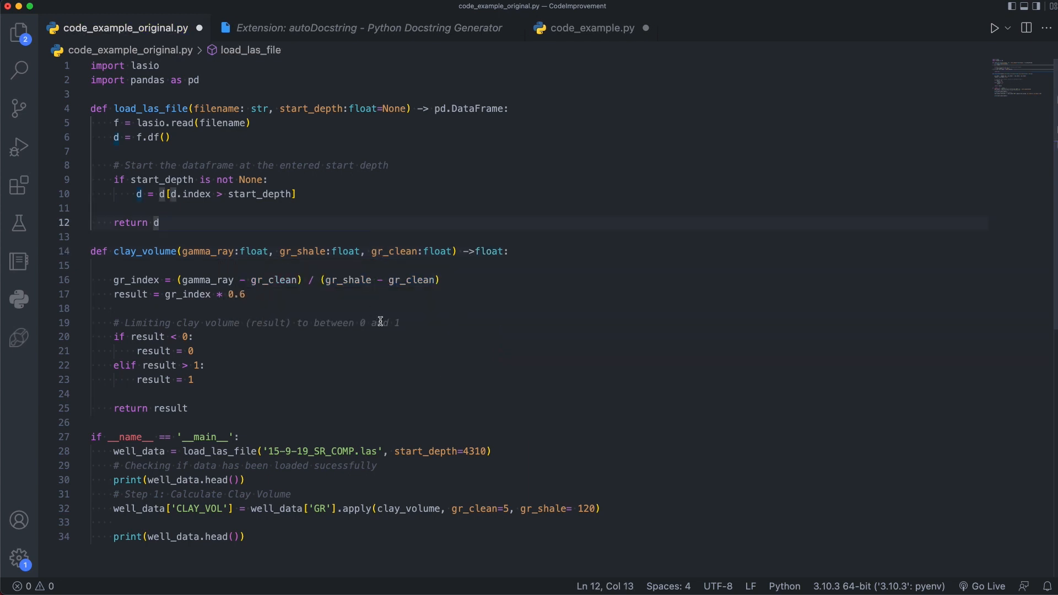
mouse_move(437, 342)
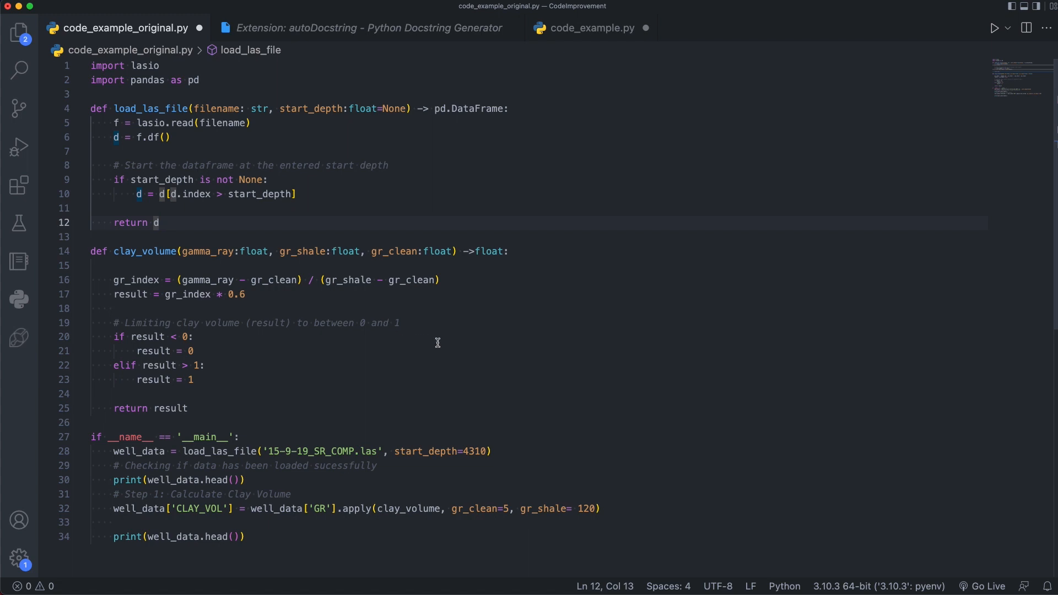
click(361, 28)
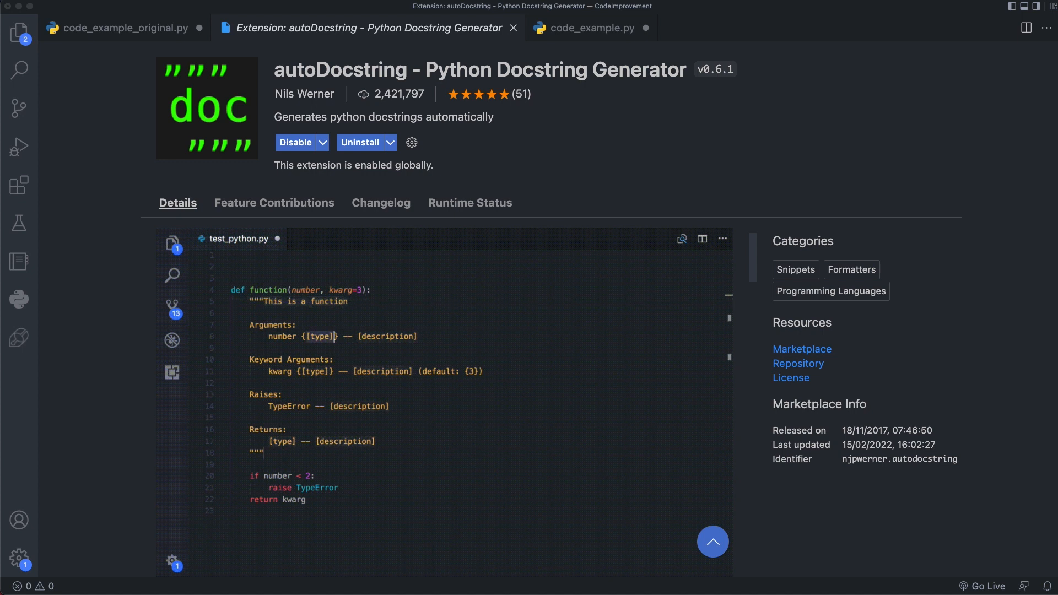
Step: Finish watching the autoDocstring demo typing and switch back to code_example_original.py
text(integer)
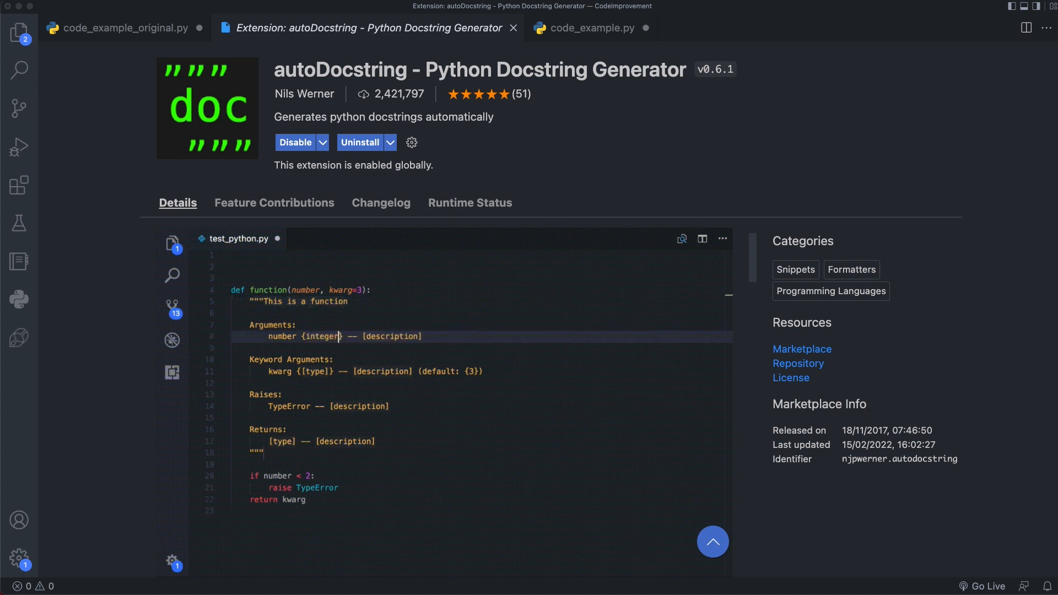
text(A number)
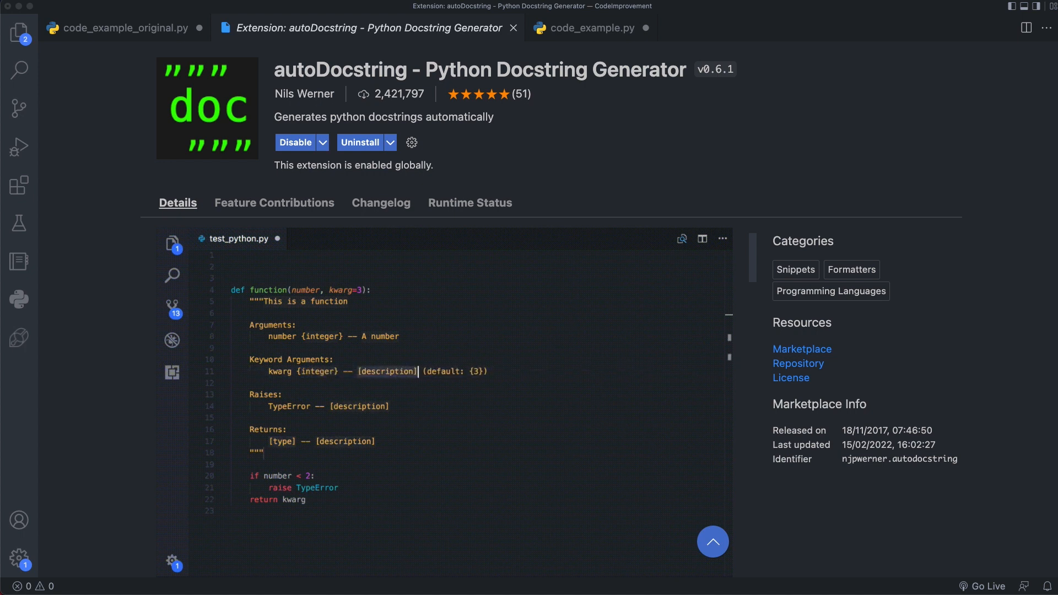
text(Nice tabbing h)
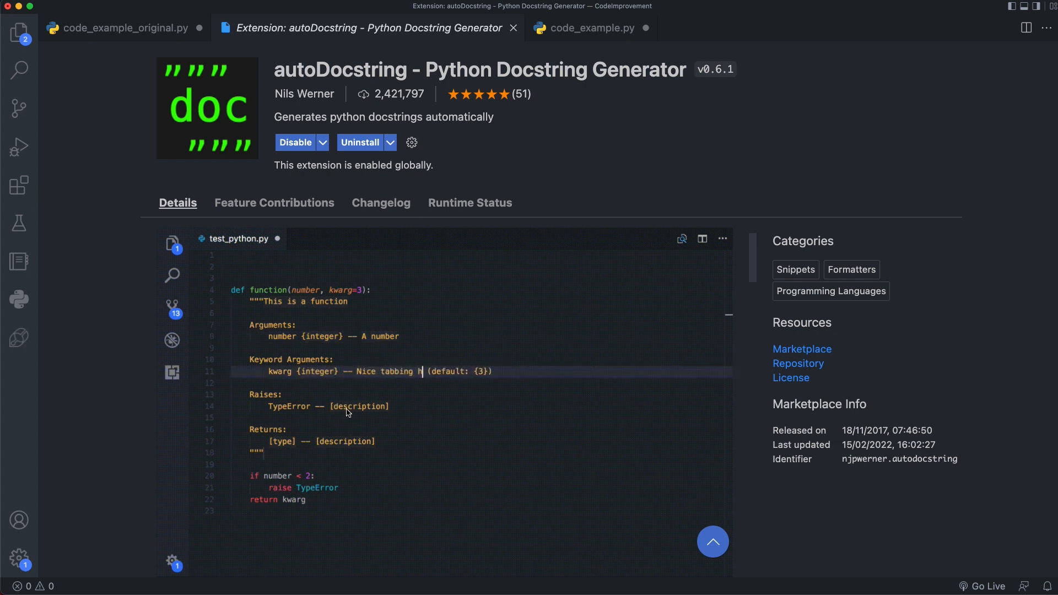
click(125, 28)
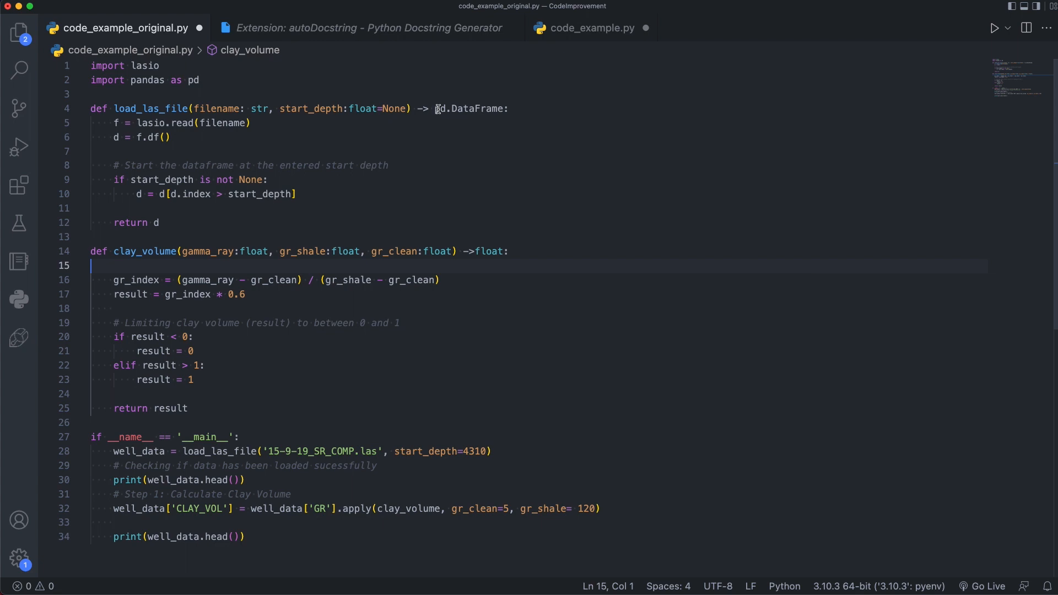
Step: Generate a NumPy-style docstring skeleton for load_las_file from triple quotes via autoDocstring
click(507, 109)
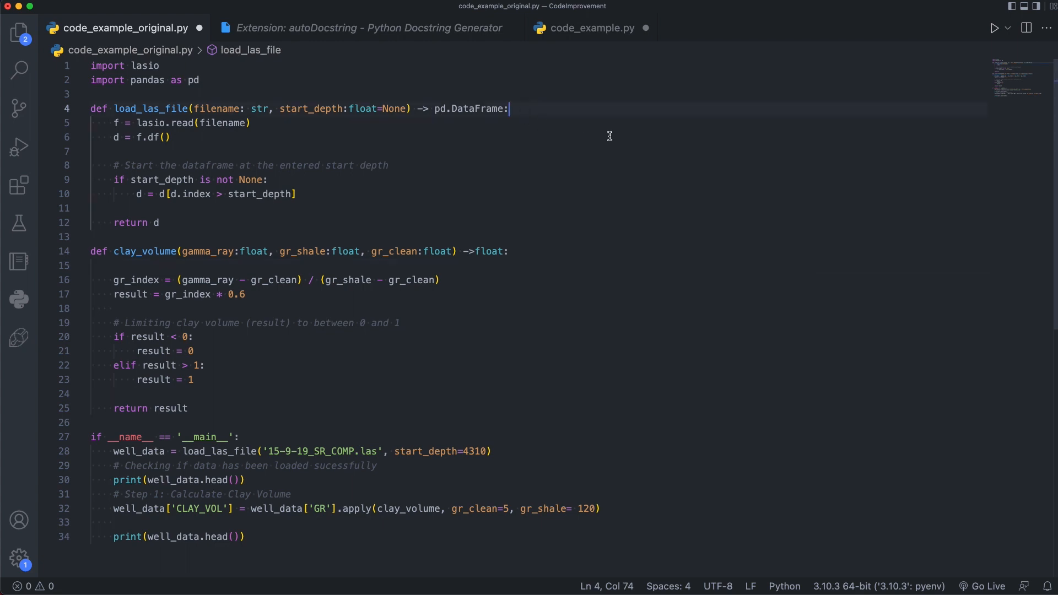
key(Return)
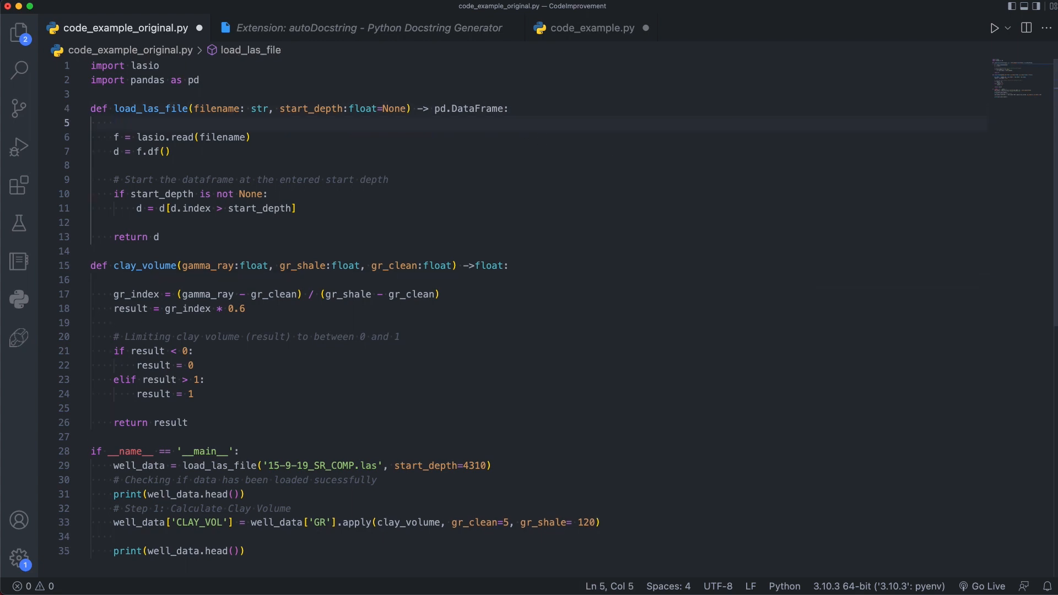
text(""""")
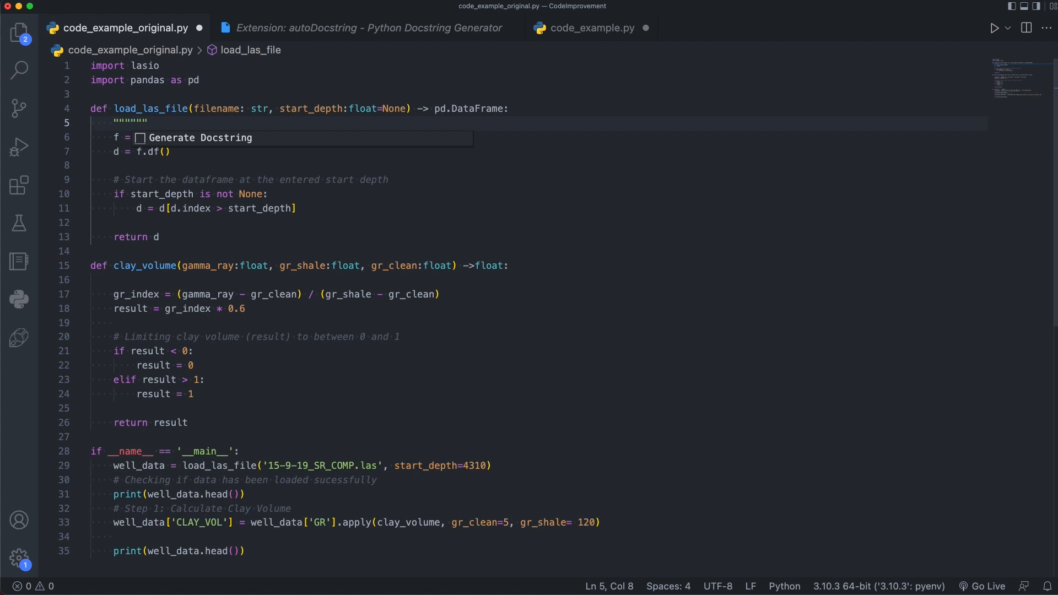
click(199, 138)
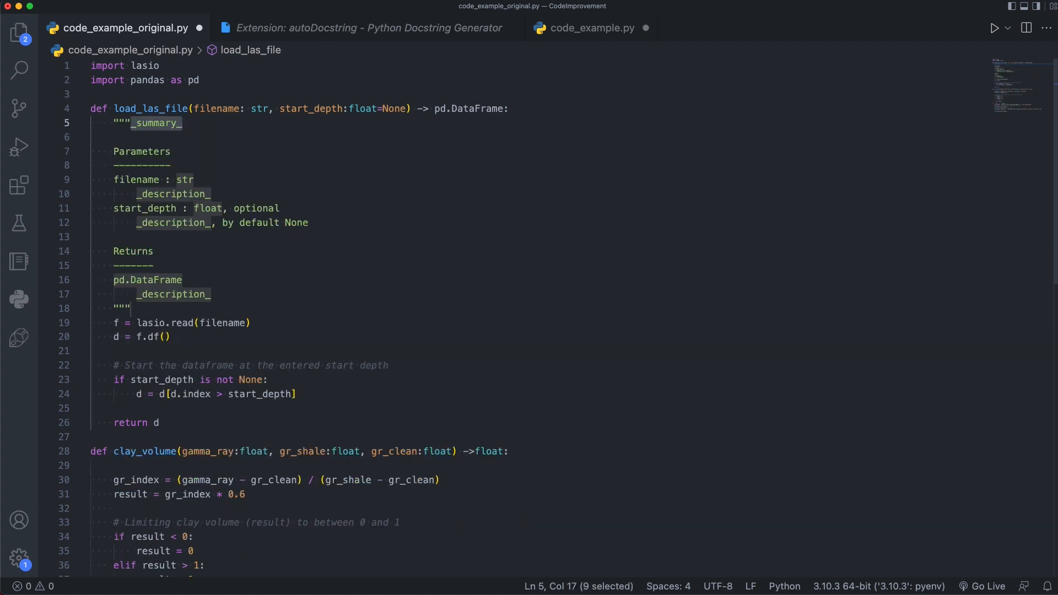
mouse_move(172, 254)
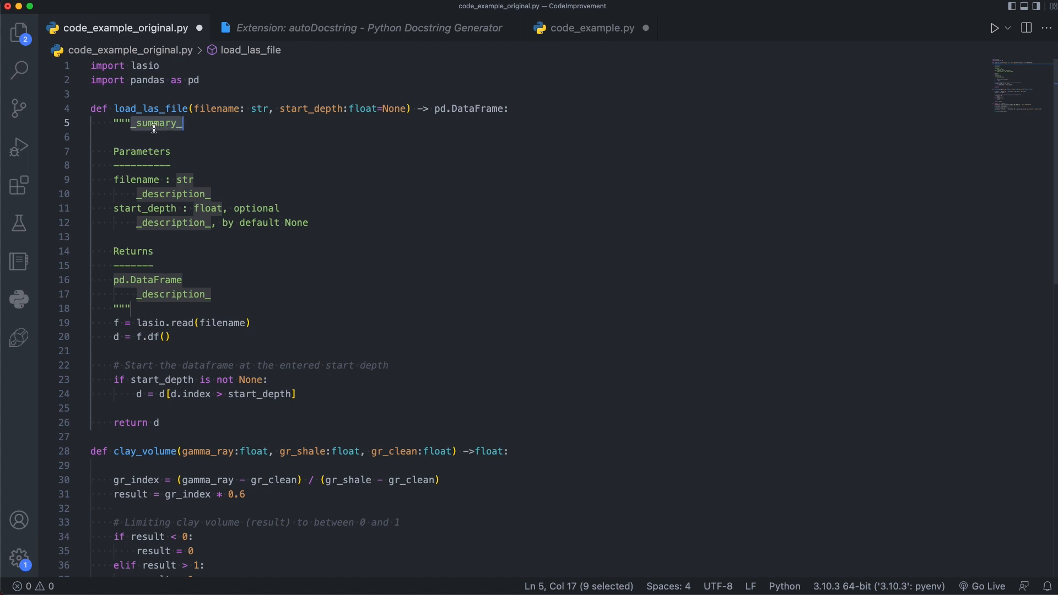
mouse_move(201, 154)
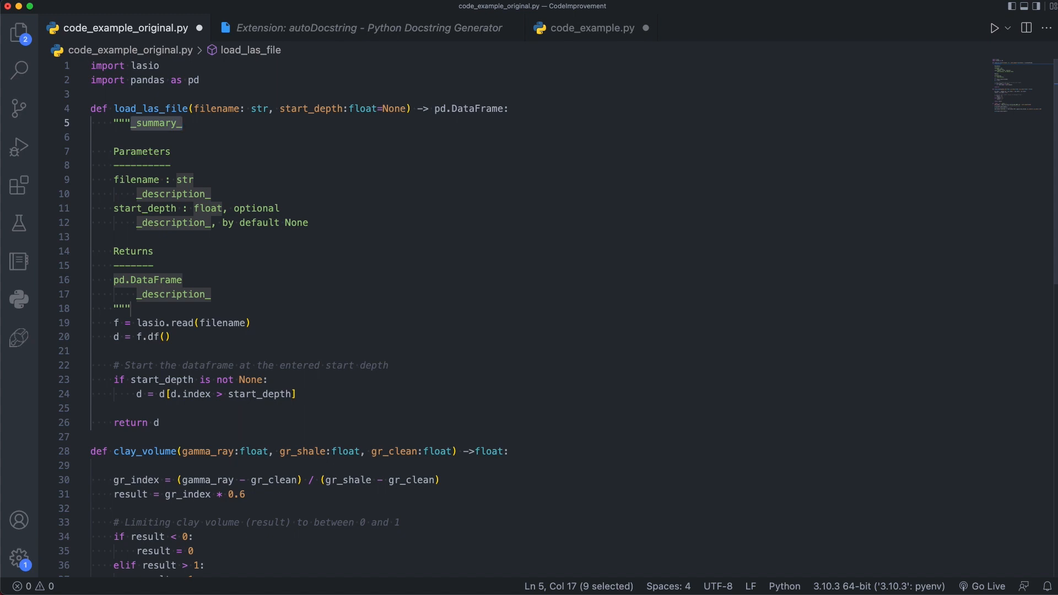
text(Read a las)
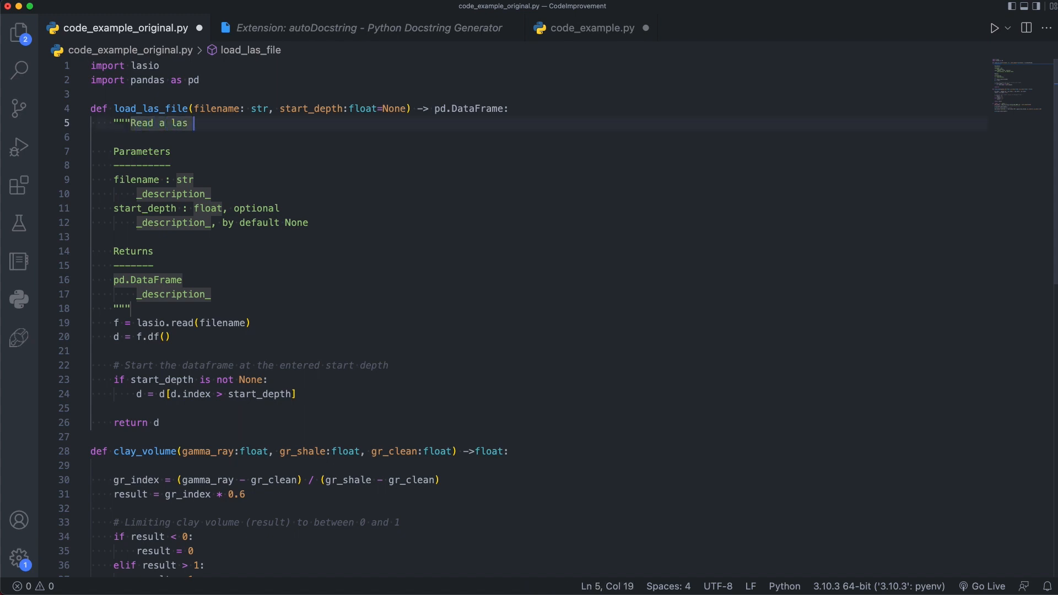
text(file and generate a dataframe)
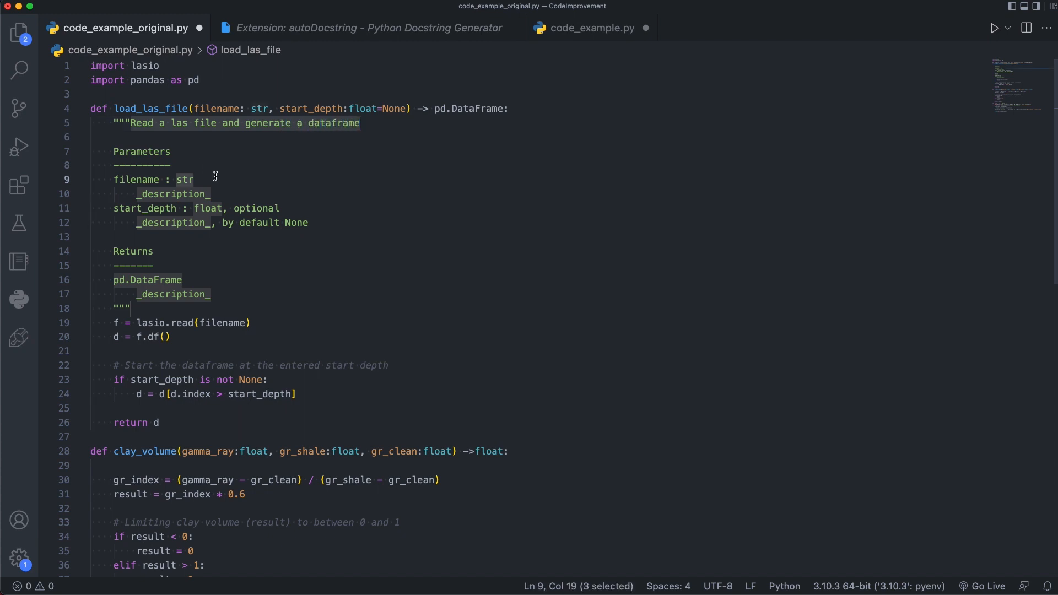
mouse_move(153, 180)
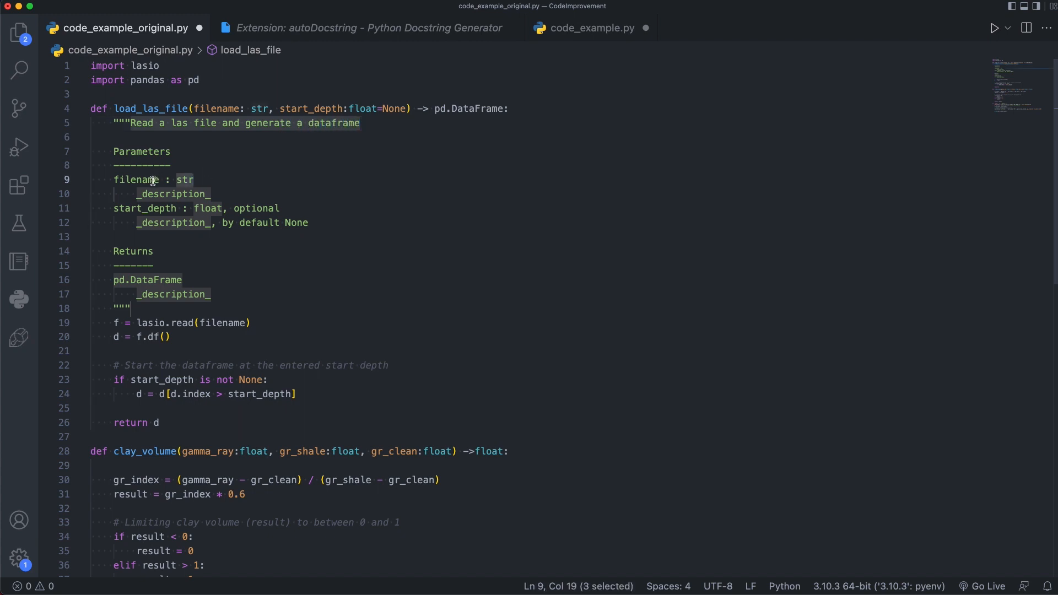
mouse_move(223, 191)
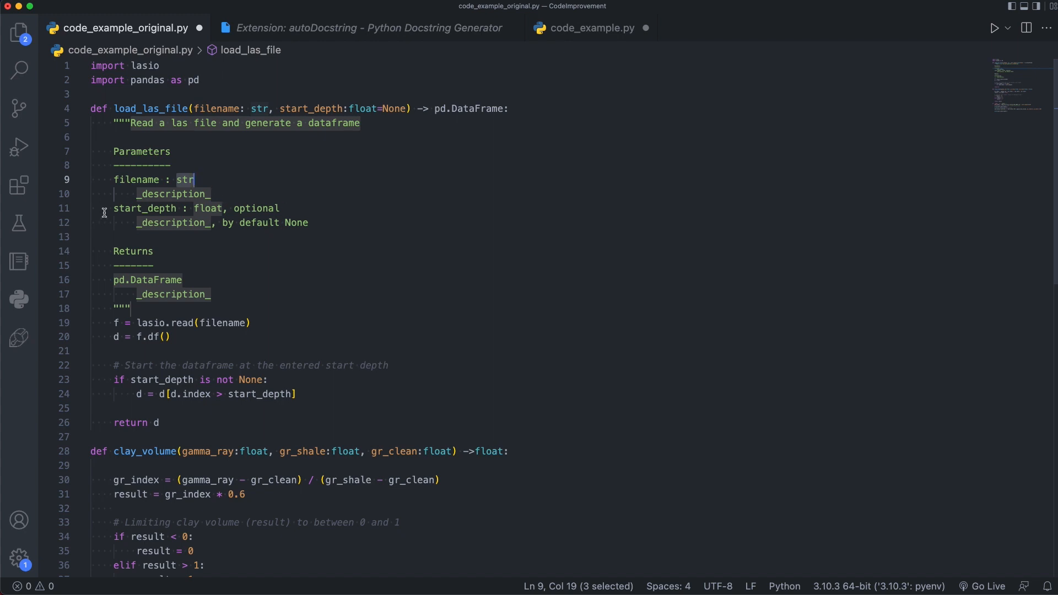
mouse_move(472, 176)
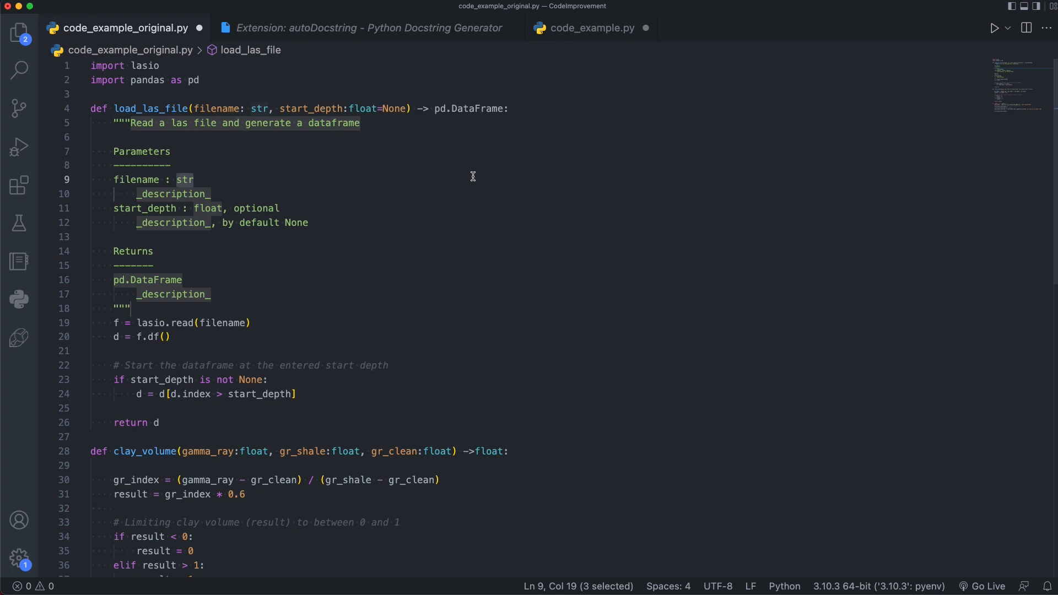
mouse_move(226, 99)
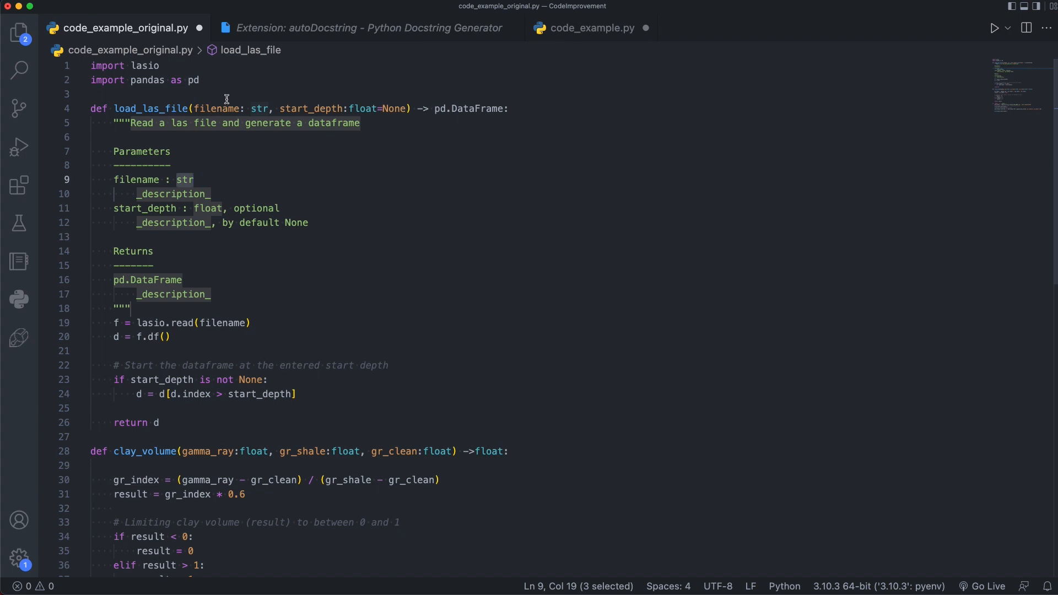
mouse_move(346, 98)
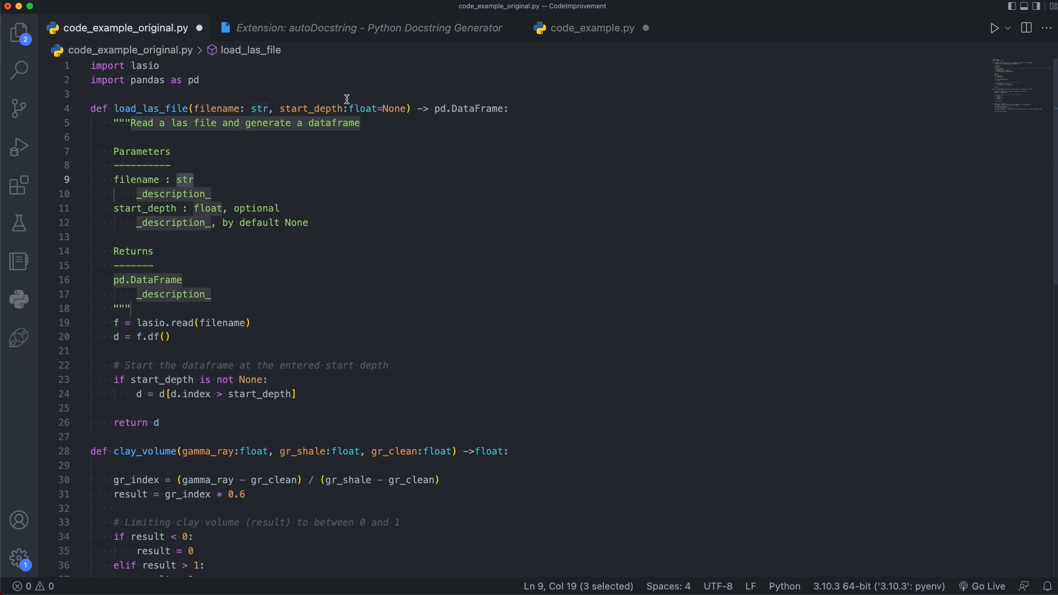
mouse_move(422, 186)
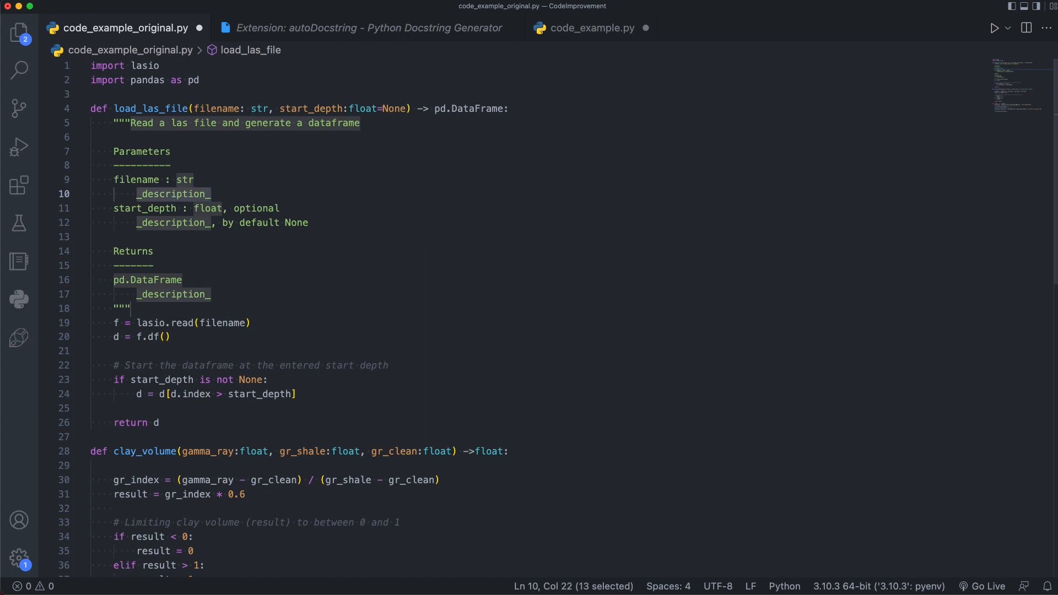
Step: Describe the filename and start_depth parameters and begin the summary in load_las_file's docstring
text(Name of the las file to be loaded)
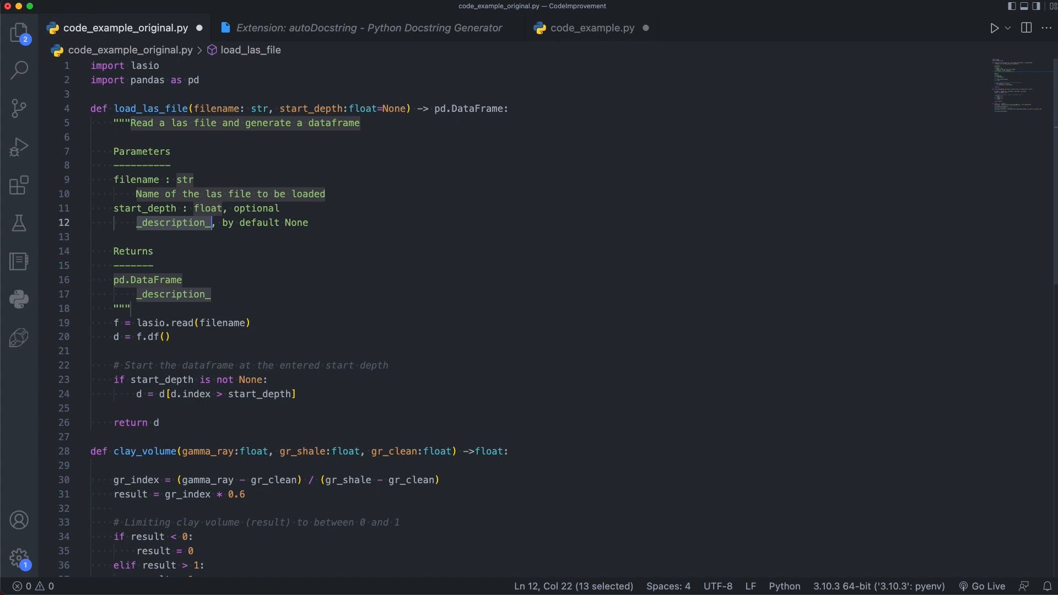
text(Depth to start the)
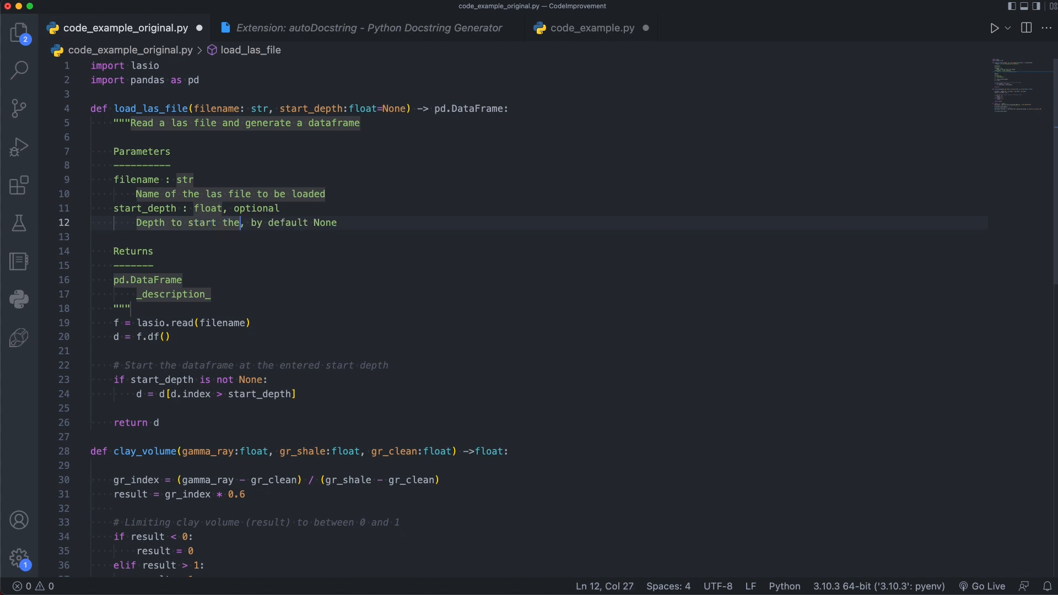
text(dataframe from)
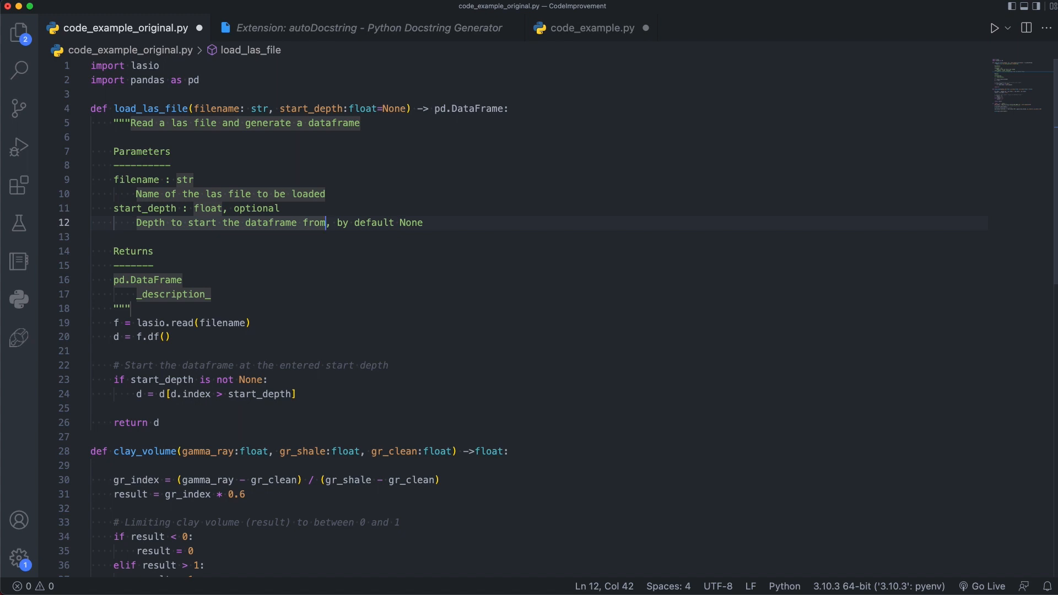
mouse_move(386, 261)
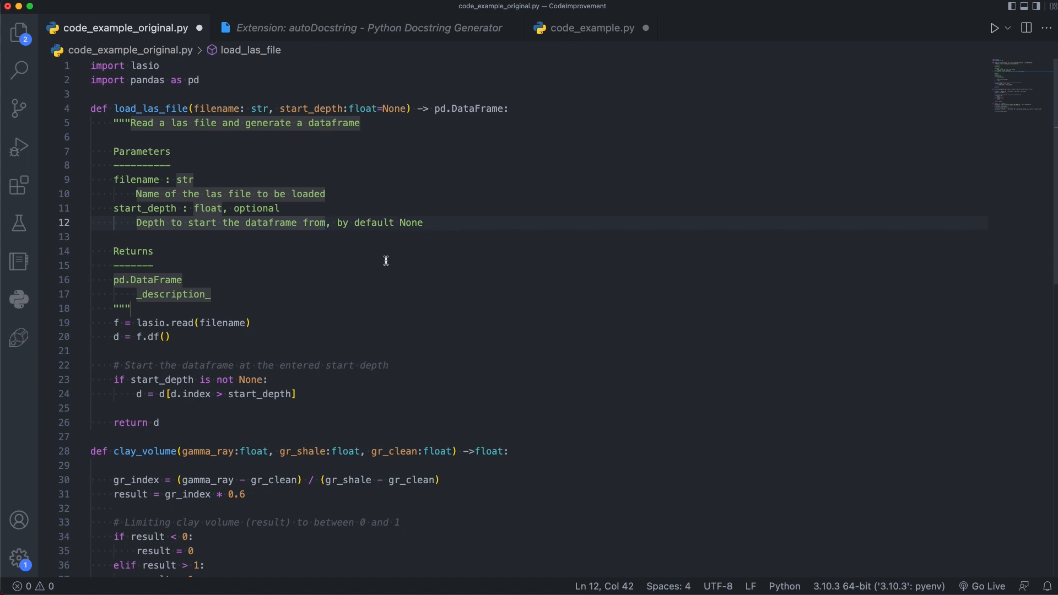
Step: Set the return description to 'Returns a pandas dataframe of all data from the las file.'
double_click(146, 279)
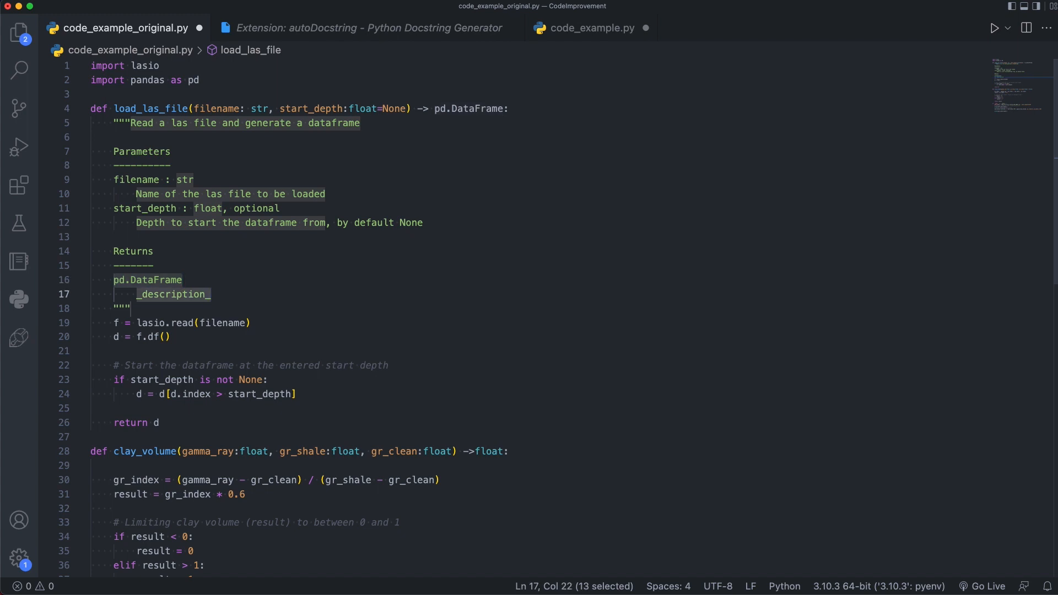
text(Returns)
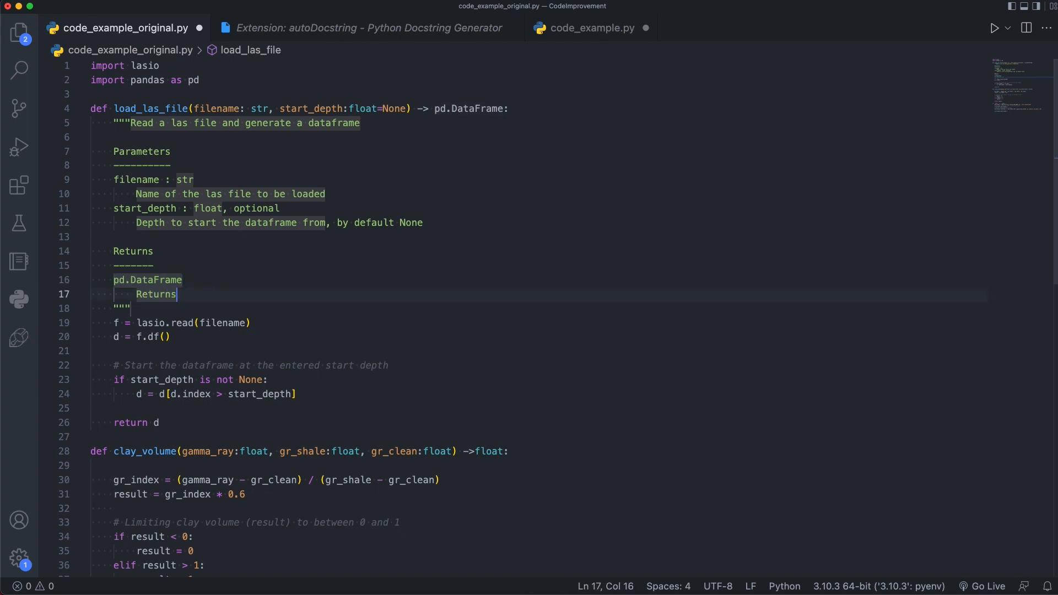
text(a pandas data)
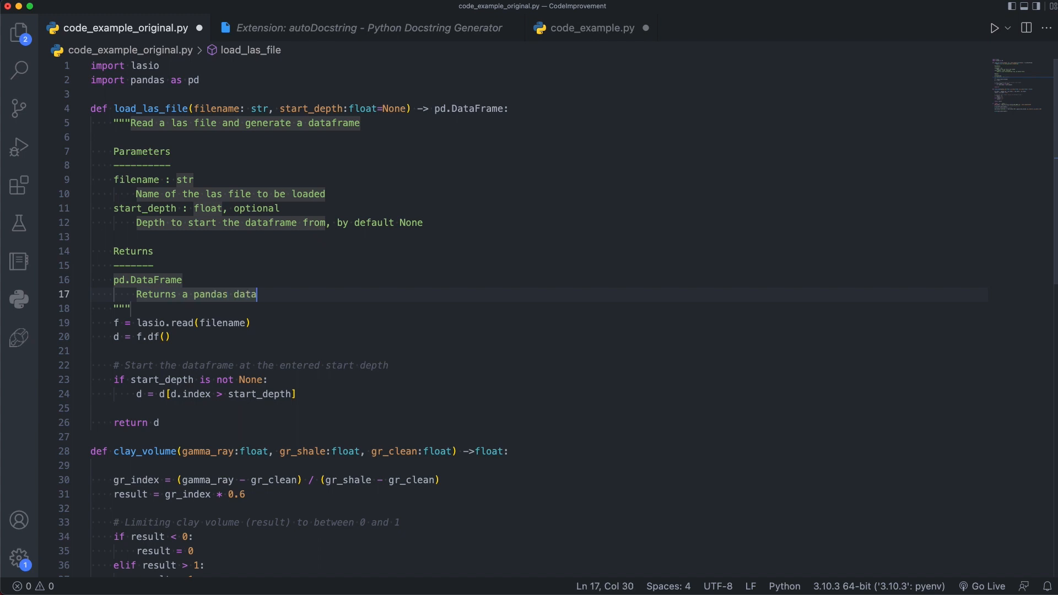
text(frame of all data)
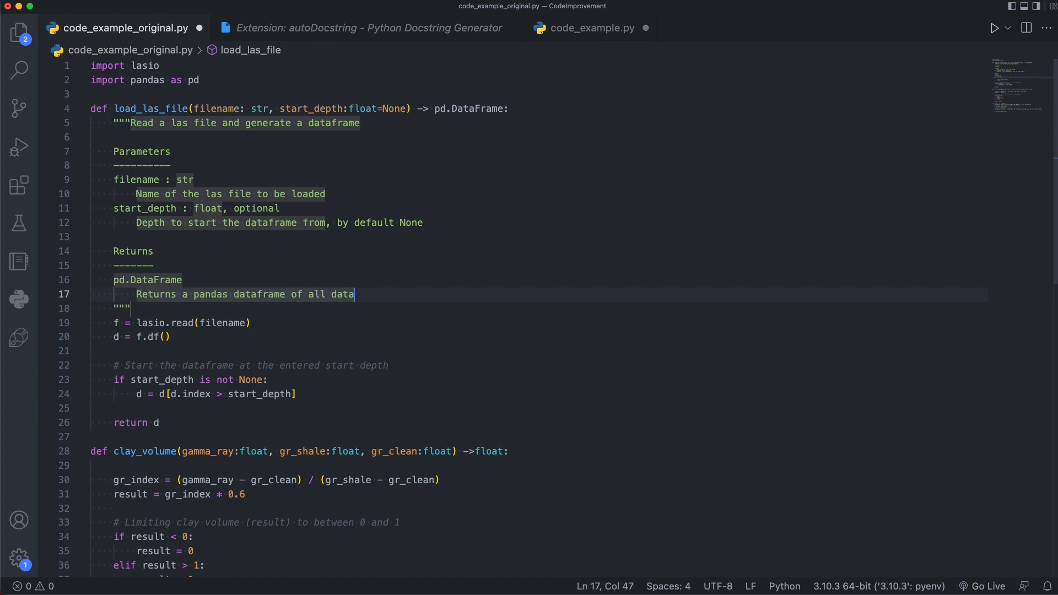
text(from the las)
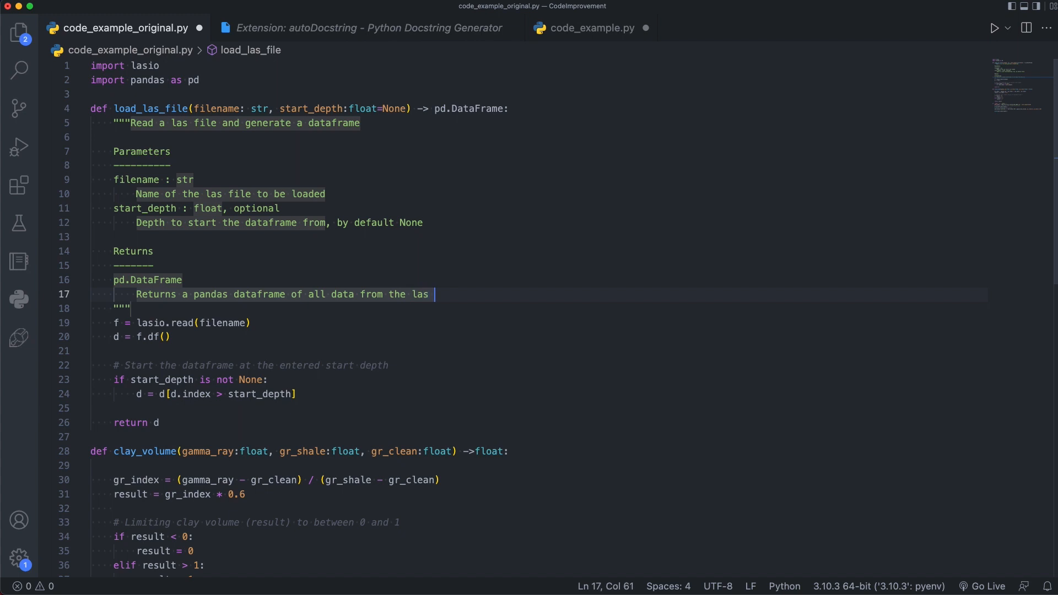
text(file.)
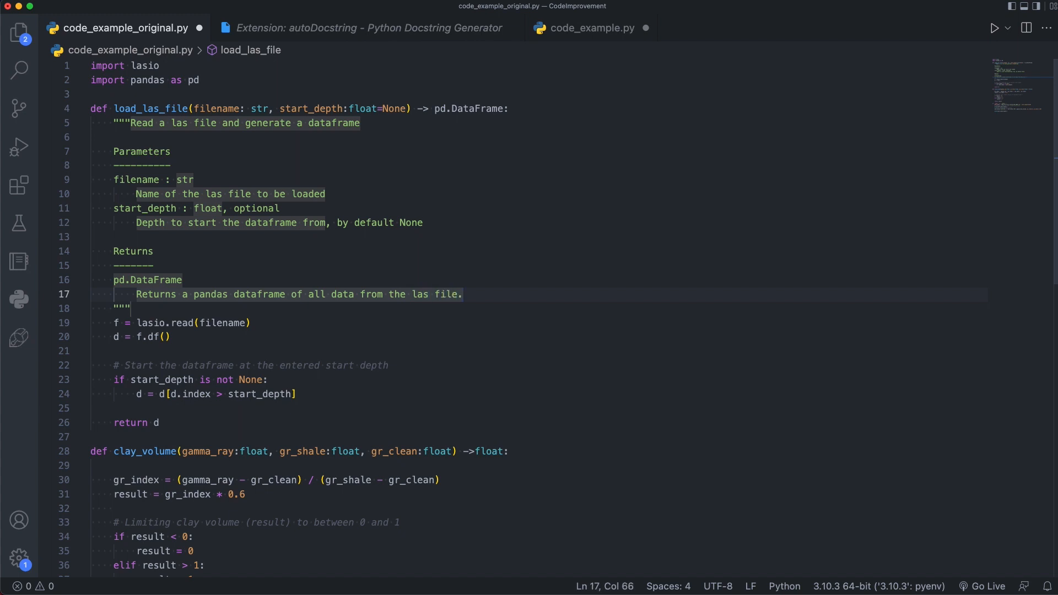
click(250, 323)
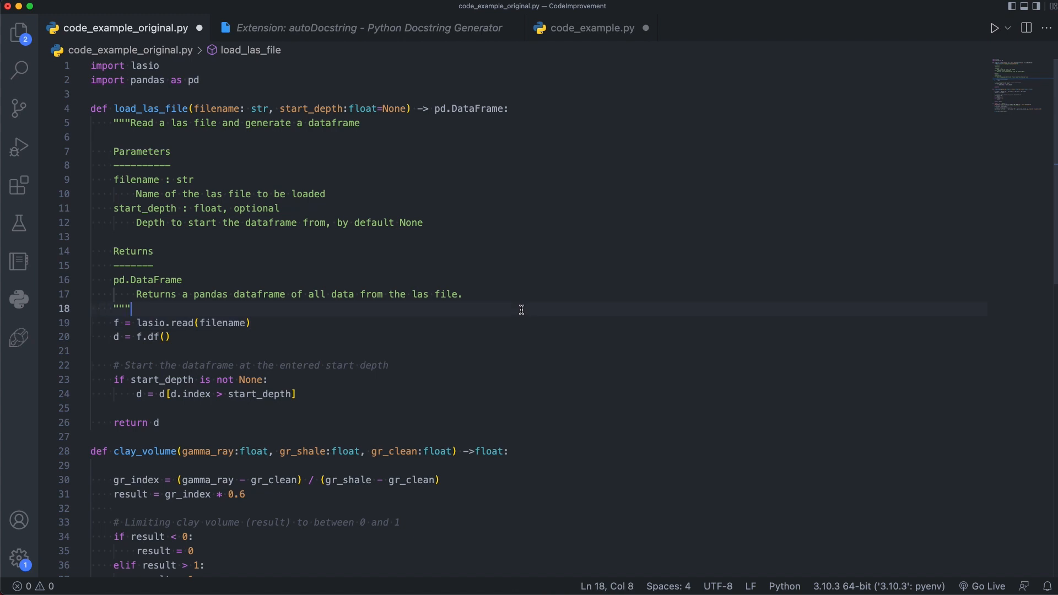
Step: Scroll down to the __main__ block where well_data is loaded
scroll(down, 3)
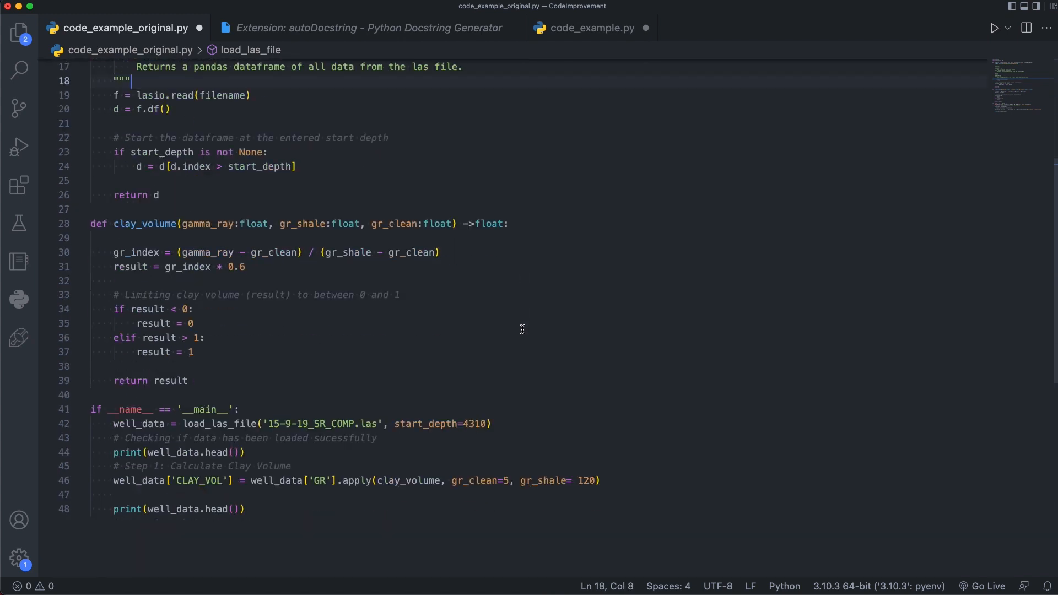
scroll(down, 3)
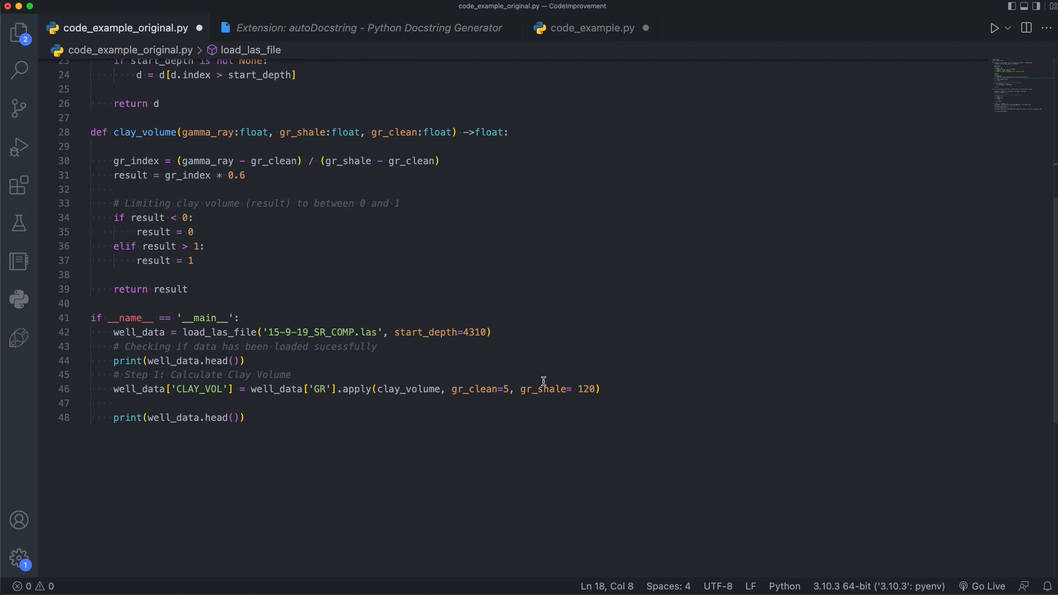
mouse_move(217, 332)
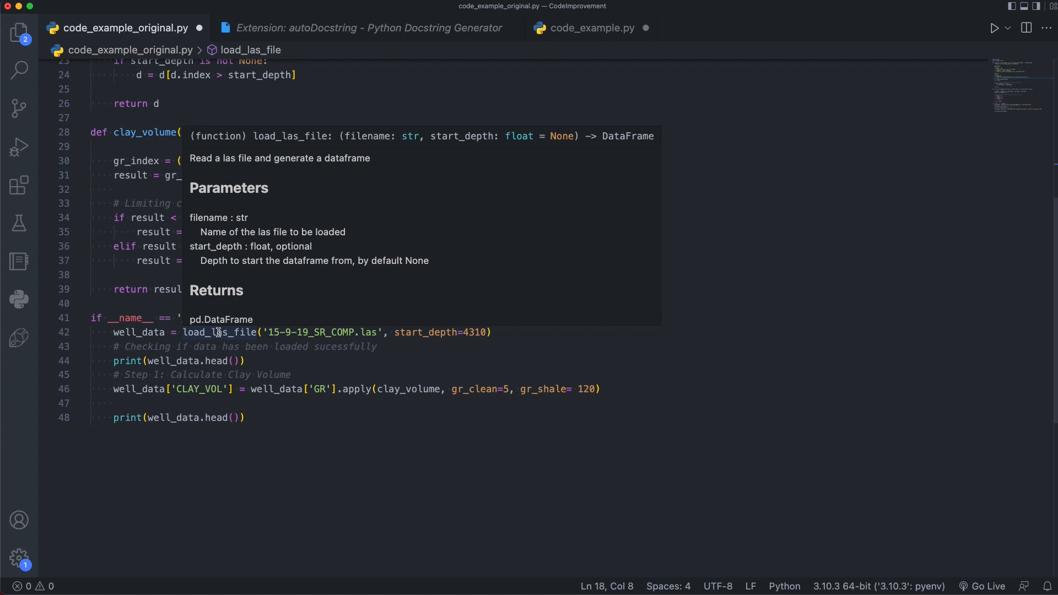
mouse_move(337, 255)
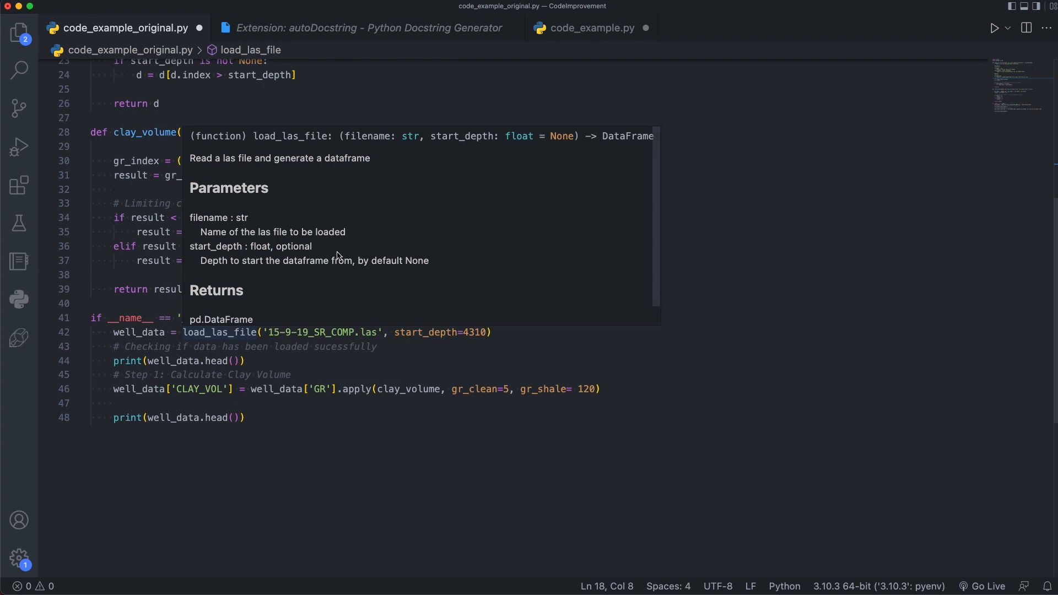
mouse_move(344, 250)
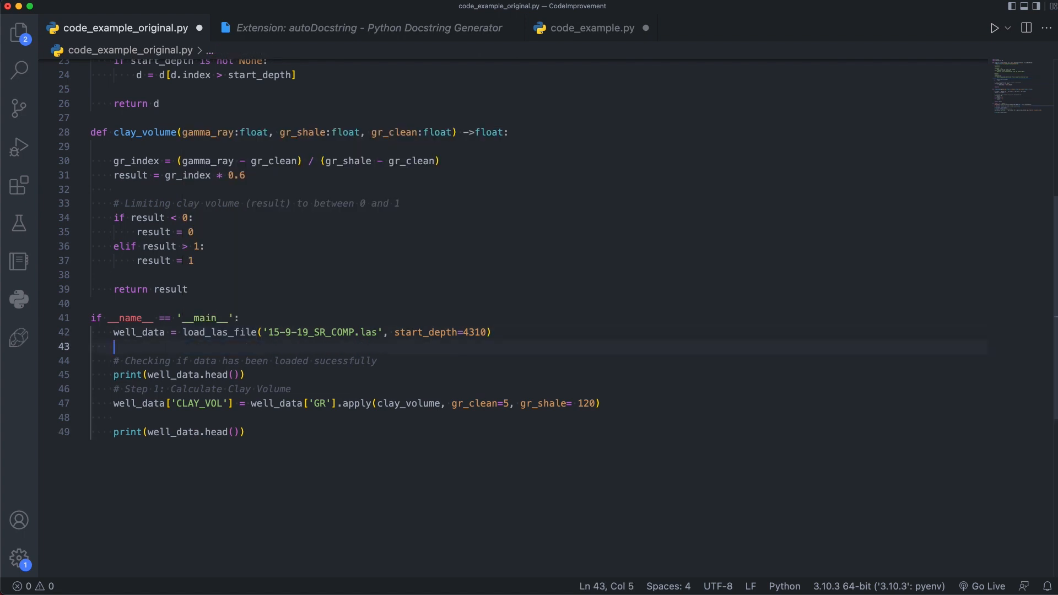
Step: Fill load_las_file's docstring parameter as the 'filename.las' input file to read
text(load_las_file()
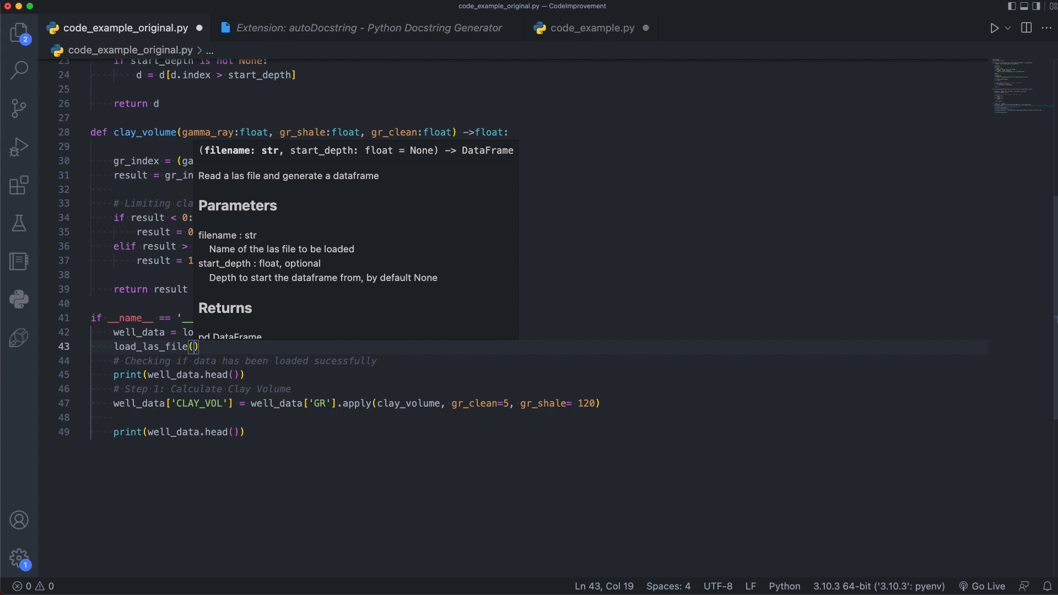
mouse_move(218, 159)
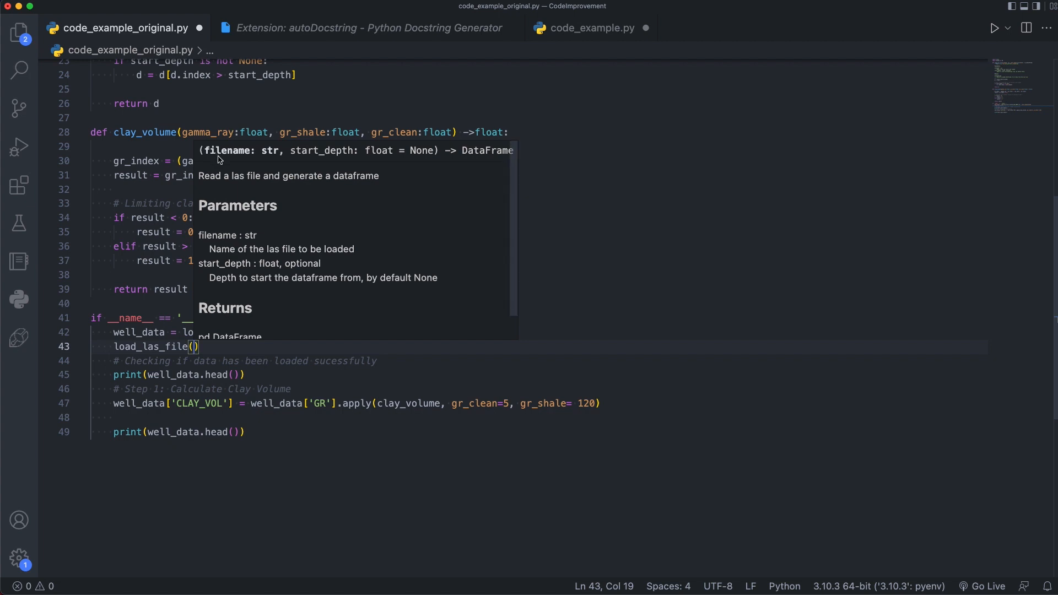
mouse_move(241, 162)
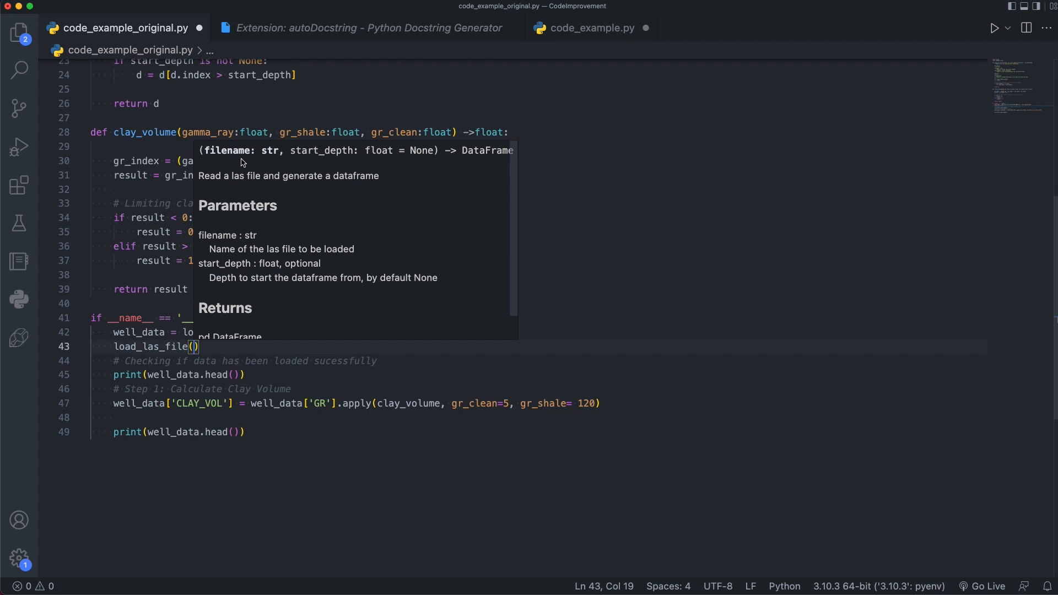
text('filename.')
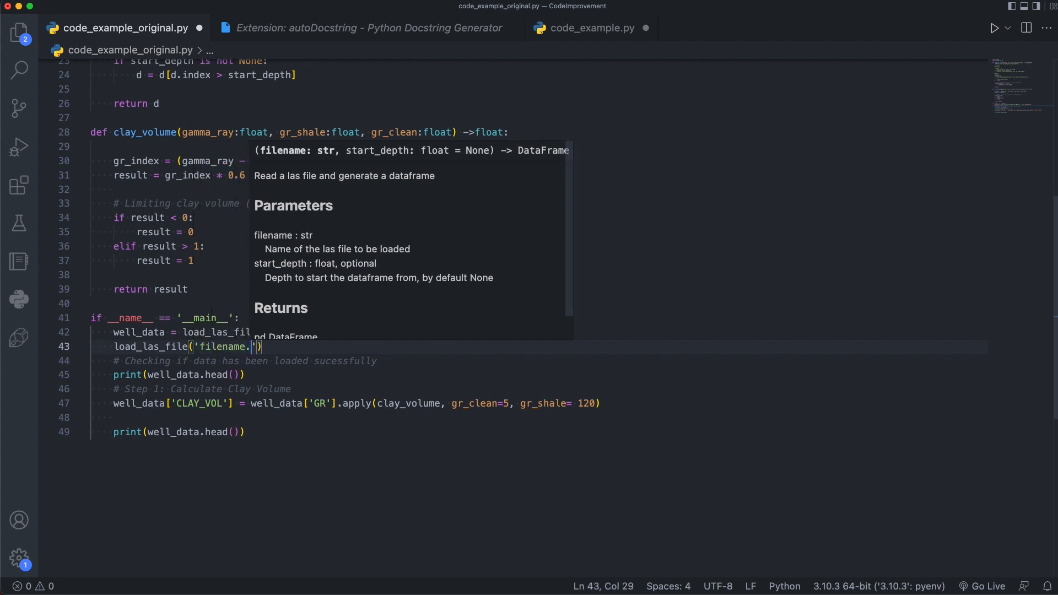
text(las)
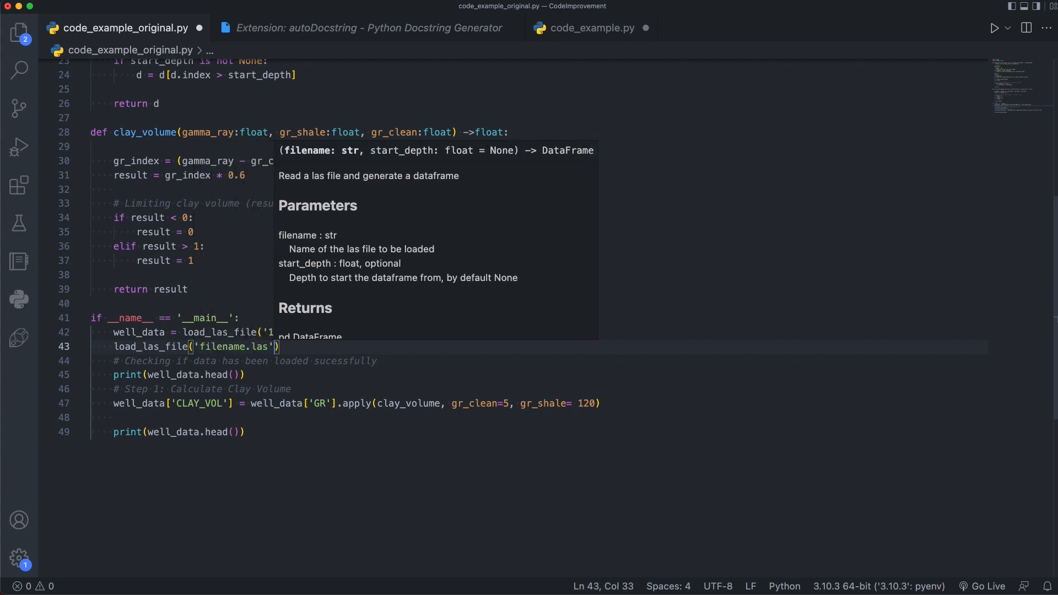
text(,)
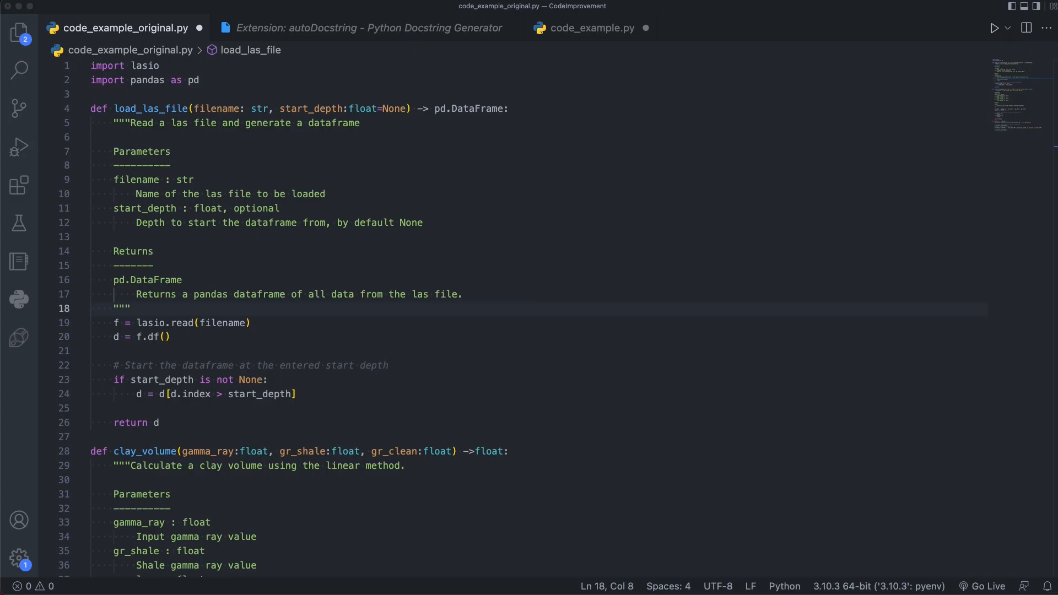
mouse_move(124, 331)
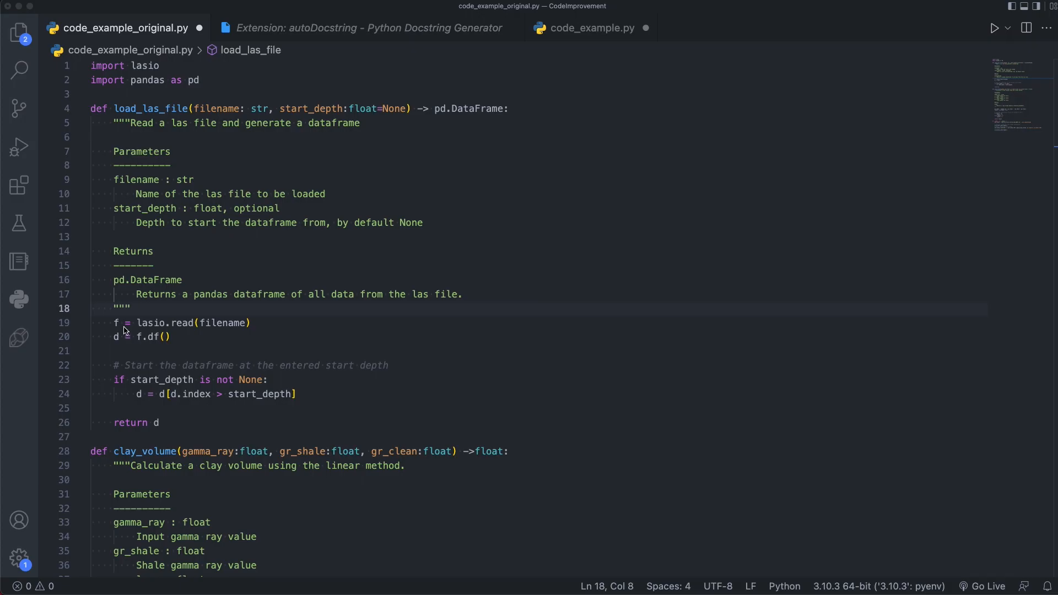
Step: Rename variable f to las_file throughout load_las_file using F2
scroll(down, 3)
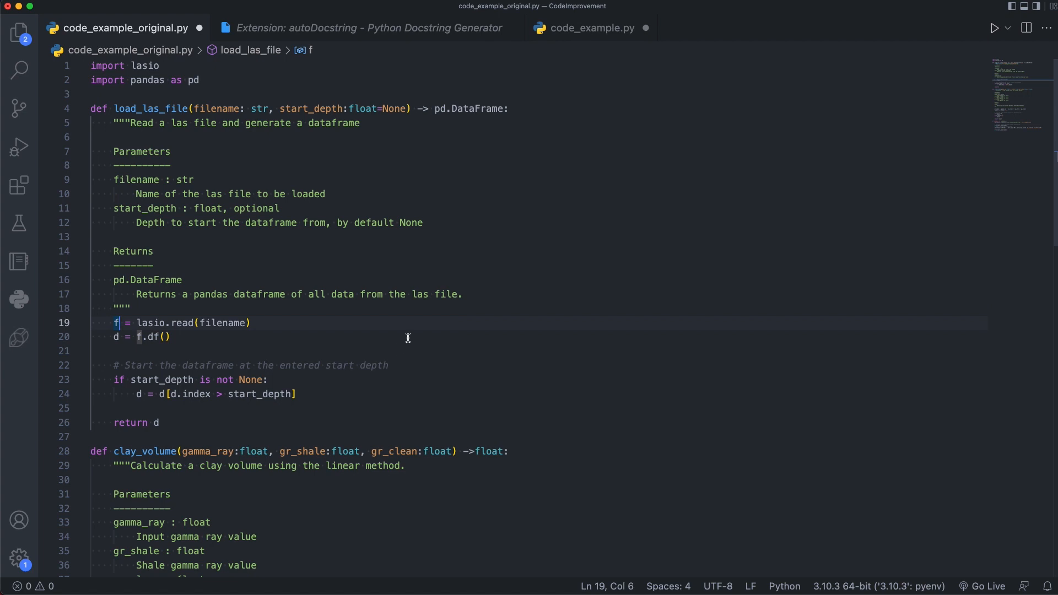
mouse_move(365, 337)
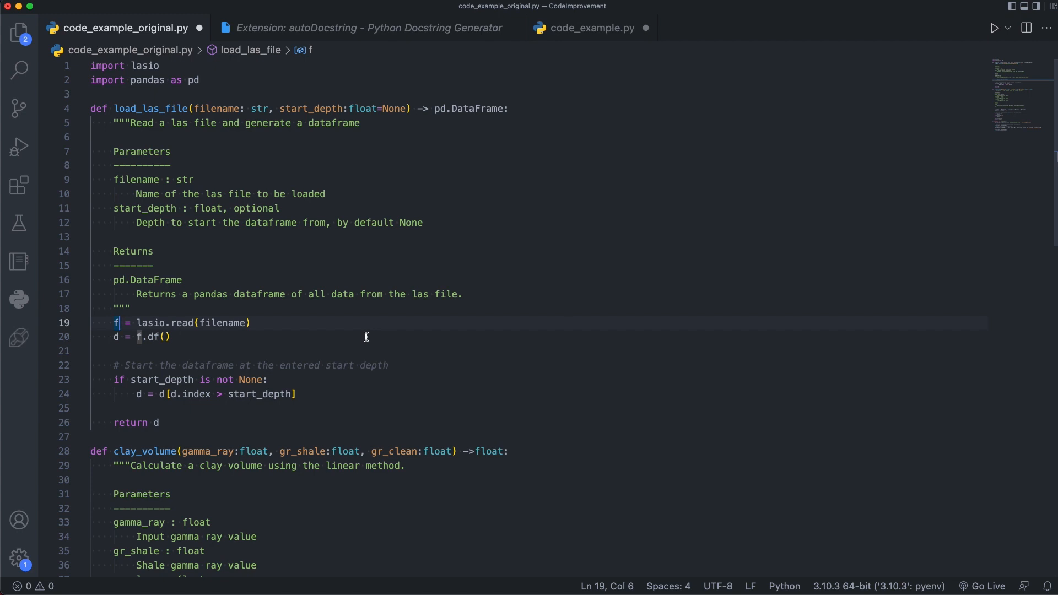
click(114, 323)
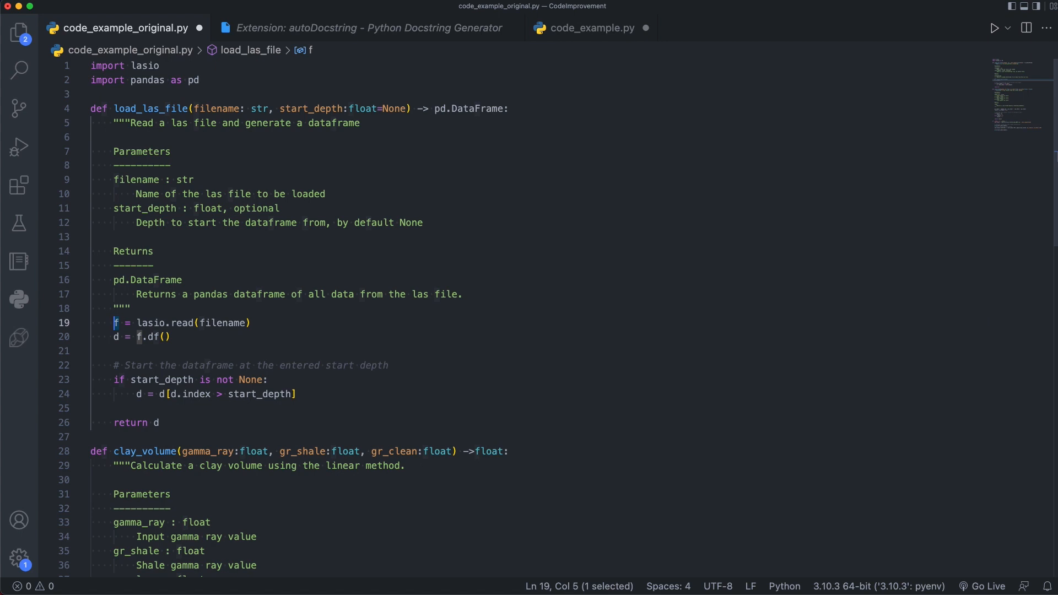
mouse_move(812, 300)
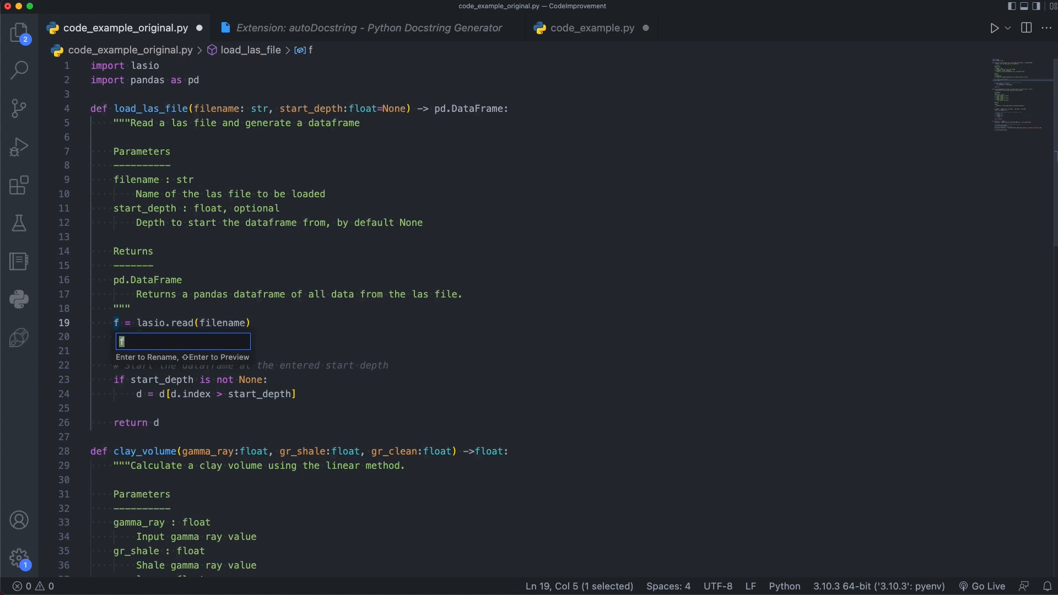
text(las_file)
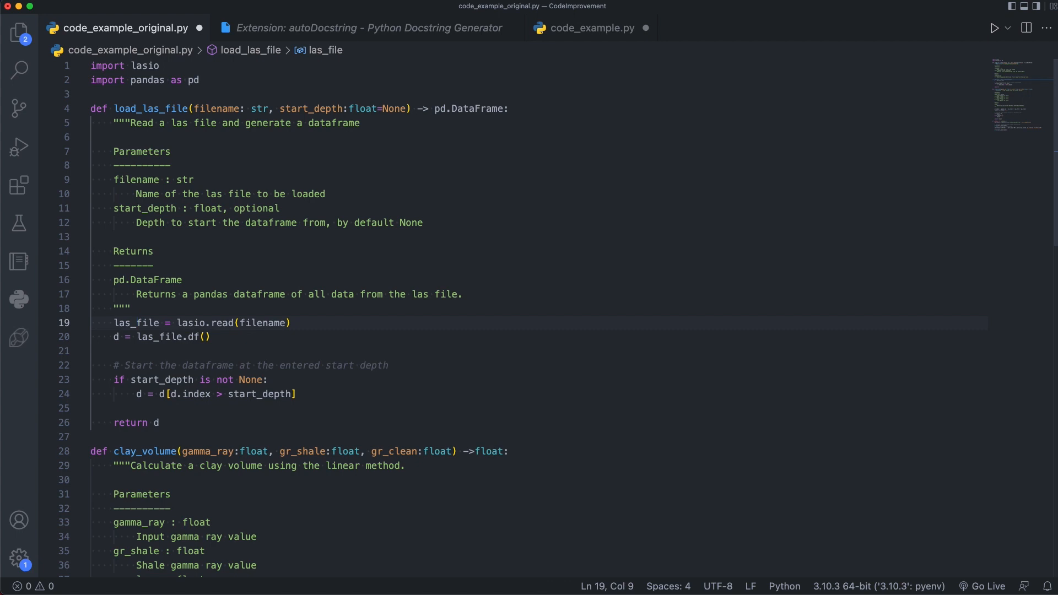
mouse_move(124, 324)
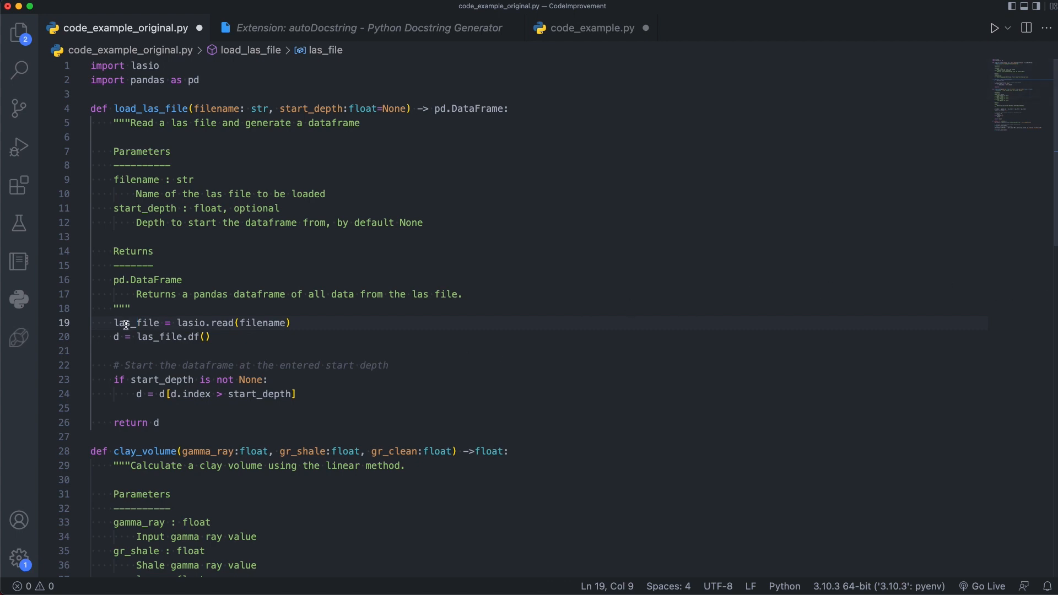
mouse_move(197, 338)
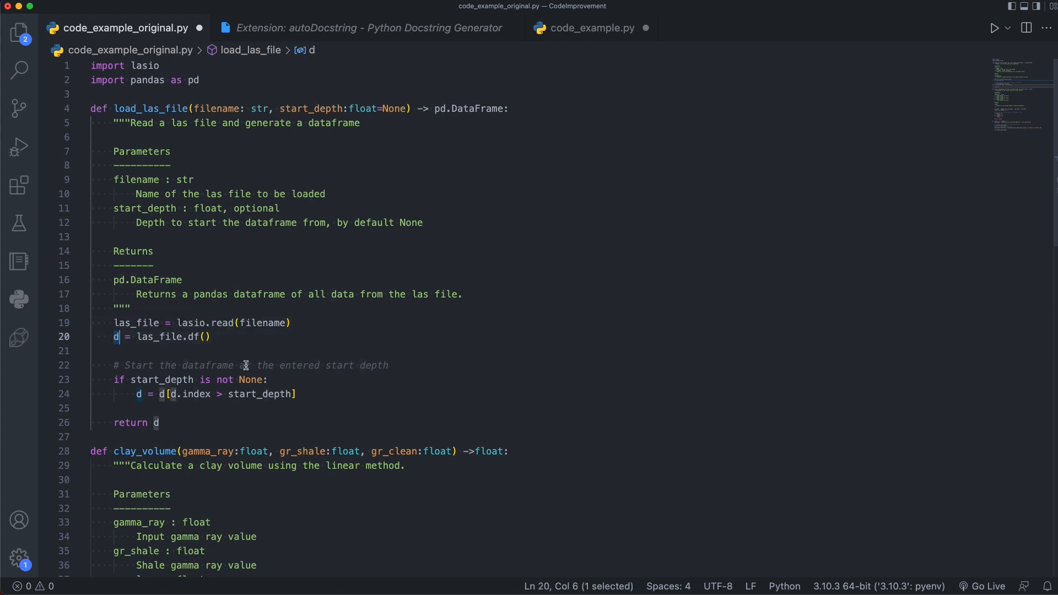
mouse_move(150, 422)
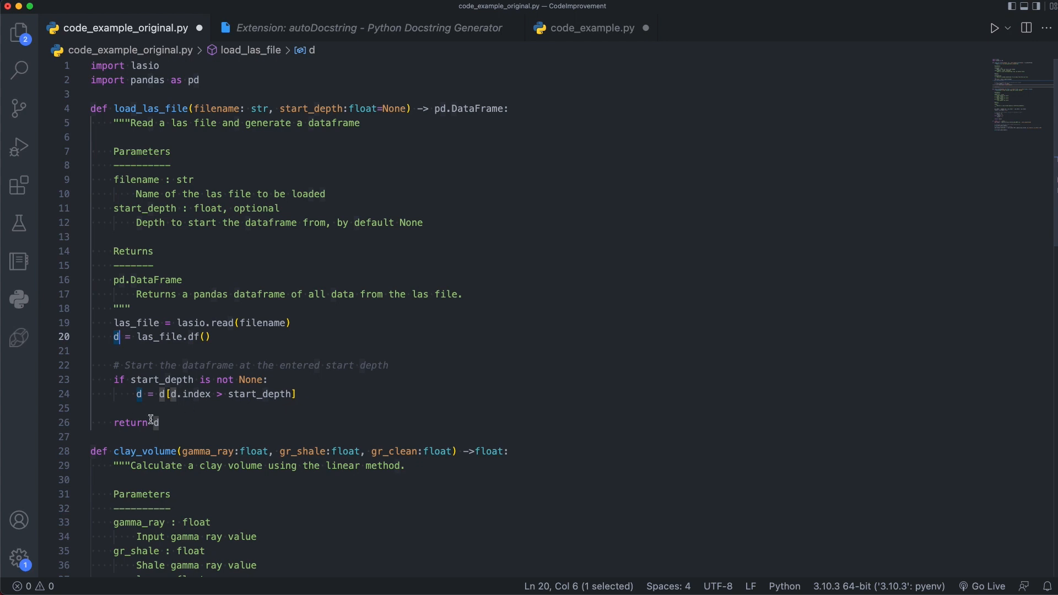
mouse_move(220, 417)
text(ataframe)
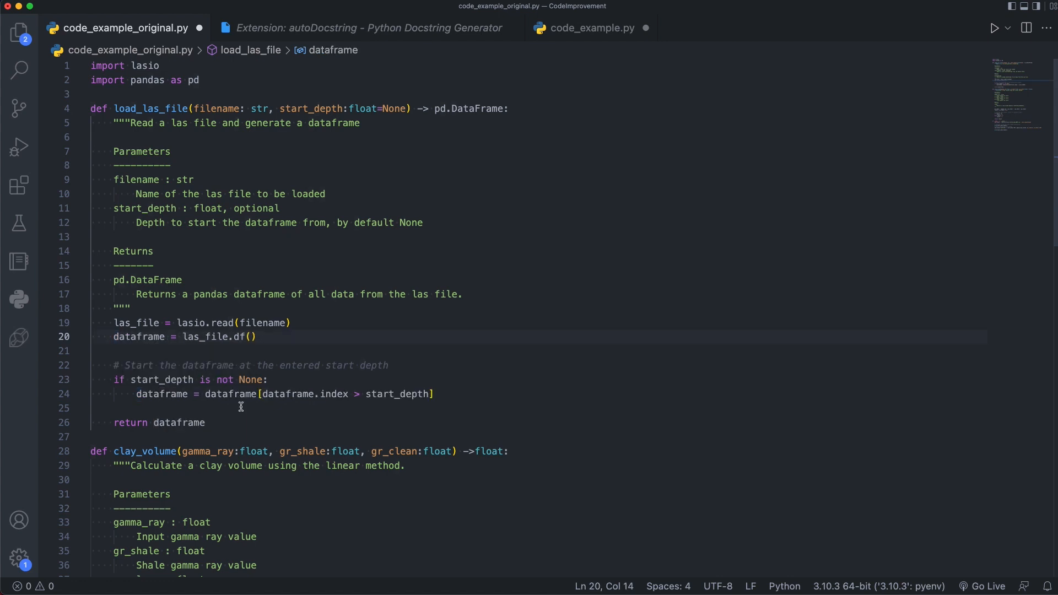
mouse_move(140, 346)
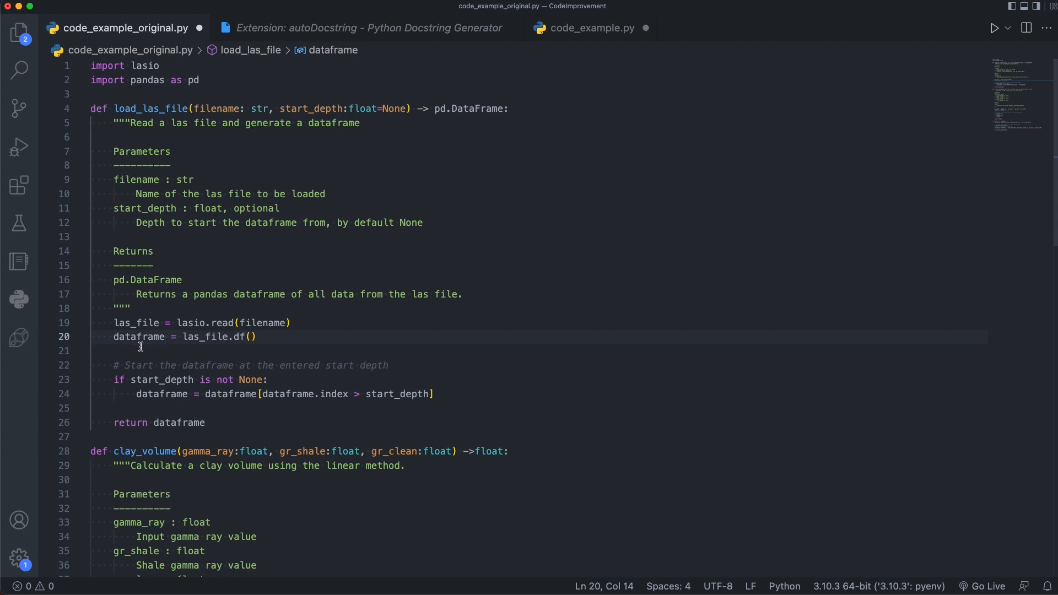
mouse_move(140, 424)
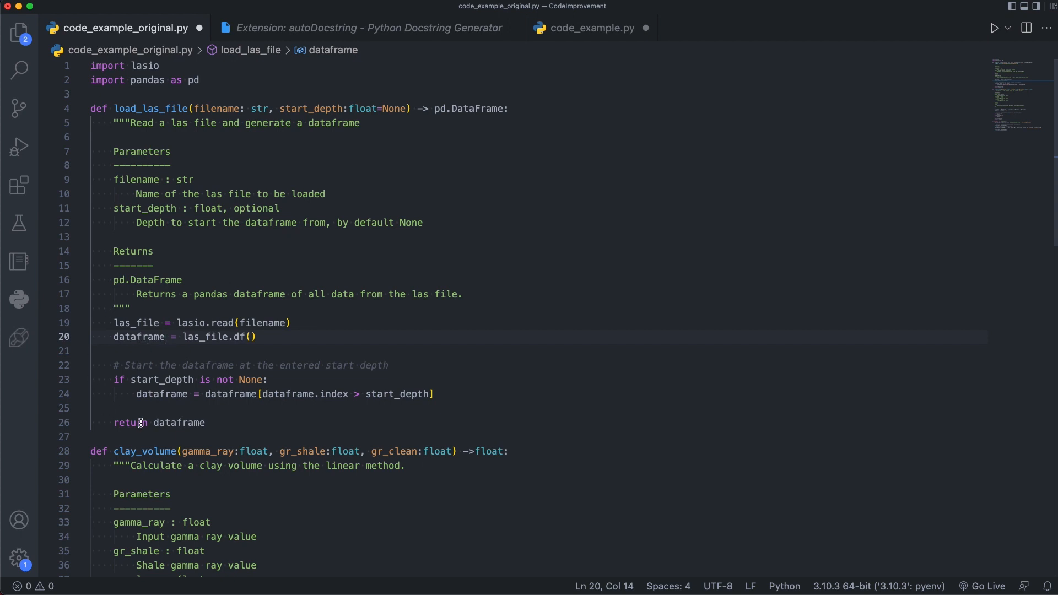
mouse_move(284, 410)
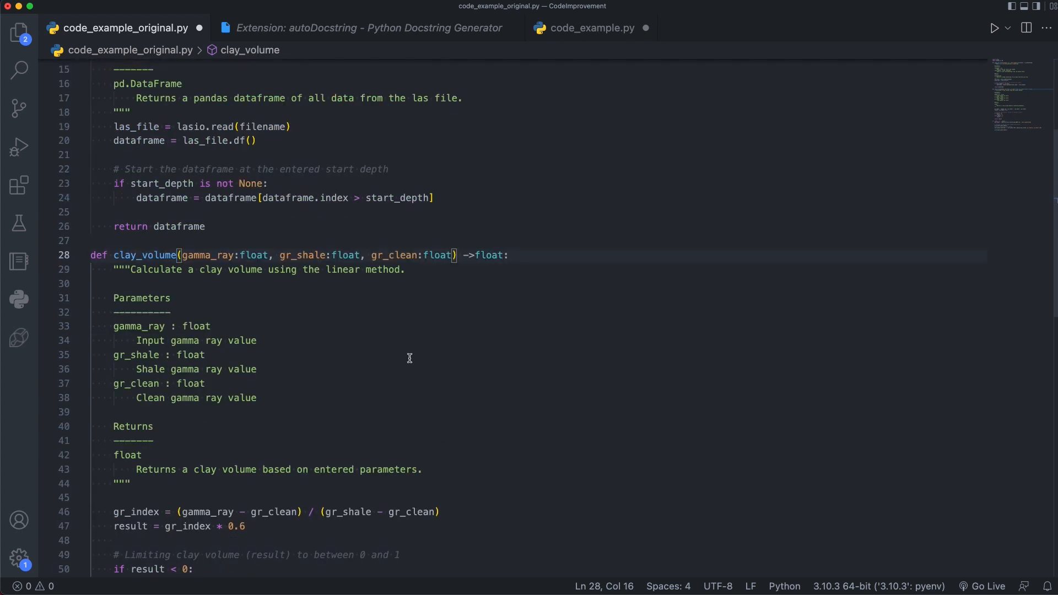
mouse_move(145, 255)
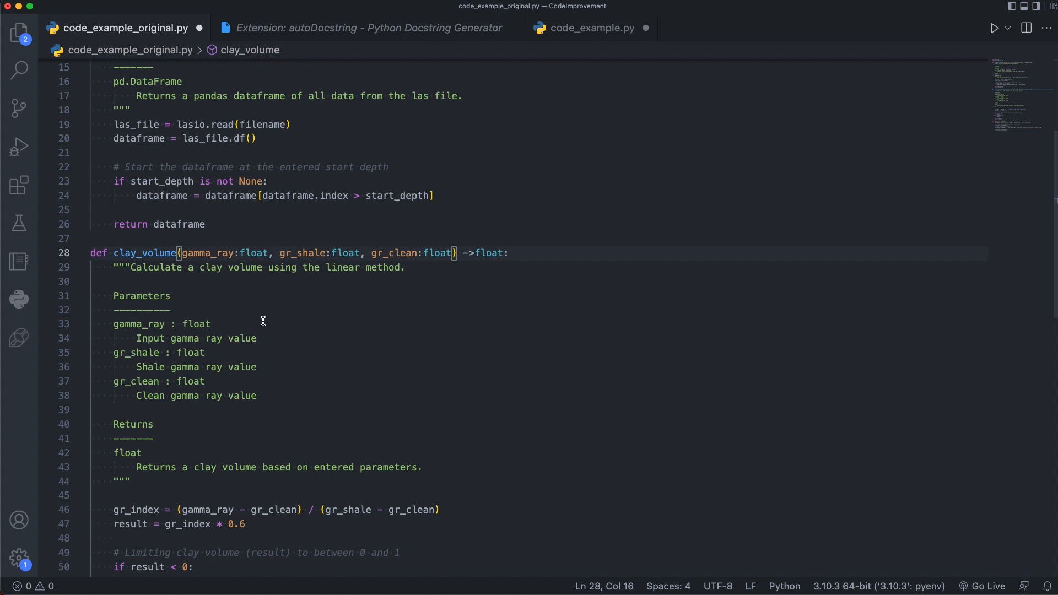
mouse_move(257, 295)
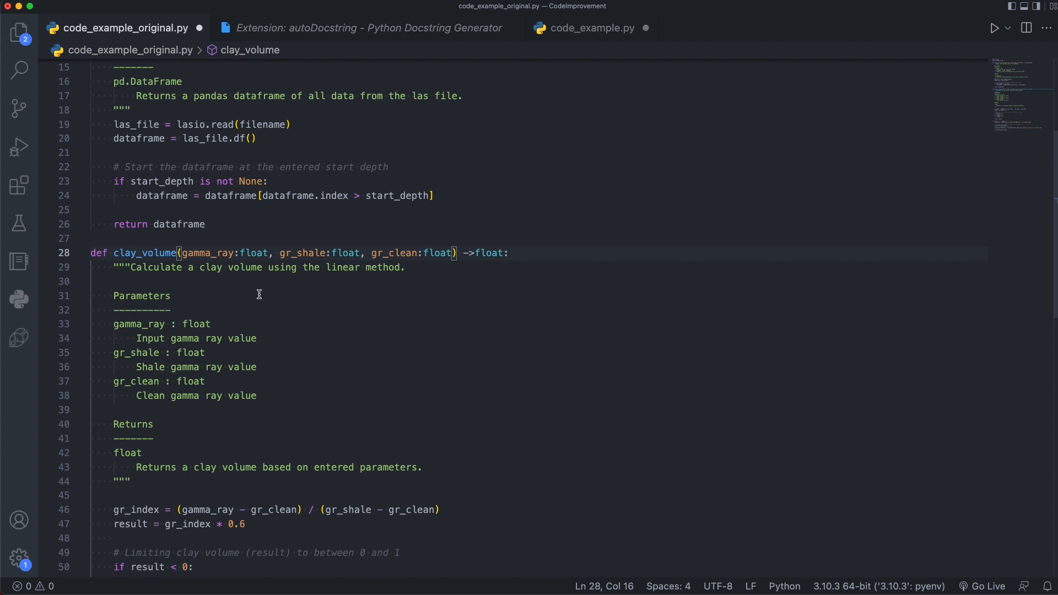
Step: Rename clay_volume to clay_volume_linear via F2, updating its call in the main block
double_click(144, 253)
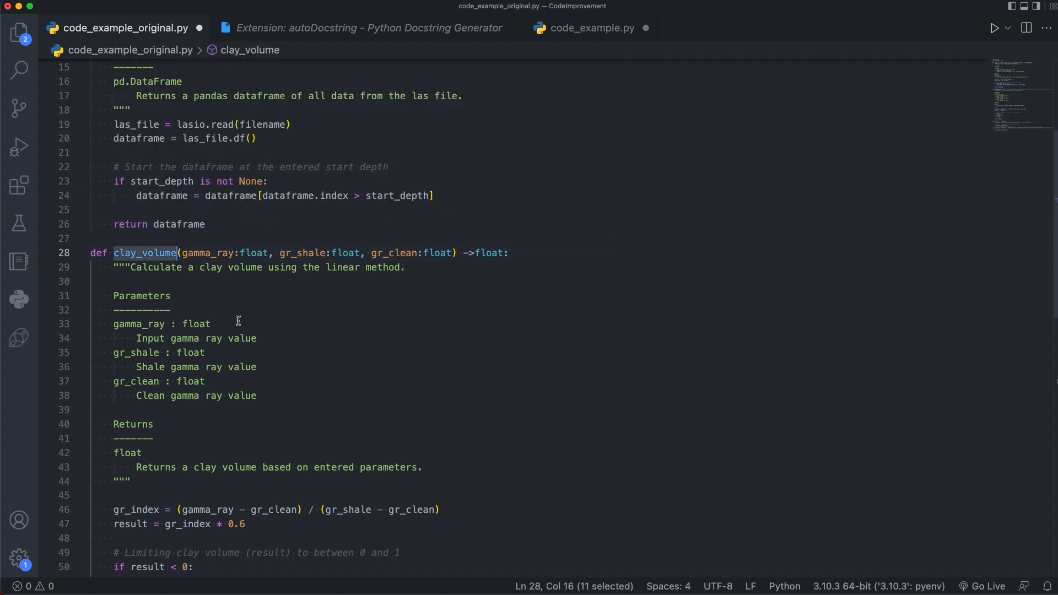
mouse_move(275, 335)
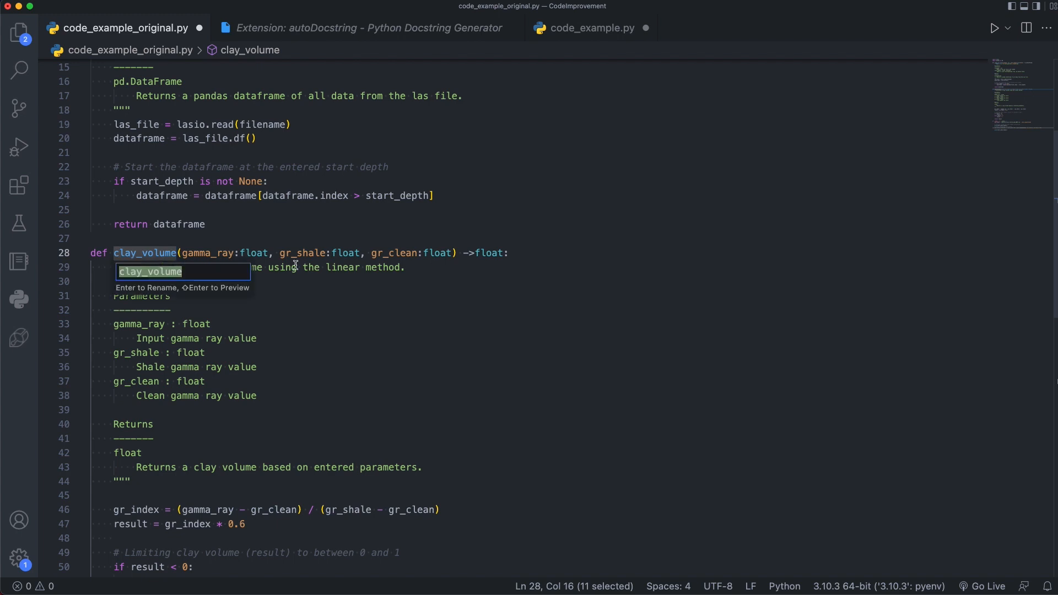
scroll(down, 3)
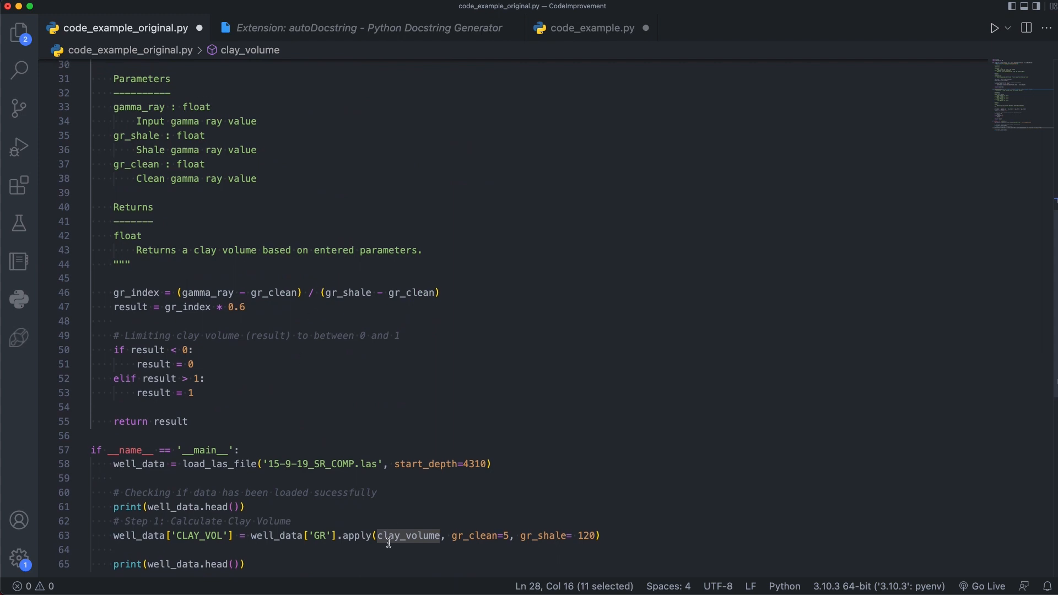
mouse_move(409, 554)
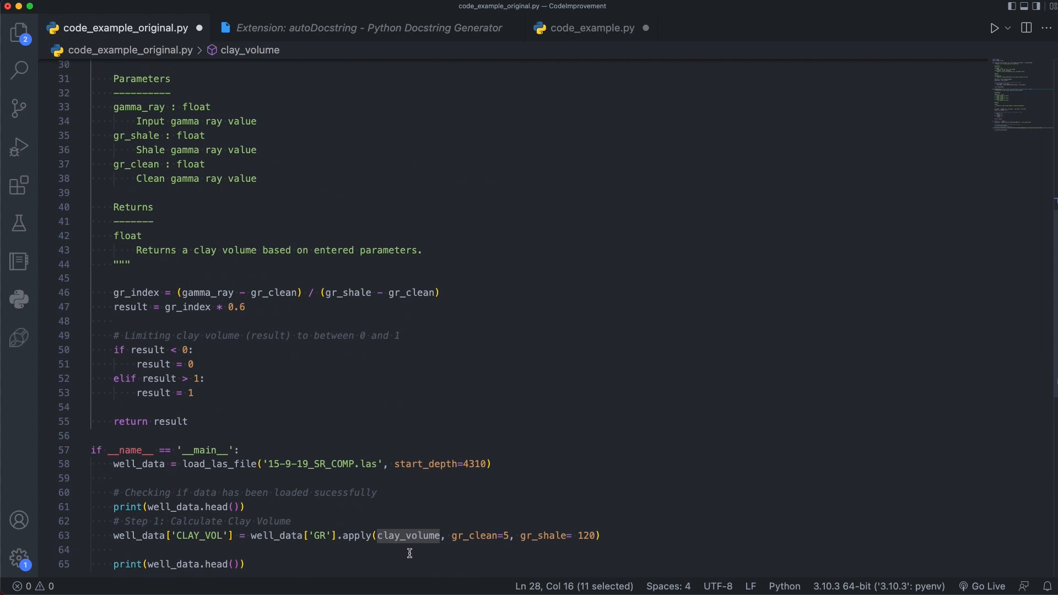
key(F2)
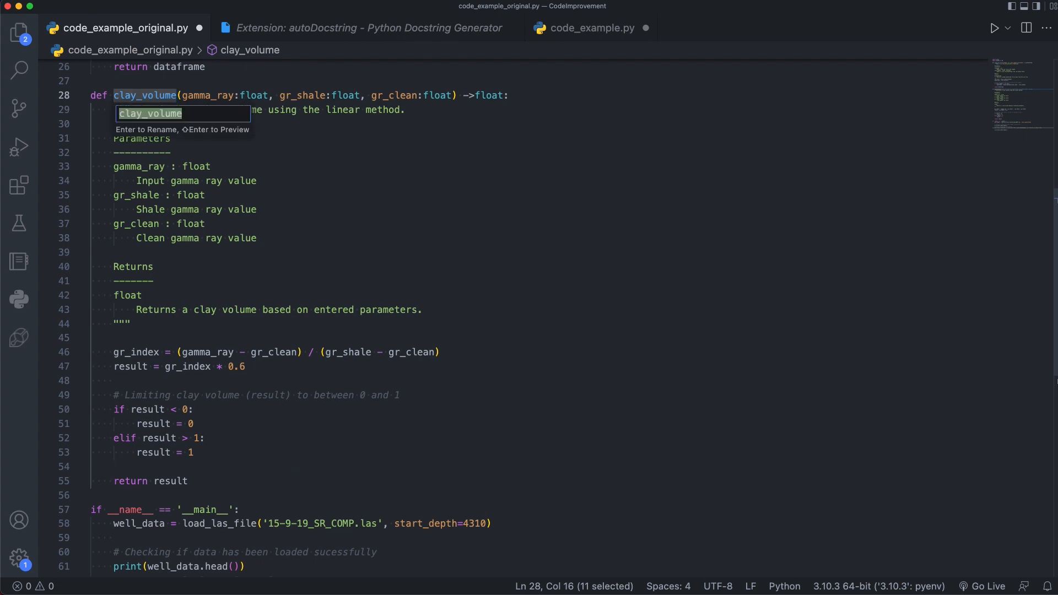
text(_linear)
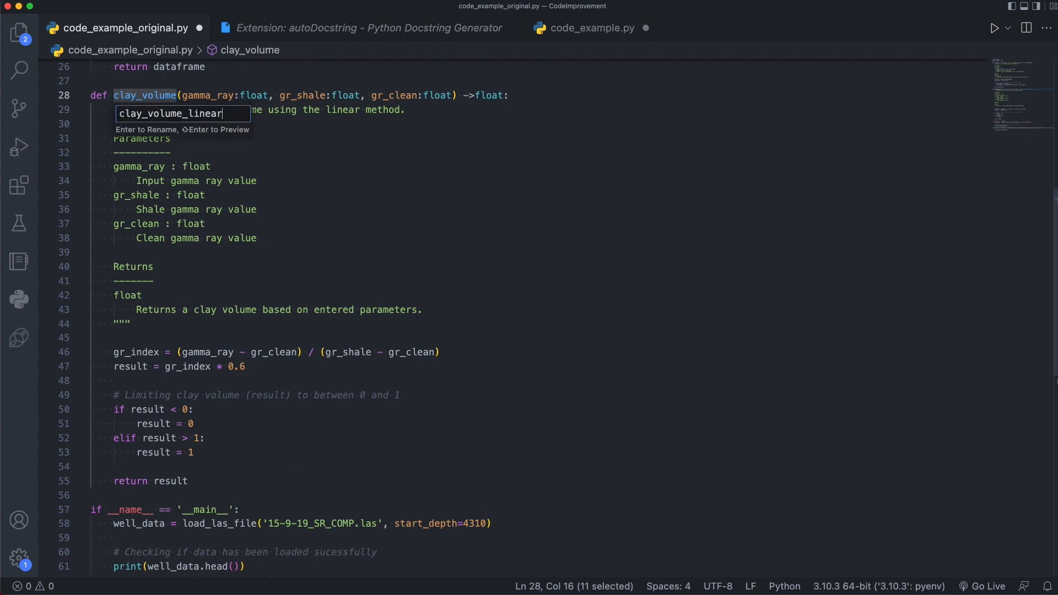
key(Return)
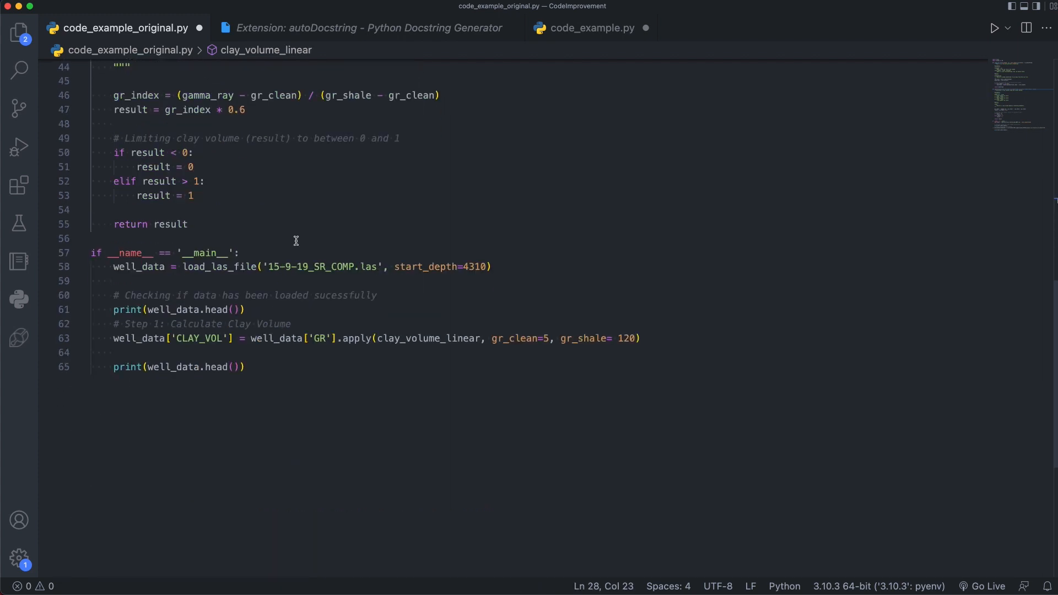
mouse_move(423, 323)
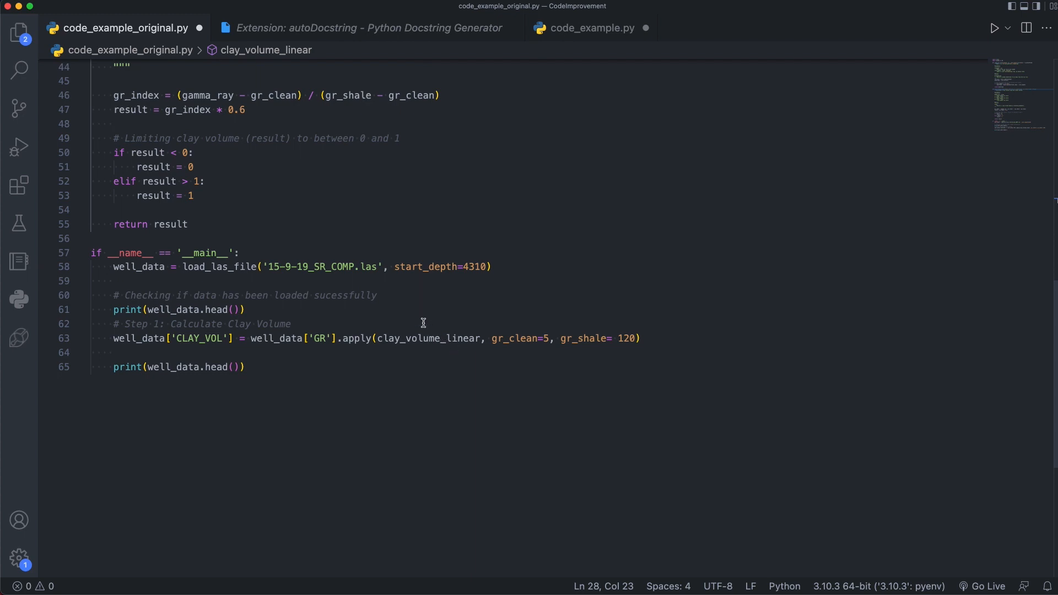
scroll(up, 3)
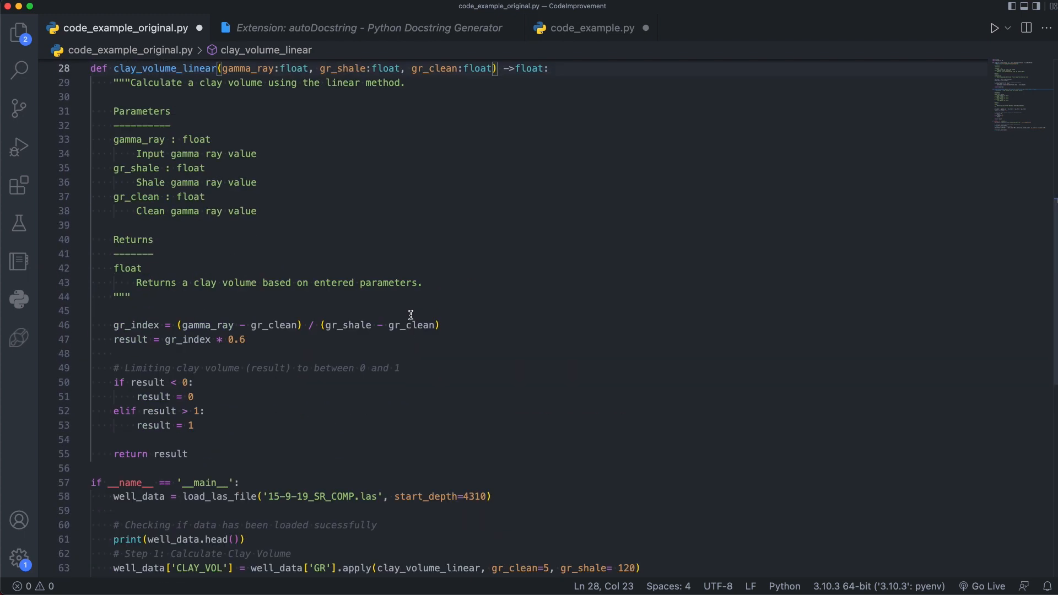
mouse_move(407, 304)
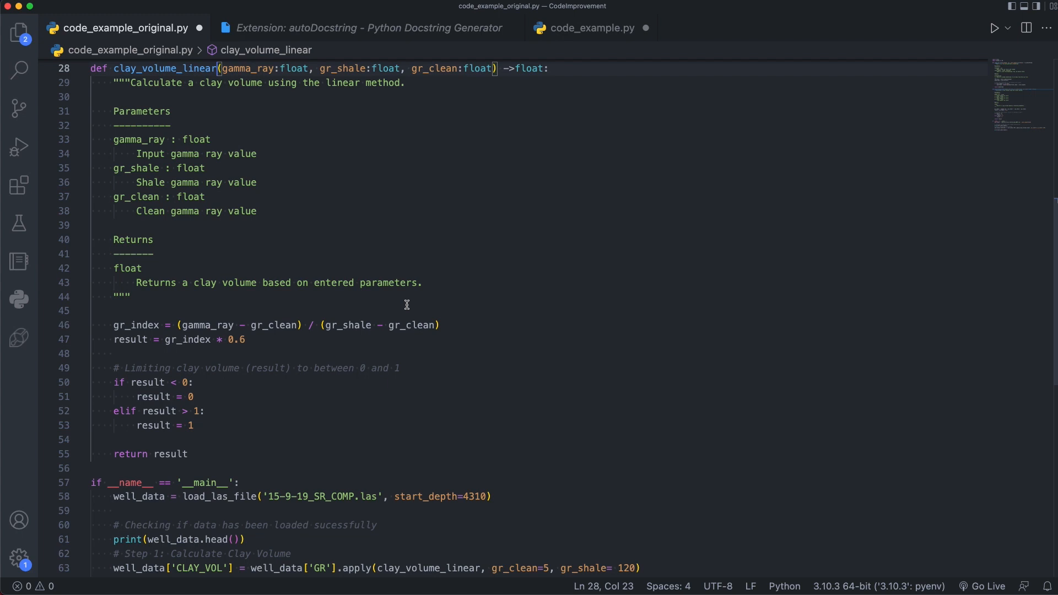